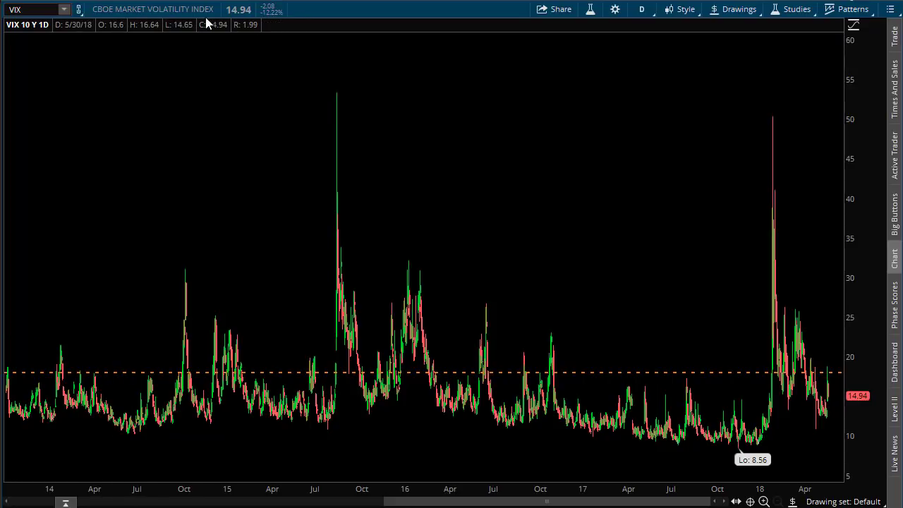
mouse_move(186, 14)
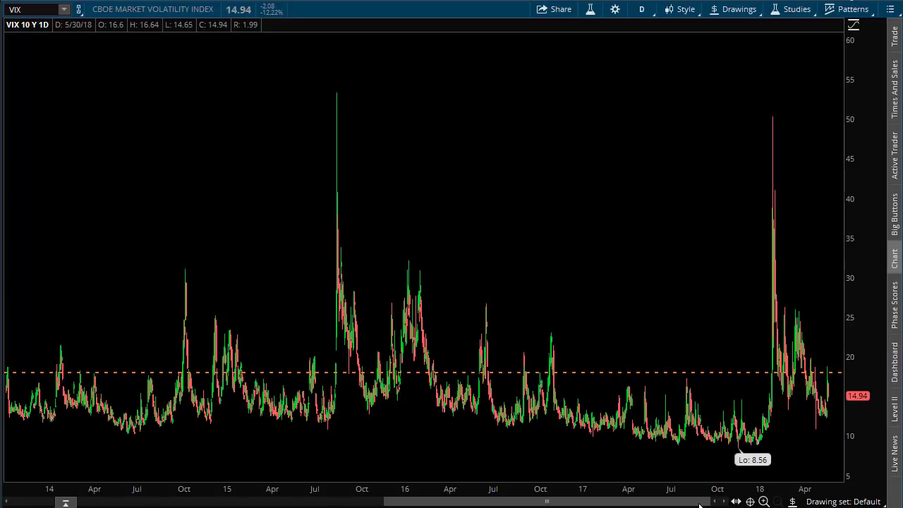
mouse_move(700, 504)
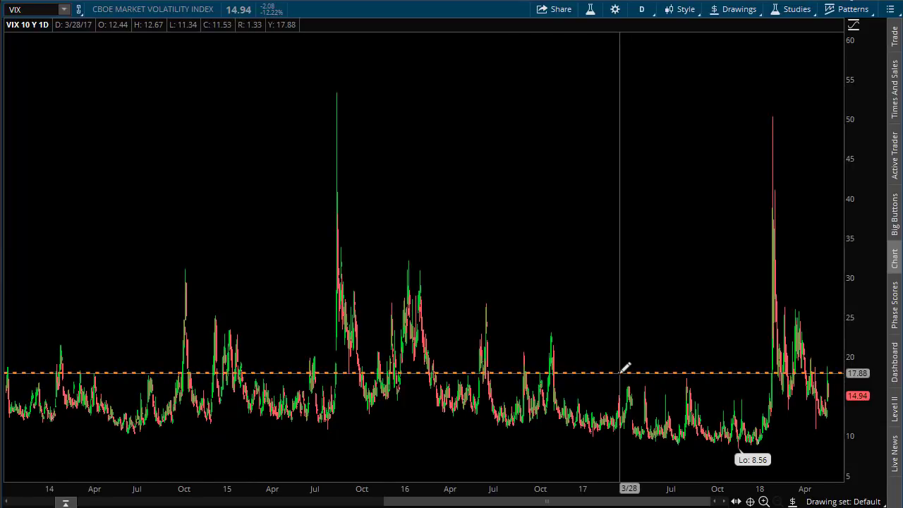
Step: Drag the VIX chart back to show 2008–2012 history, including the 89.53 peak
drag(626, 373, 626, 371)
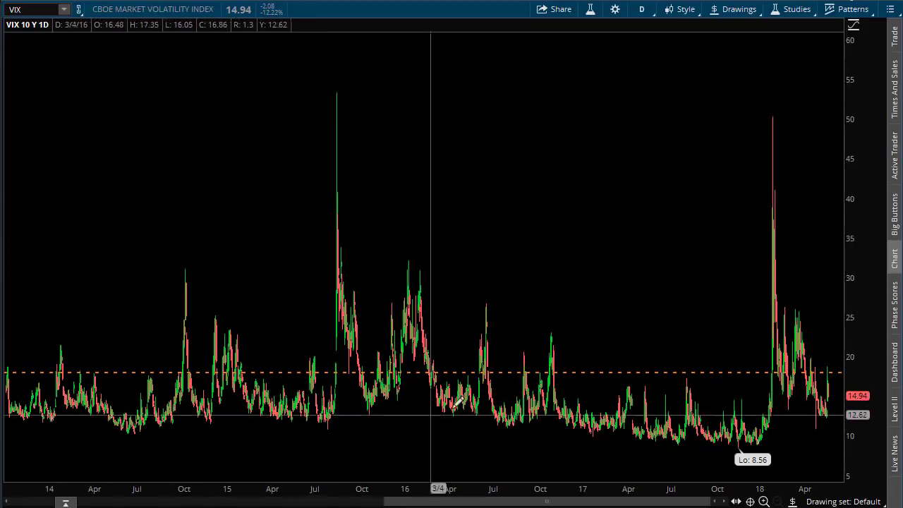
mouse_move(739, 427)
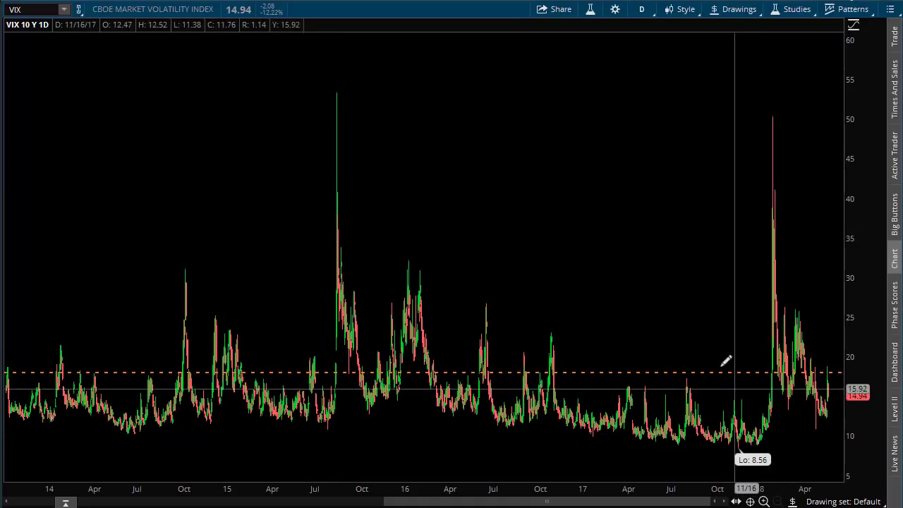
mouse_move(706, 388)
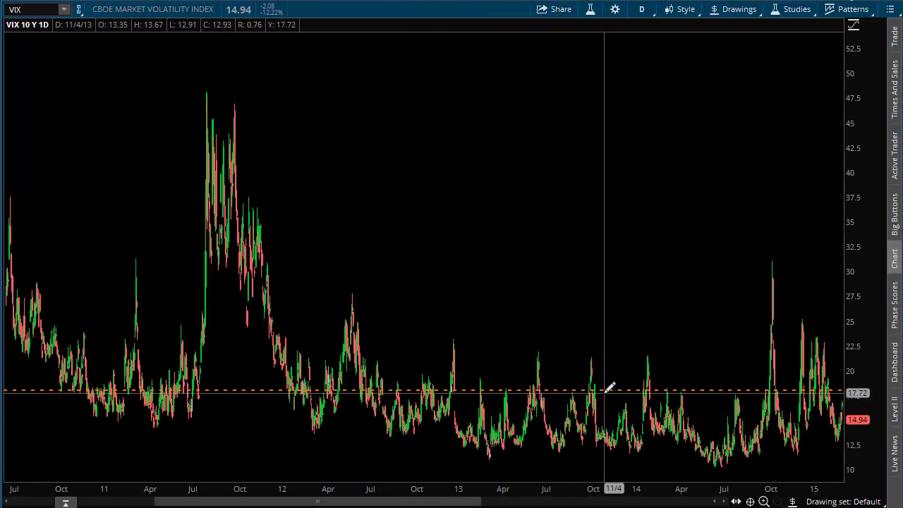
mouse_move(690, 389)
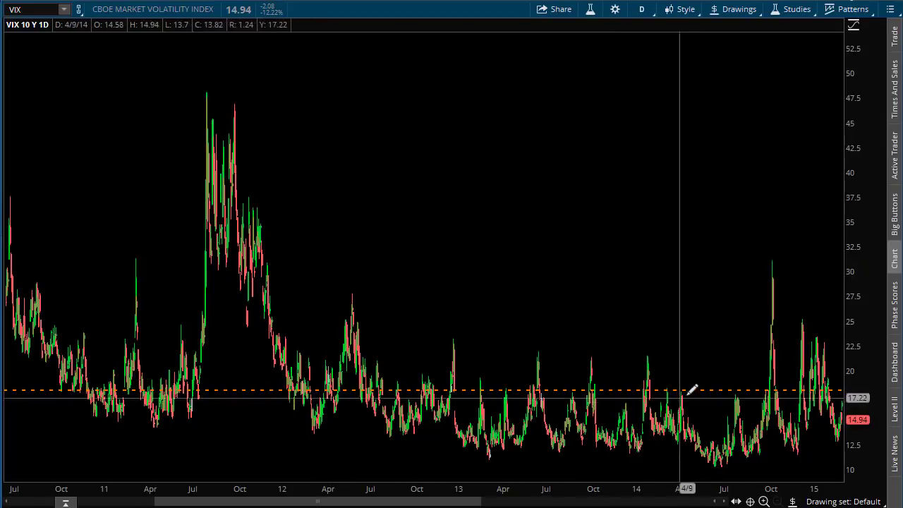
mouse_move(201, 451)
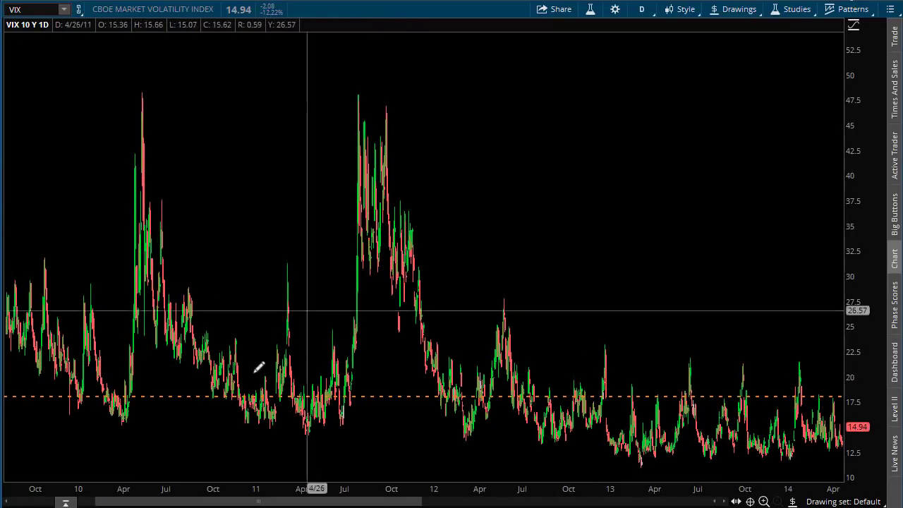
mouse_move(134, 396)
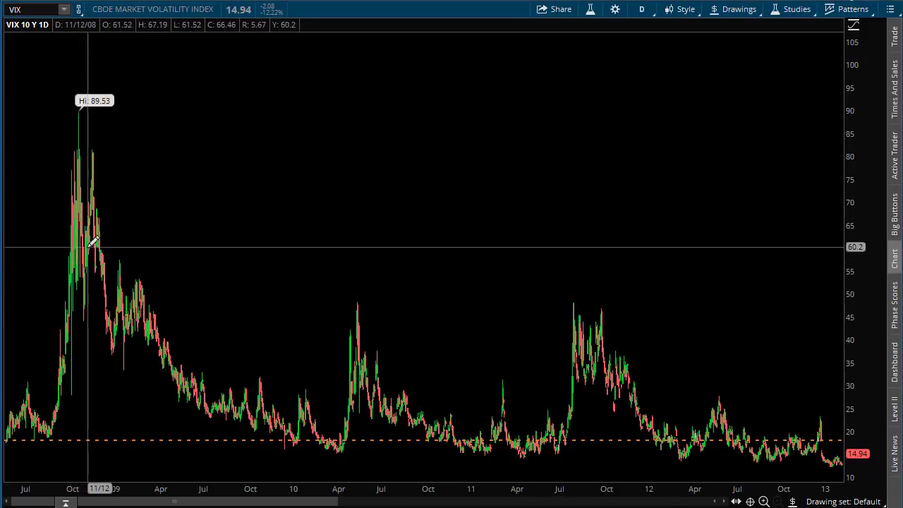
mouse_move(304, 452)
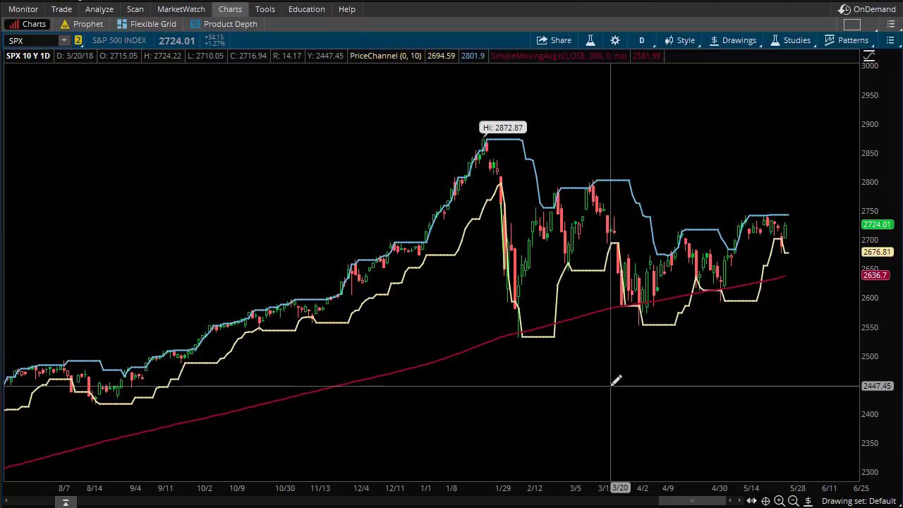
mouse_move(570, 243)
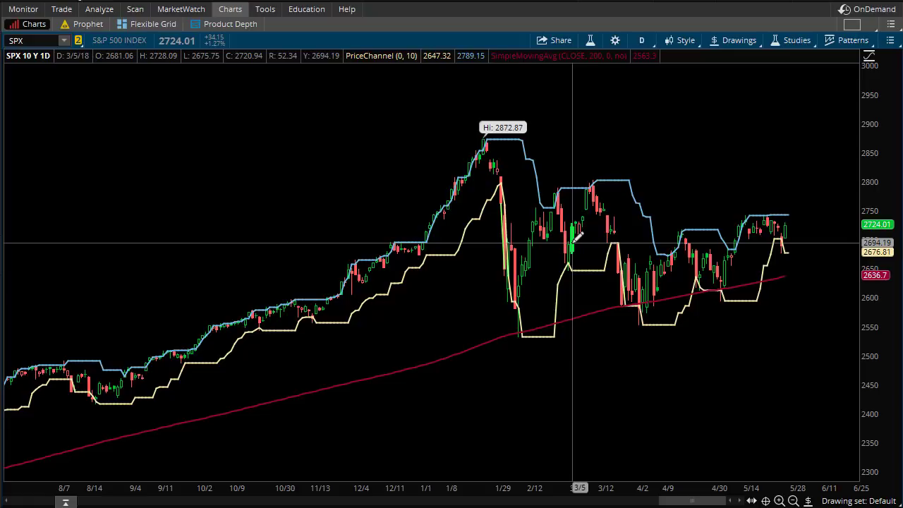
mouse_move(783, 104)
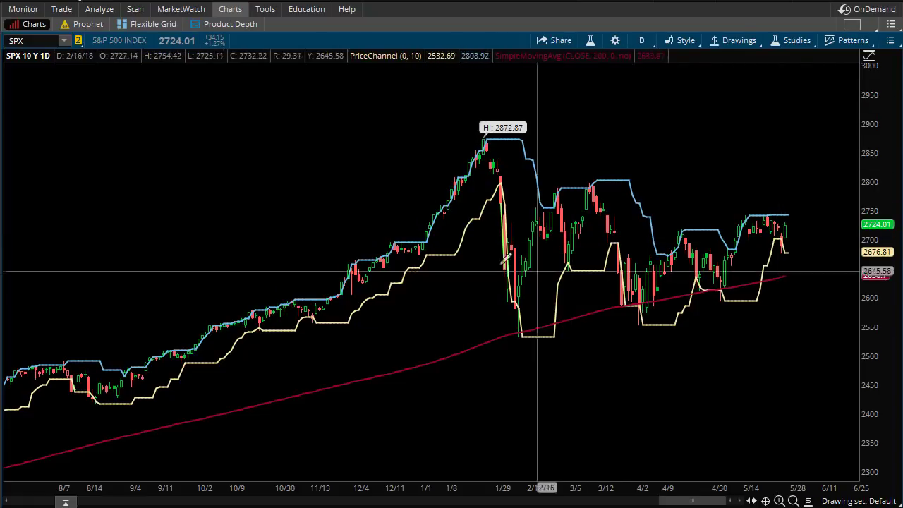
mouse_move(364, 355)
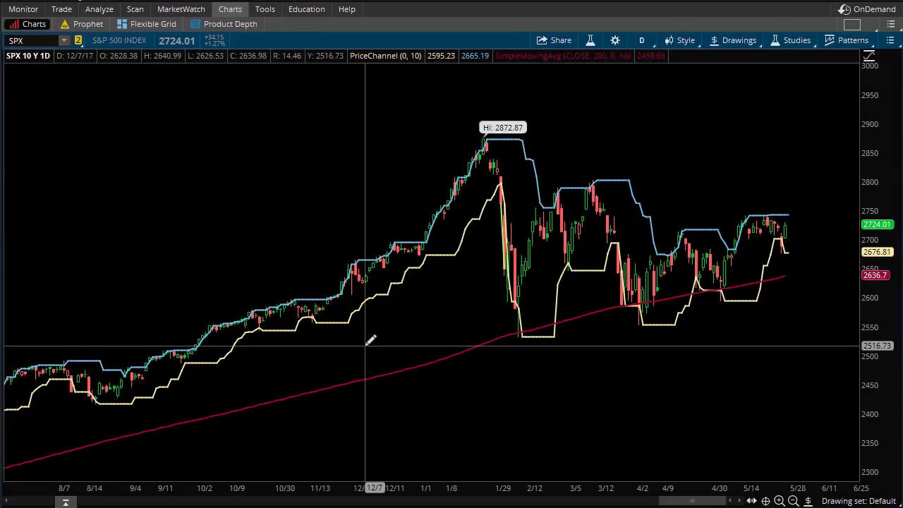
mouse_move(486, 171)
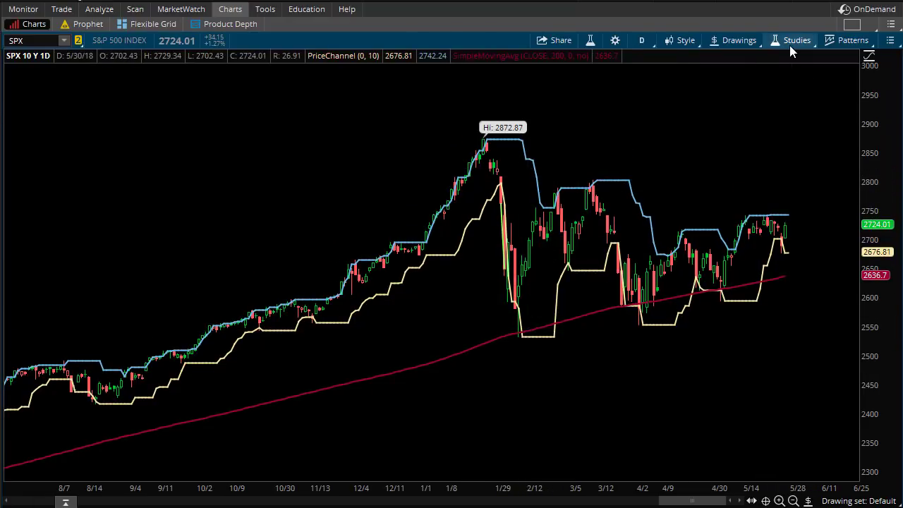
Step: Open the SPX chart's Studies menu to remove the 200-day SimpleMovingAvg
click(795, 39)
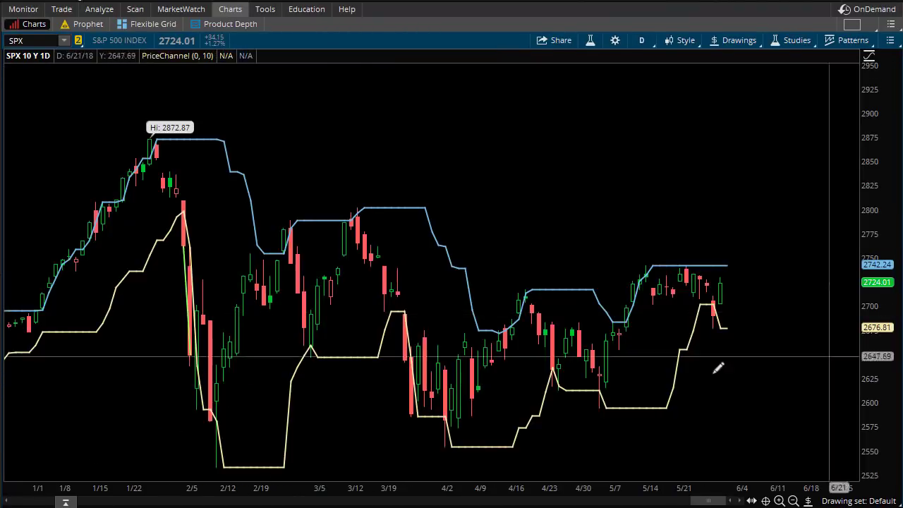
mouse_move(186, 211)
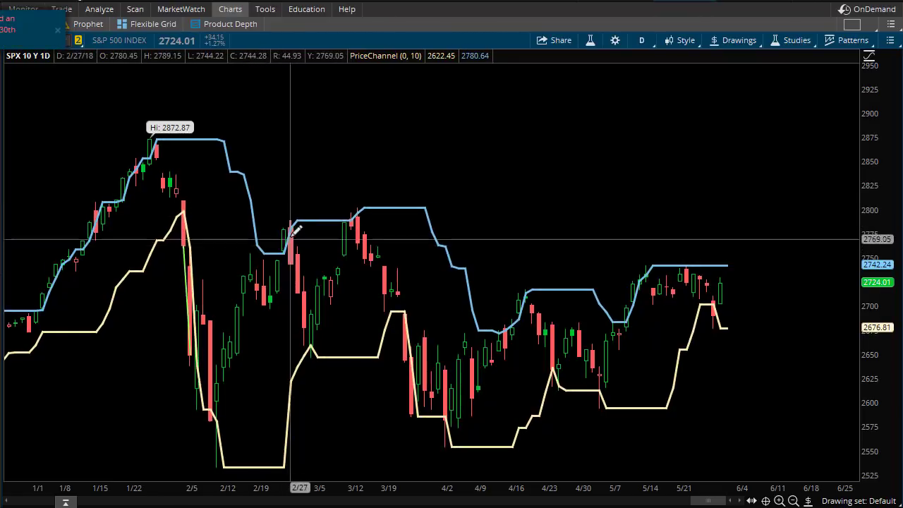
mouse_move(387, 198)
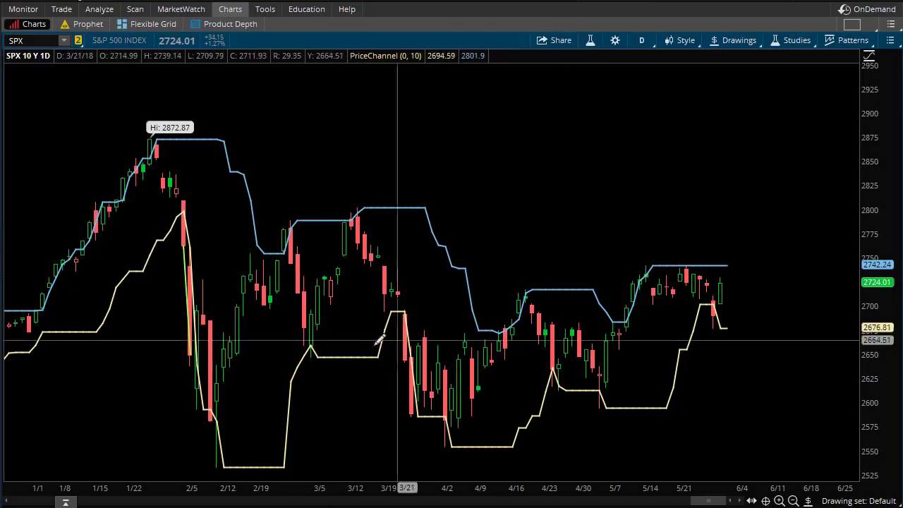
mouse_move(141, 247)
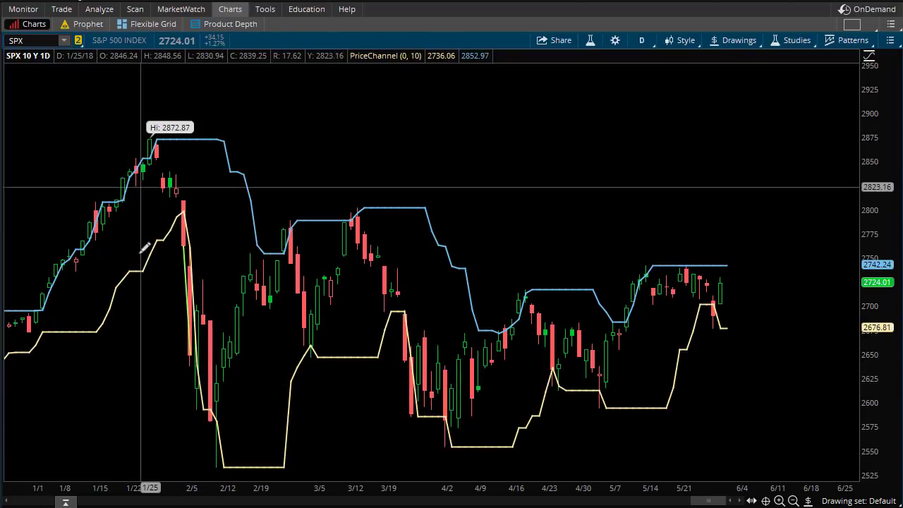
mouse_move(197, 224)
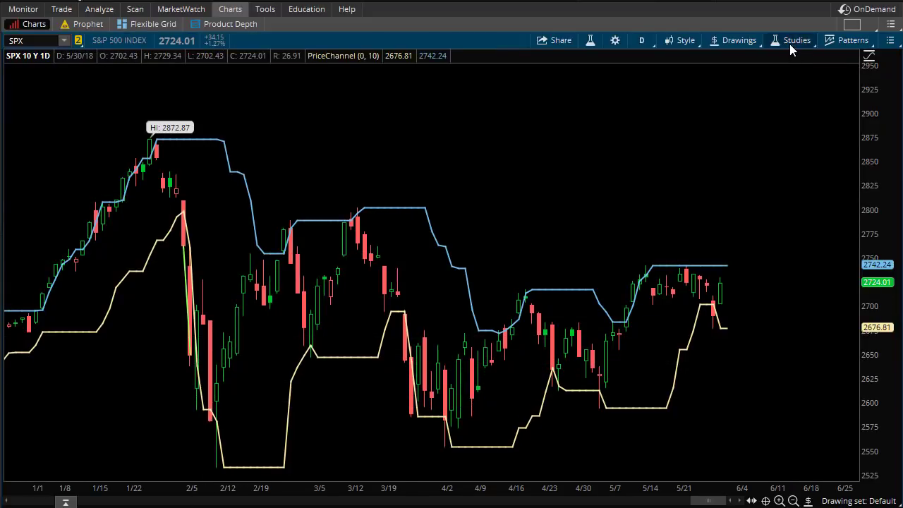
Step: Hide PriceChannel's UpperBand plot in its study settings, leaving only the lower band
click(795, 39)
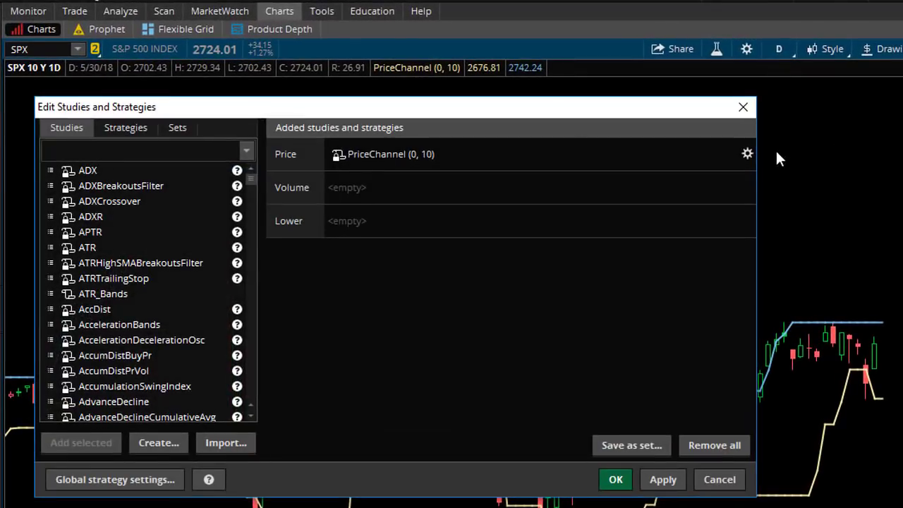
click(747, 153)
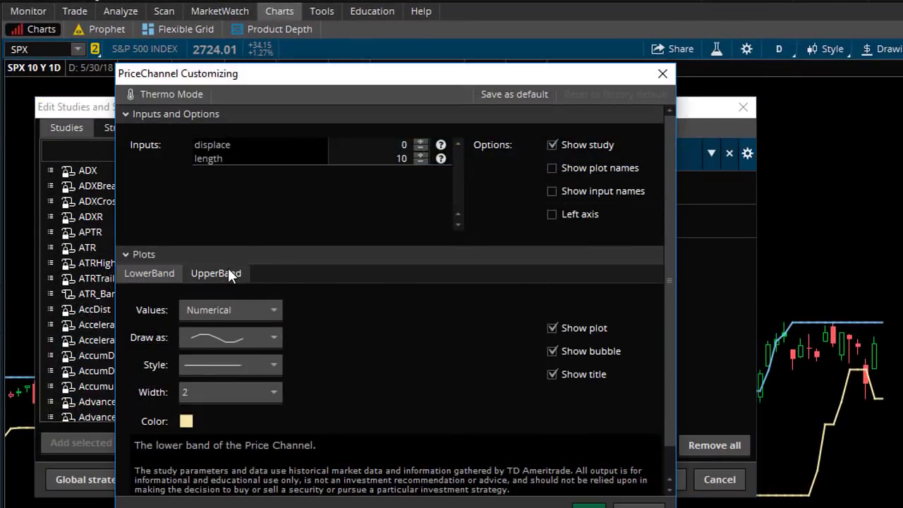
click(186, 422)
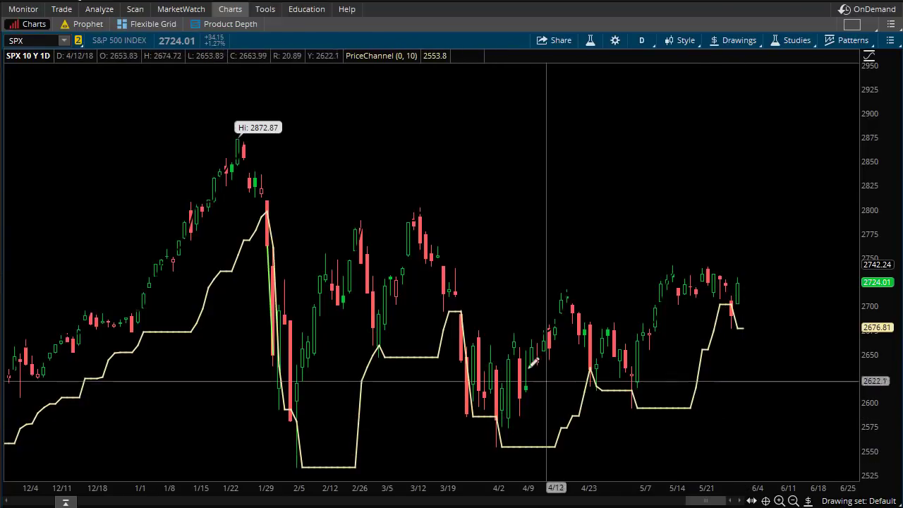
mouse_move(197, 225)
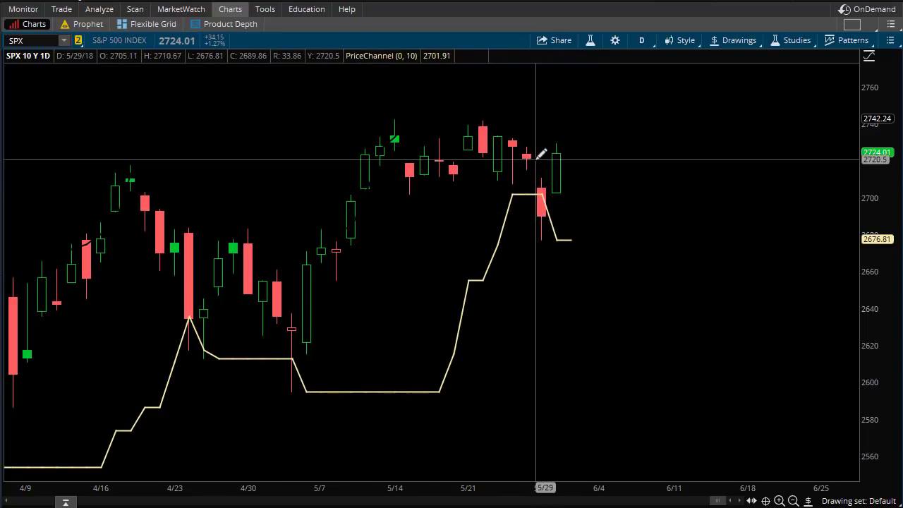
mouse_move(527, 173)
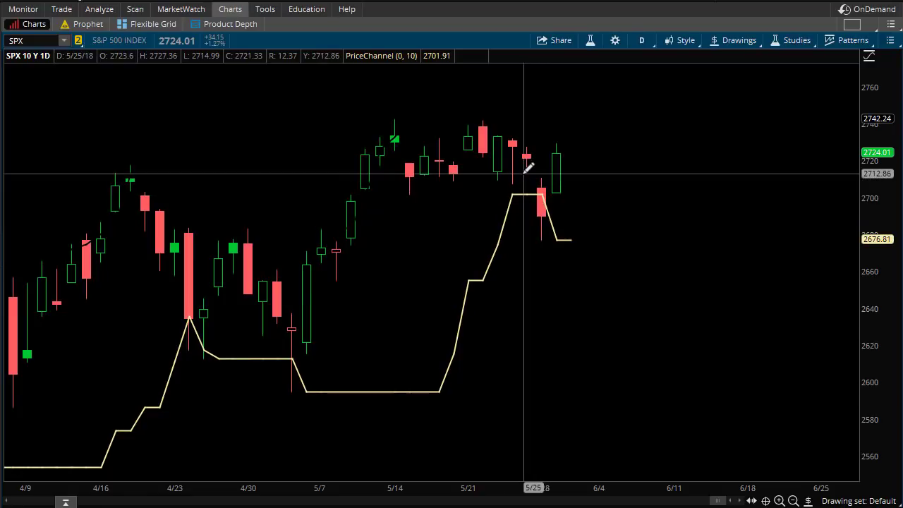
mouse_move(547, 205)
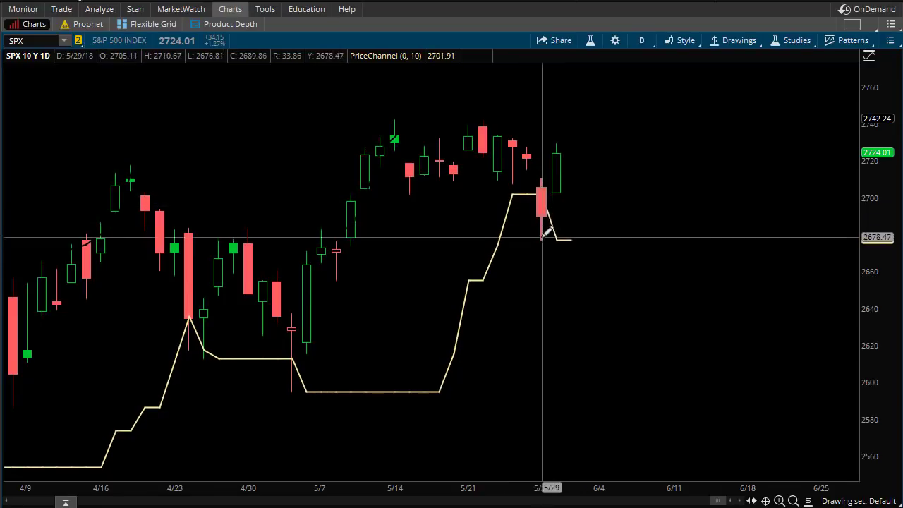
mouse_move(617, 344)
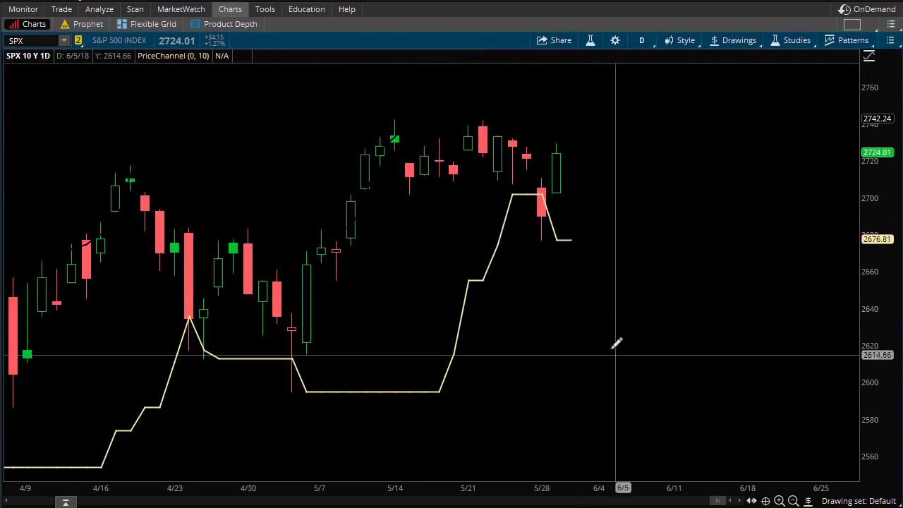
mouse_move(649, 385)
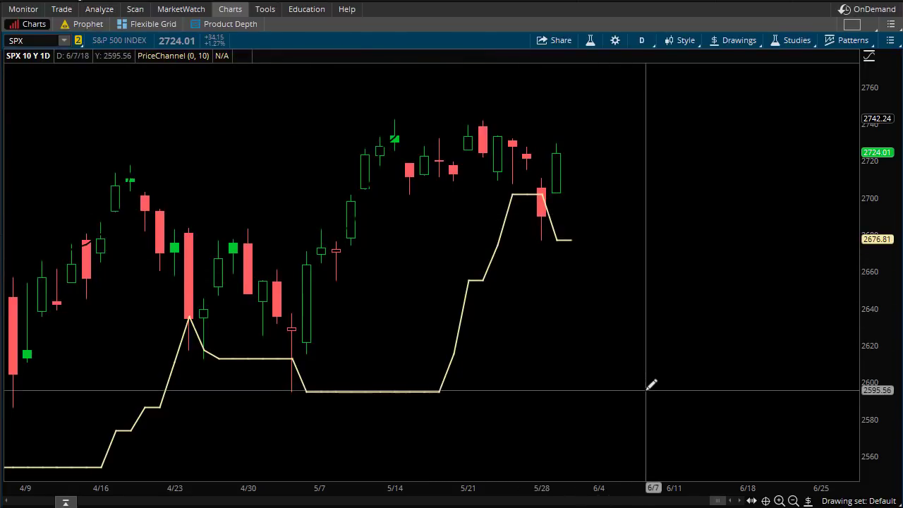
mouse_move(552, 244)
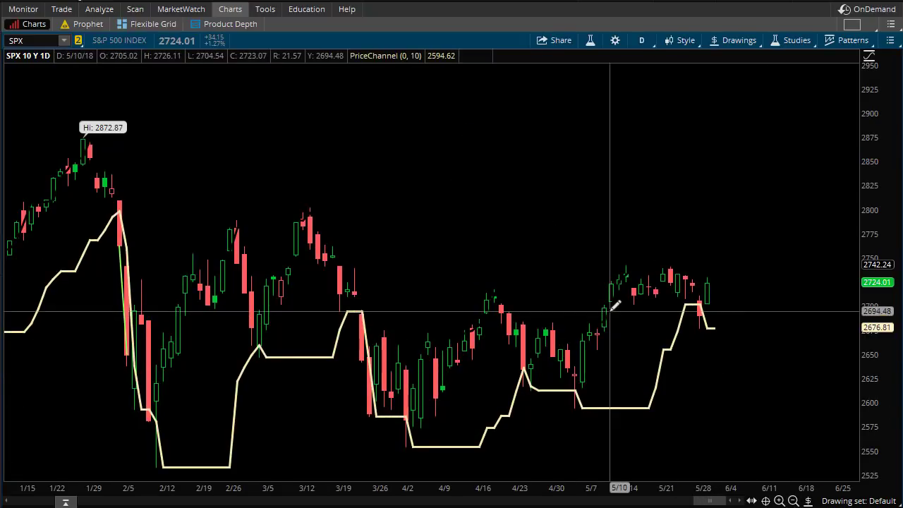
mouse_move(590, 291)
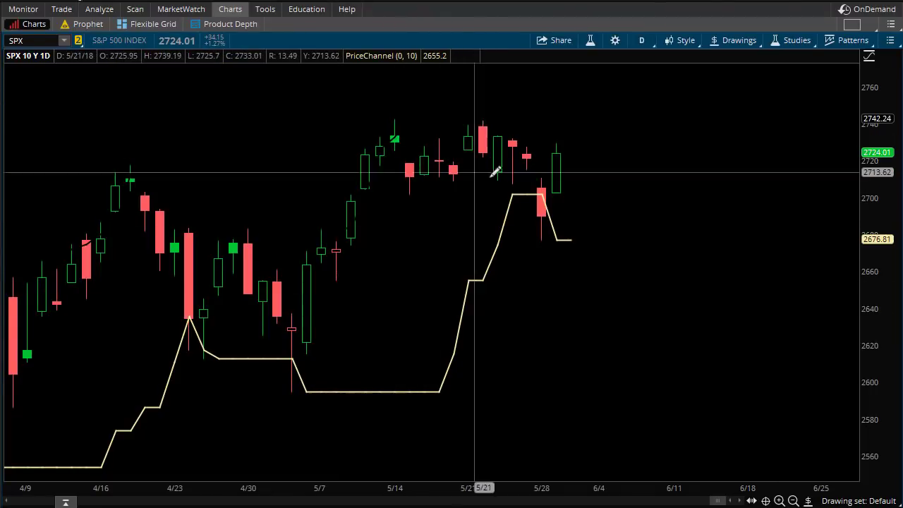
mouse_move(546, 178)
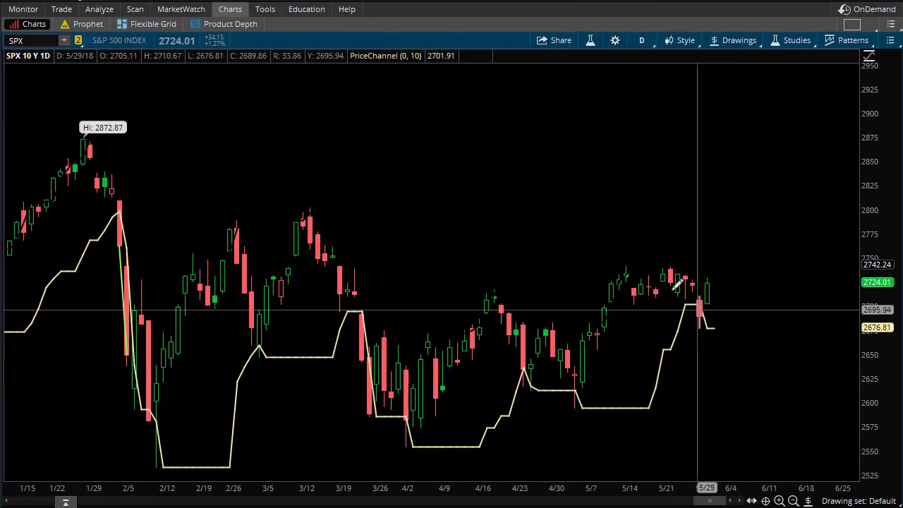
mouse_move(693, 304)
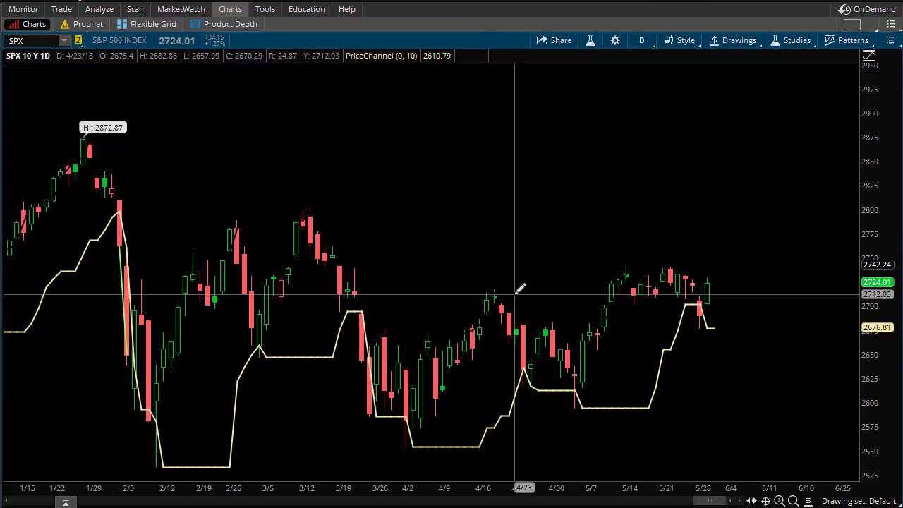
mouse_move(519, 289)
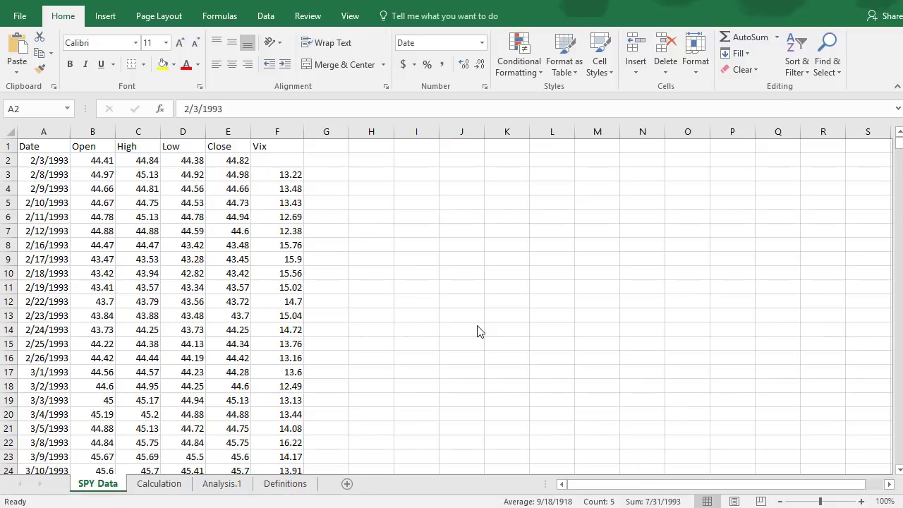
mouse_move(449, 318)
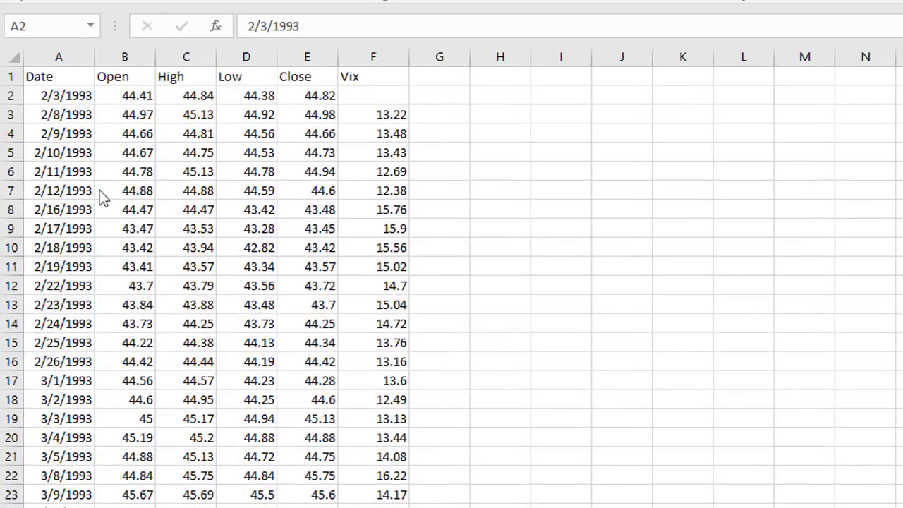
mouse_move(897, 231)
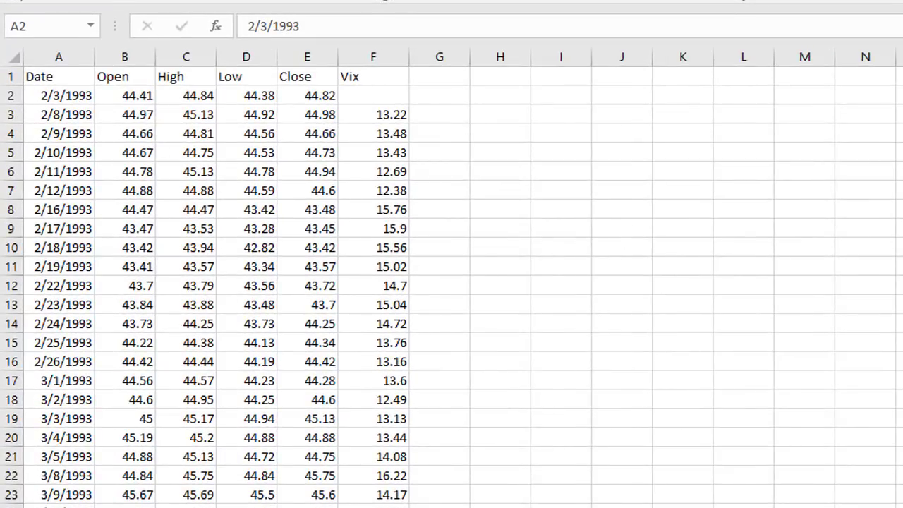
click(9, 94)
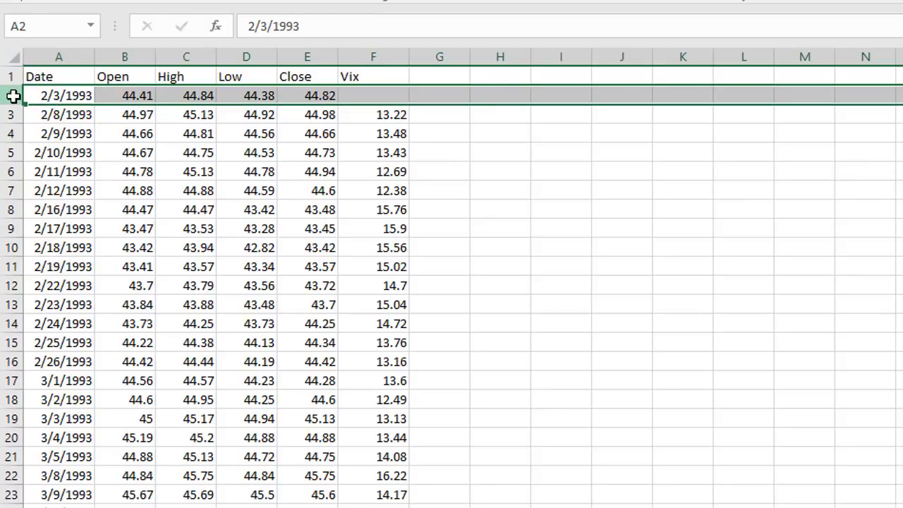
click(384, 114)
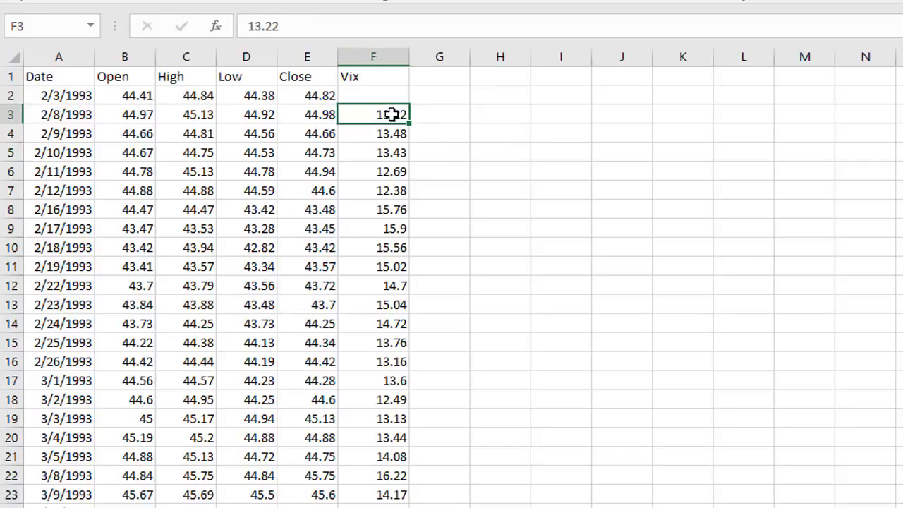
mouse_move(395, 362)
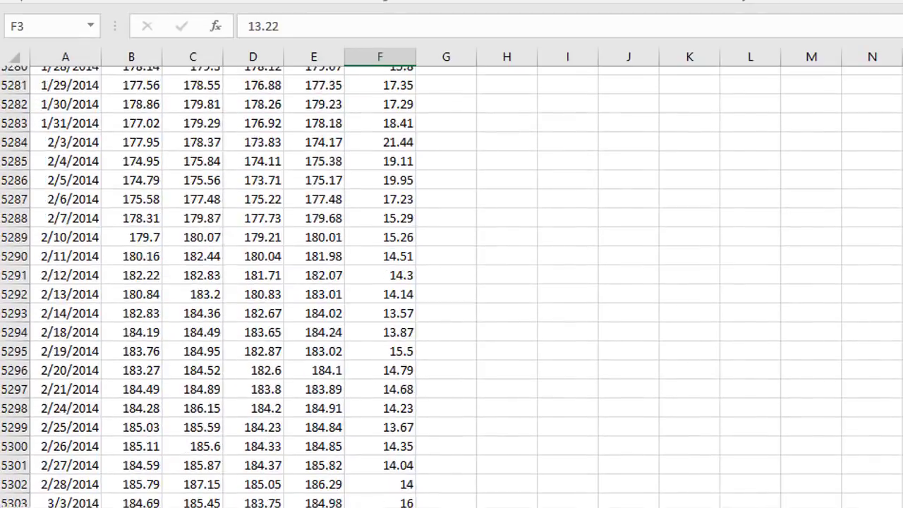
scroll(down, 3)
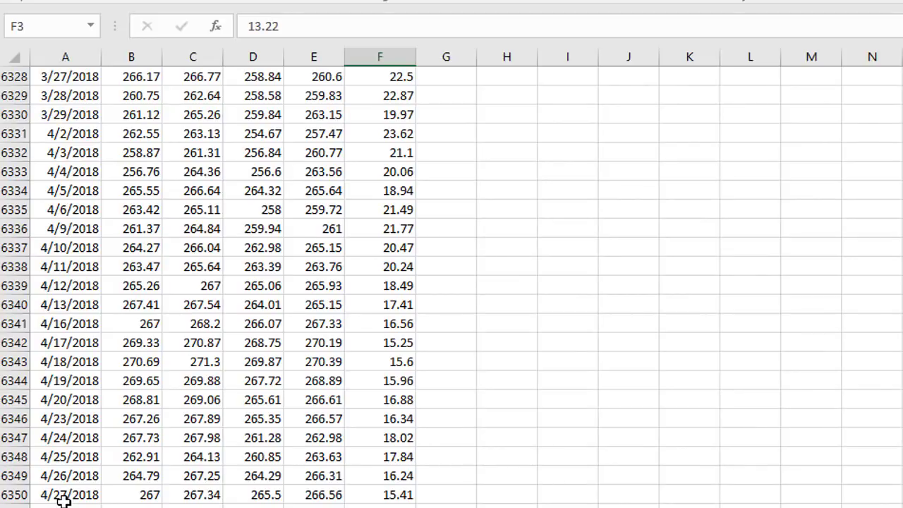
mouse_move(369, 476)
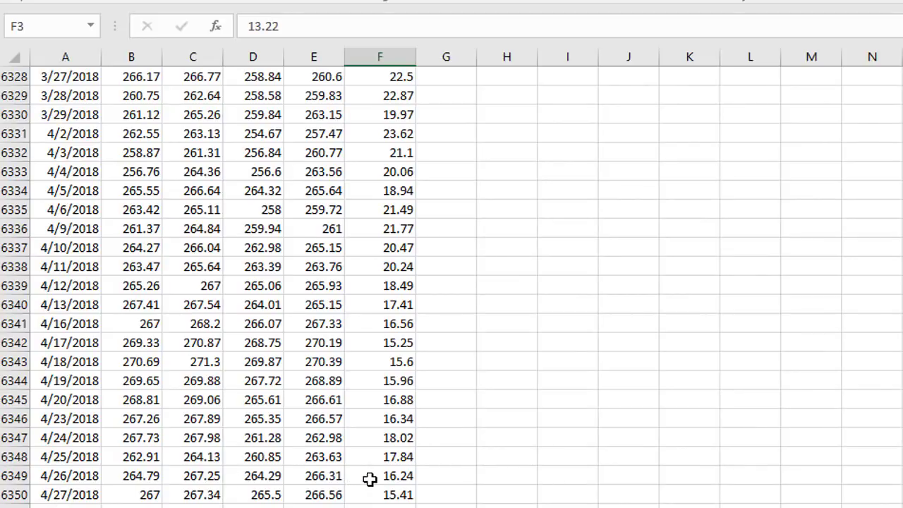
mouse_move(238, 248)
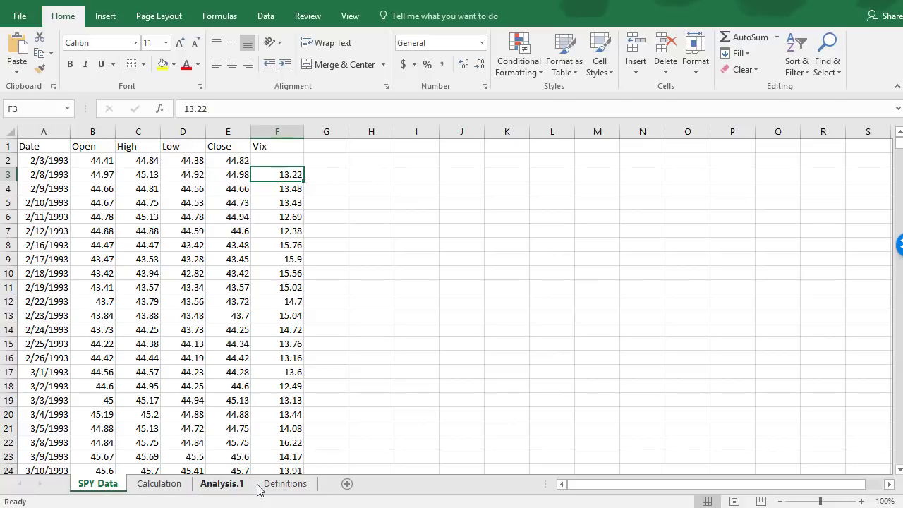
Step: Show the Analysis.1 sheet and review the 2/3/1993–4/27/2018 date range and bar inputs
click(222, 483)
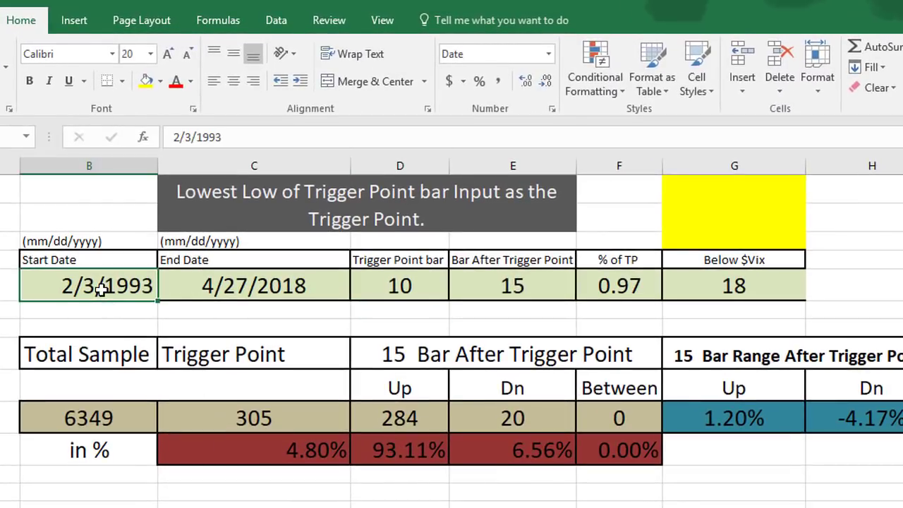
click(254, 285)
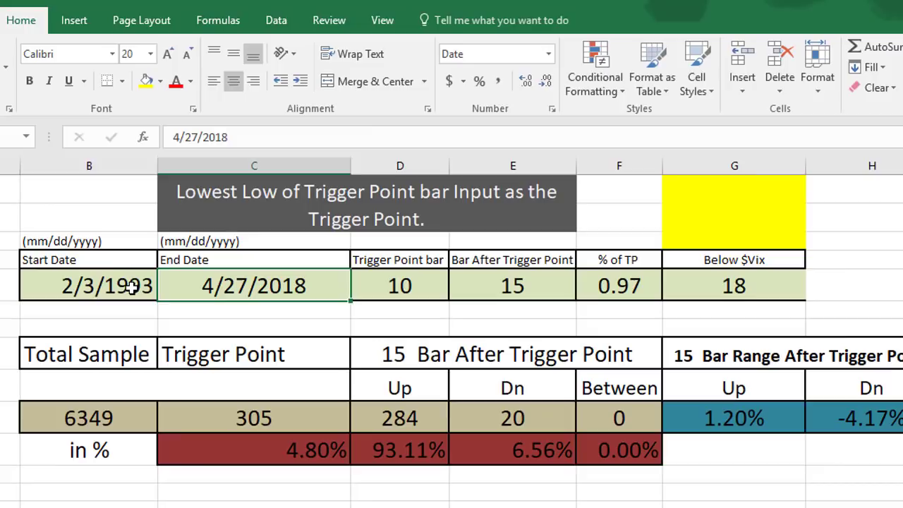
click(87, 285)
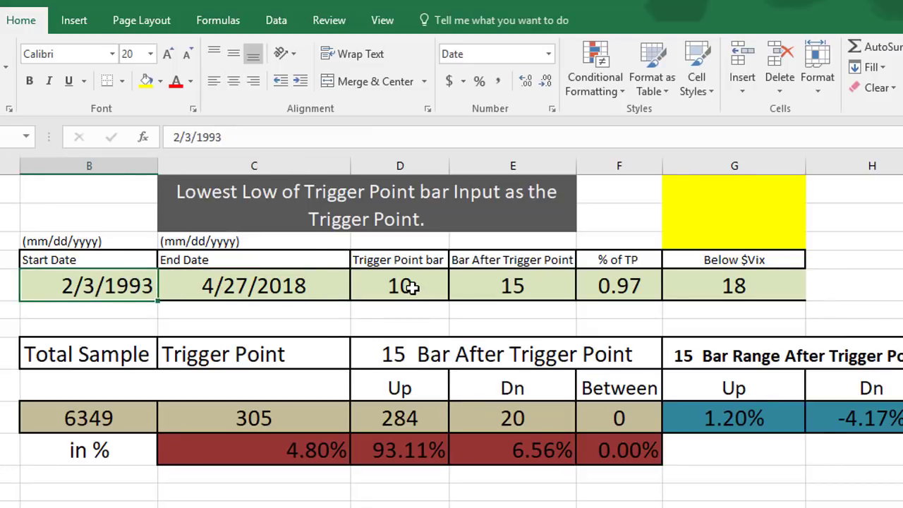
click(400, 285)
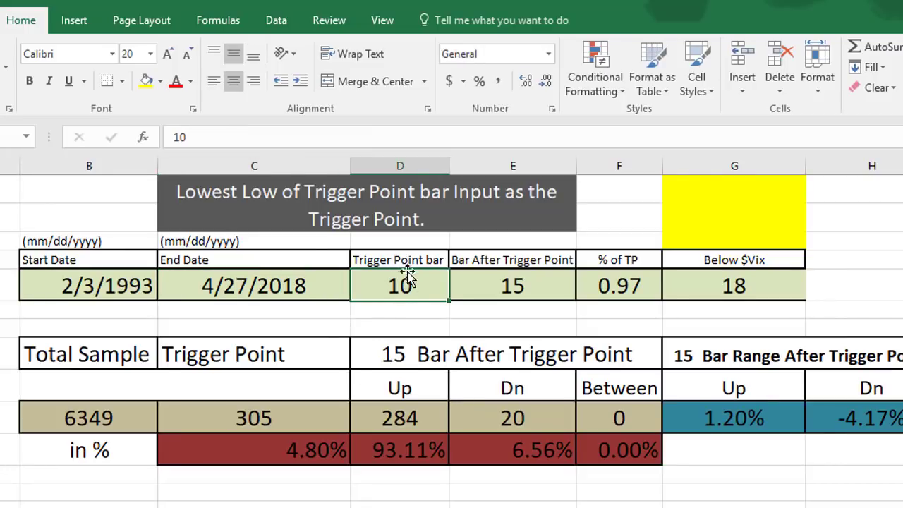
mouse_move(407, 287)
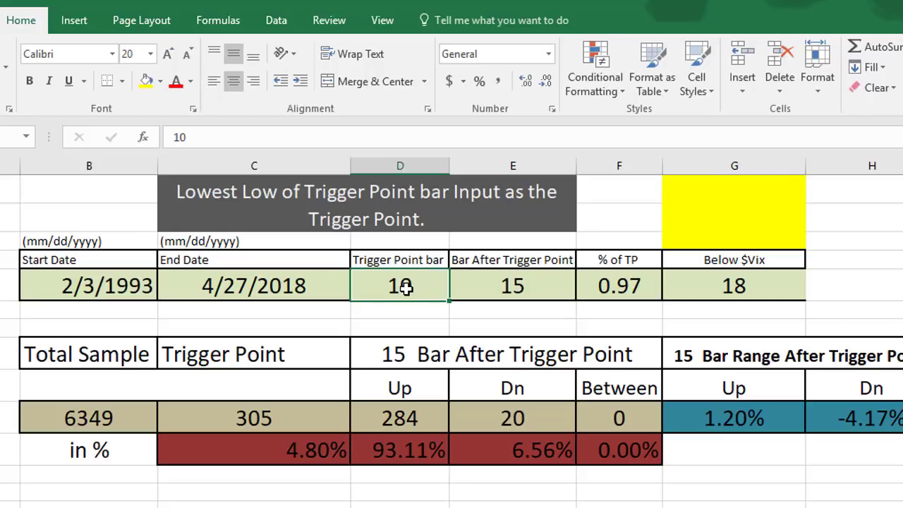
mouse_move(423, 305)
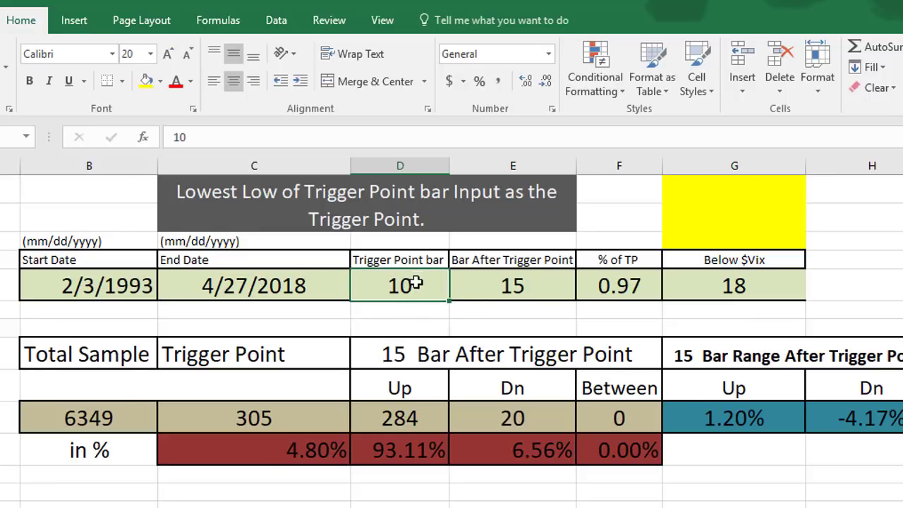
click(513, 285)
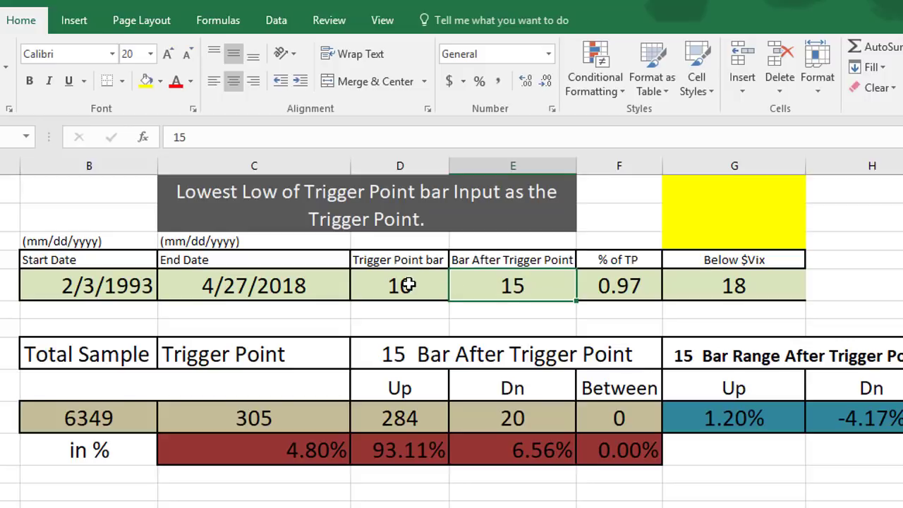
Step: Review the inputs: 10 trigger bars, 15 bars after, VIX 18, 0.97 % of TP
click(399, 286)
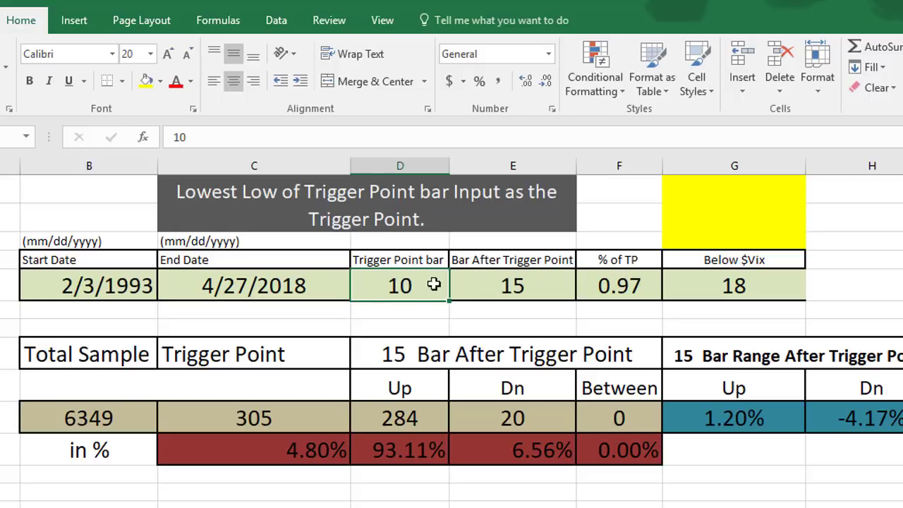
click(512, 285)
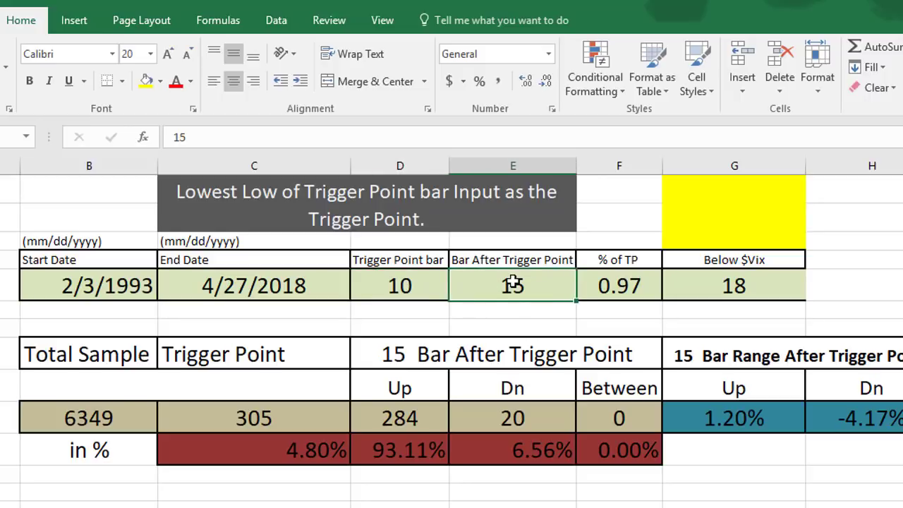
click(735, 285)
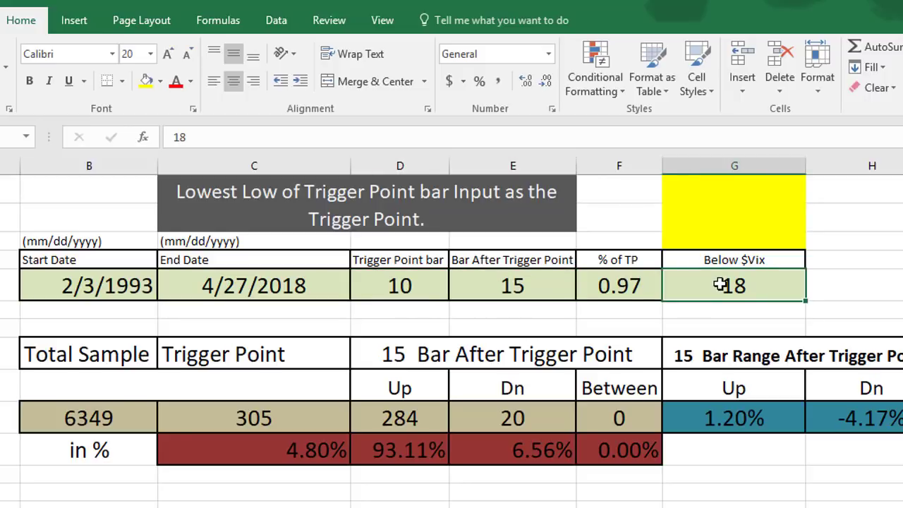
click(810, 260)
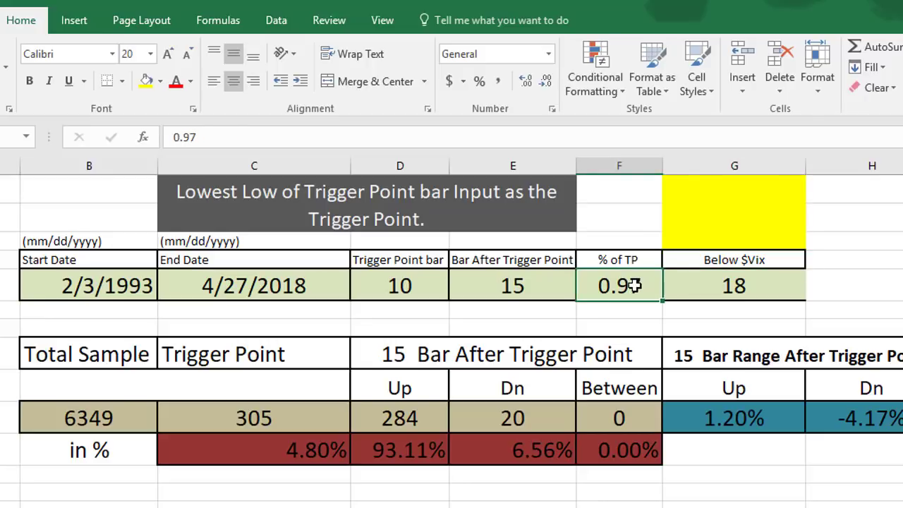
click(400, 285)
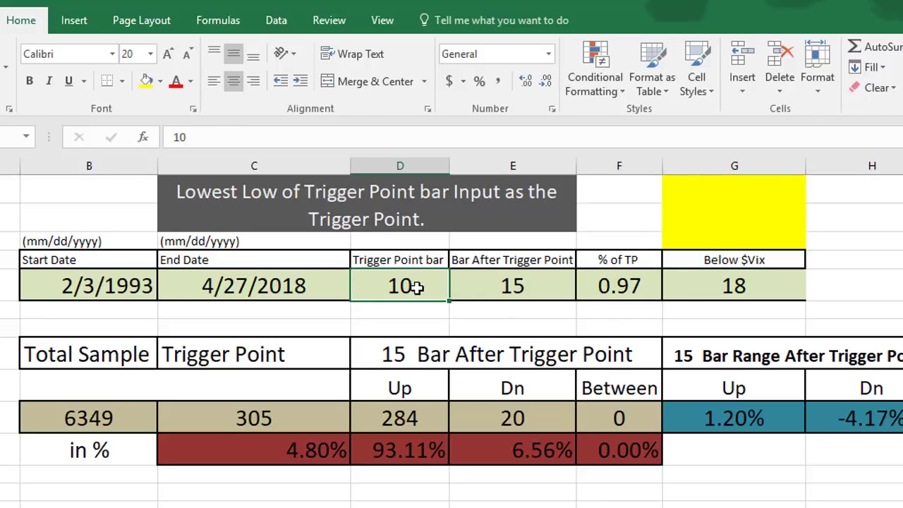
click(619, 285)
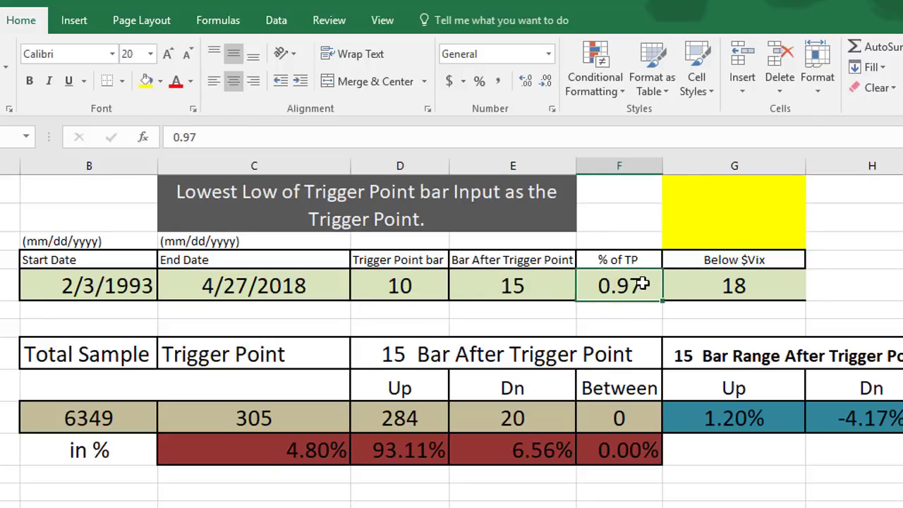
mouse_move(573, 302)
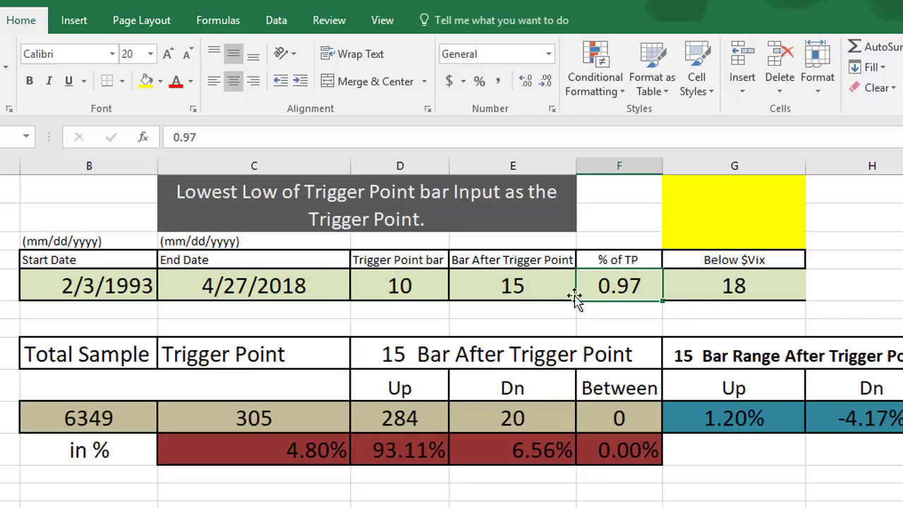
mouse_move(524, 326)
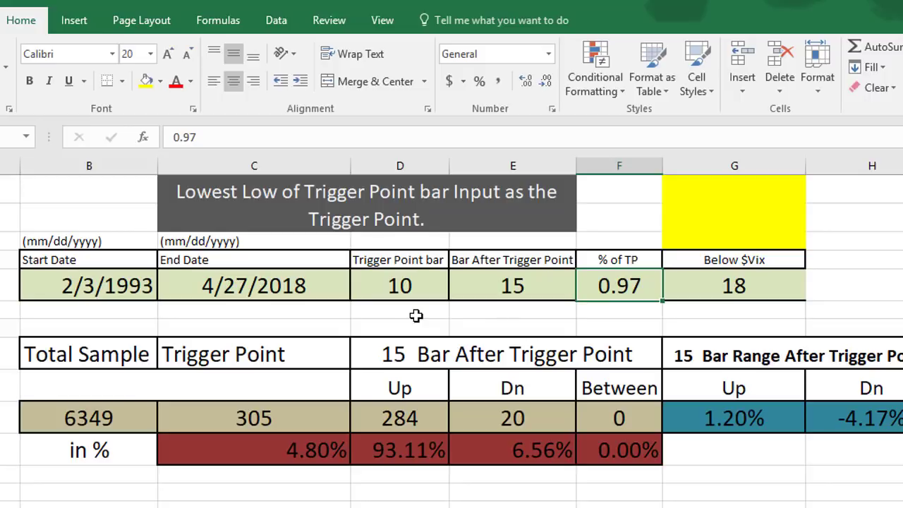
mouse_move(147, 309)
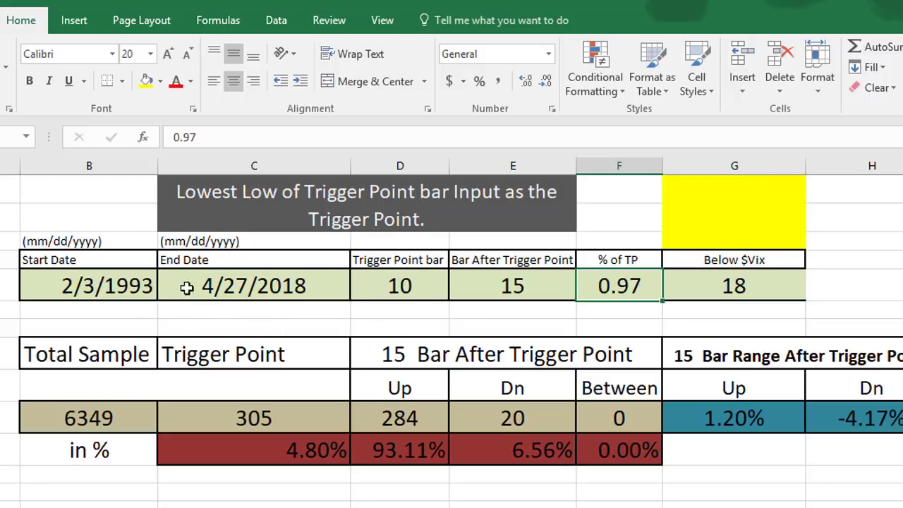
mouse_move(459, 323)
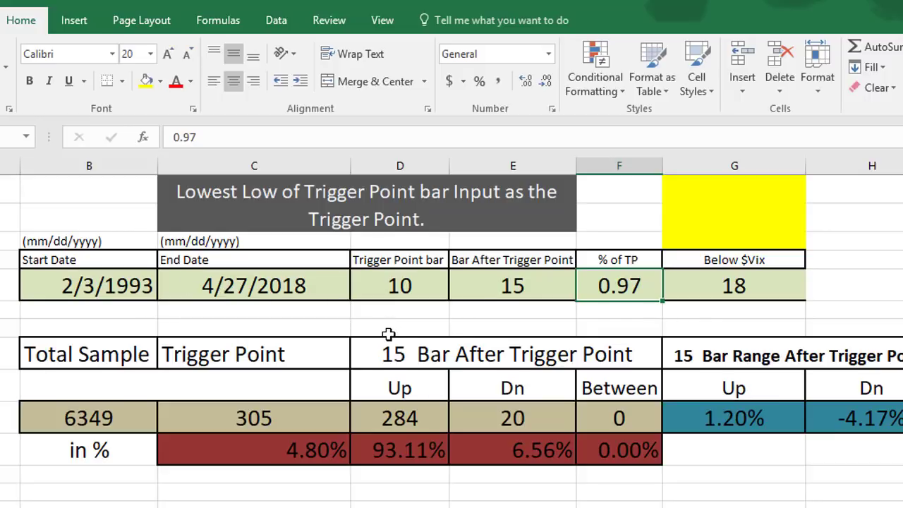
mouse_move(395, 321)
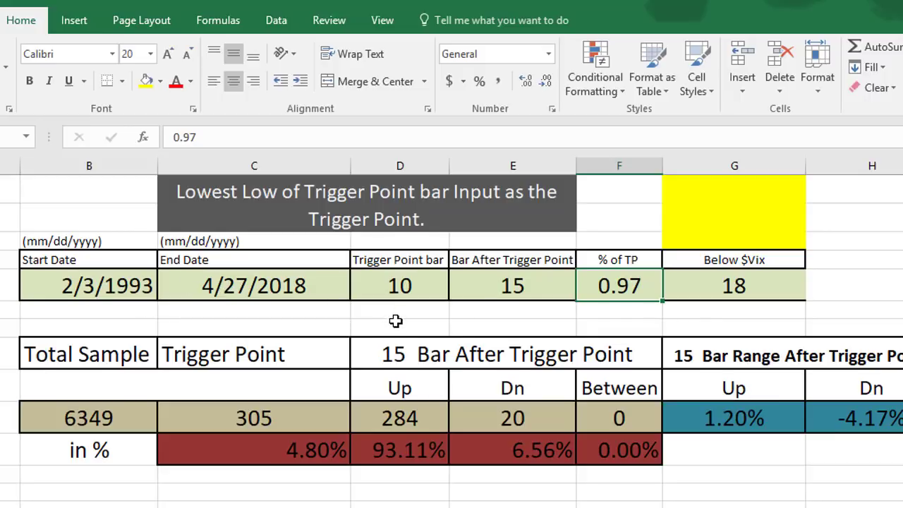
click(400, 286)
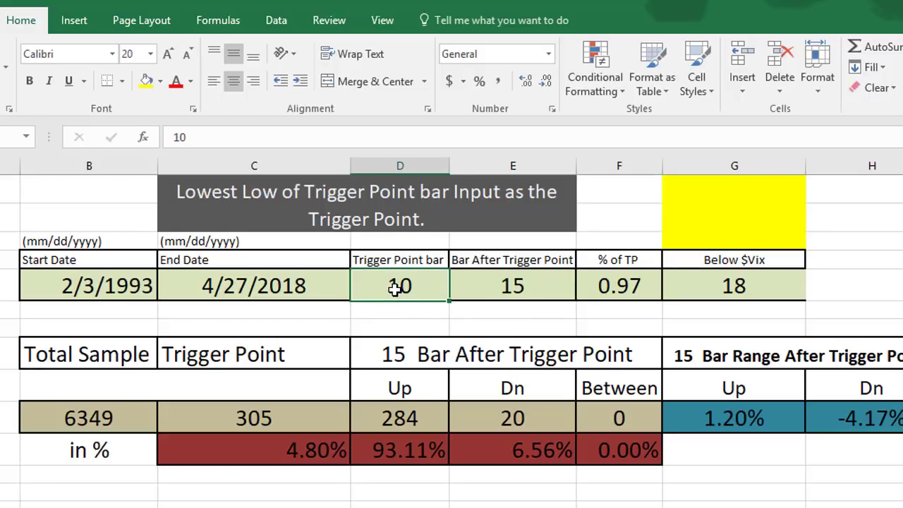
click(512, 285)
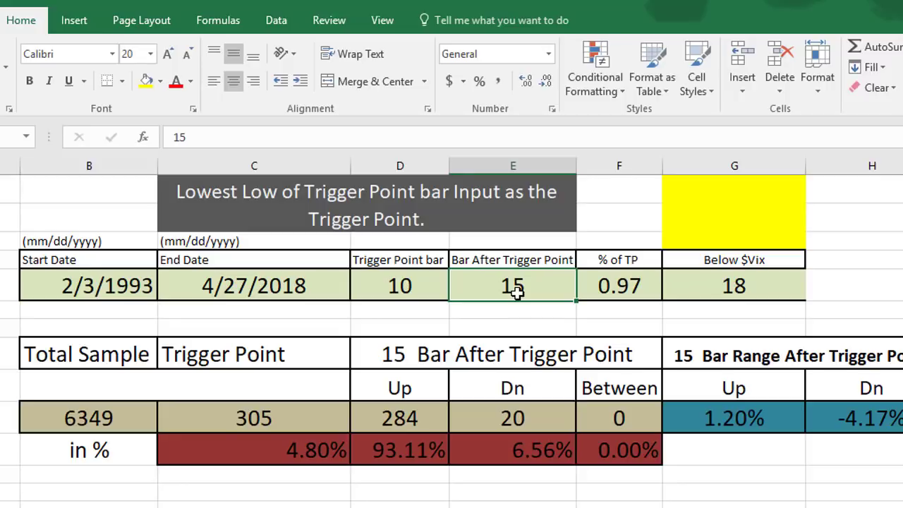
click(619, 286)
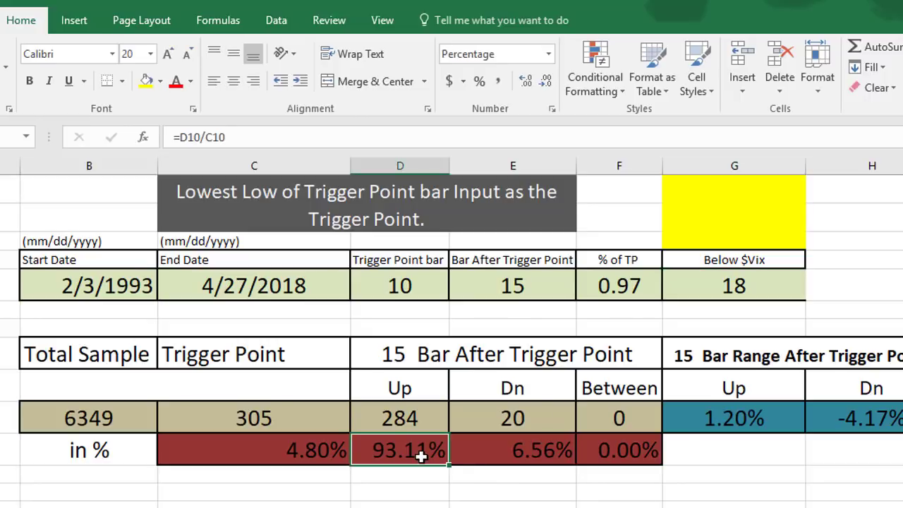
mouse_move(558, 326)
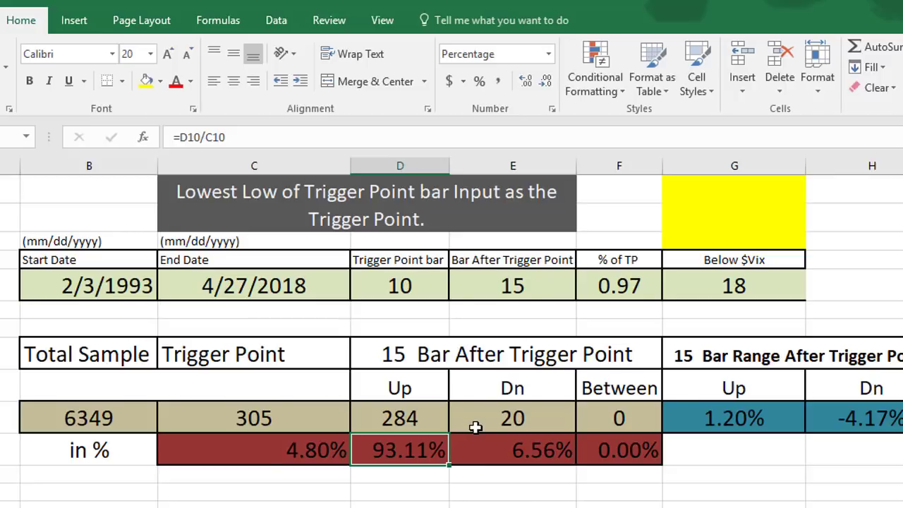
mouse_move(457, 356)
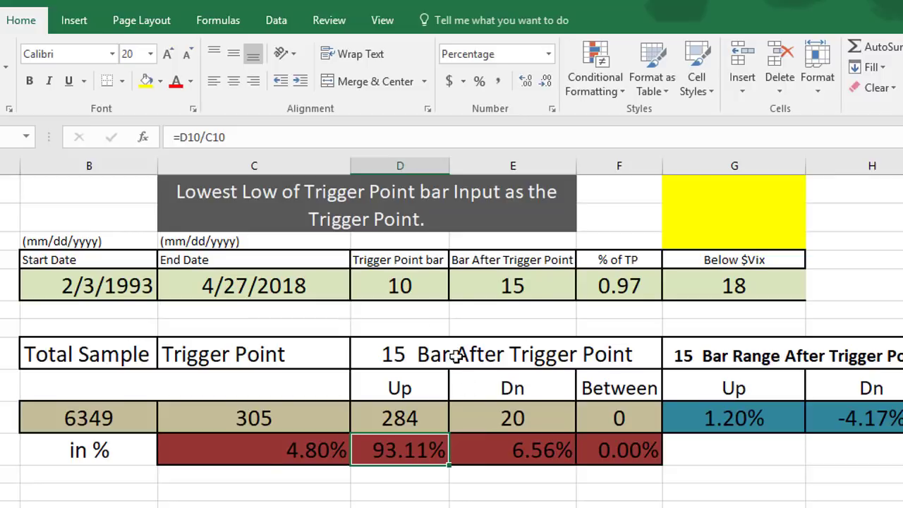
click(401, 286)
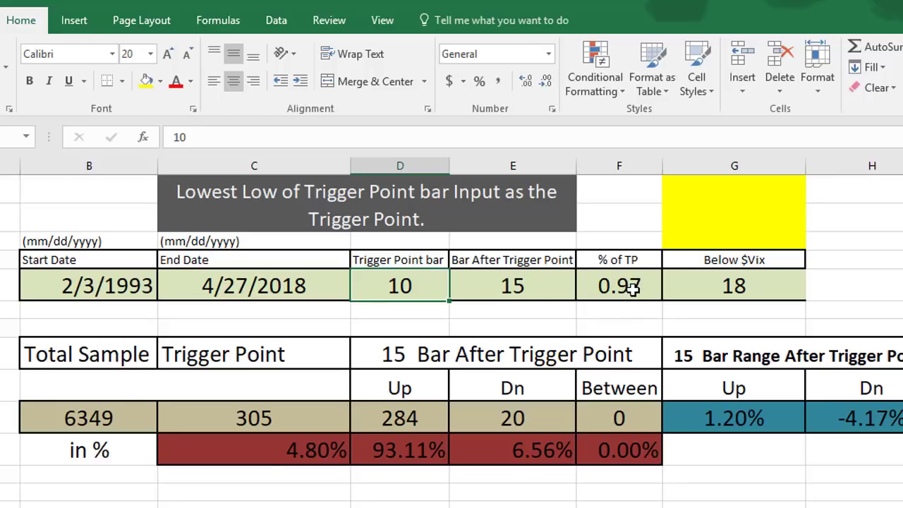
click(618, 285)
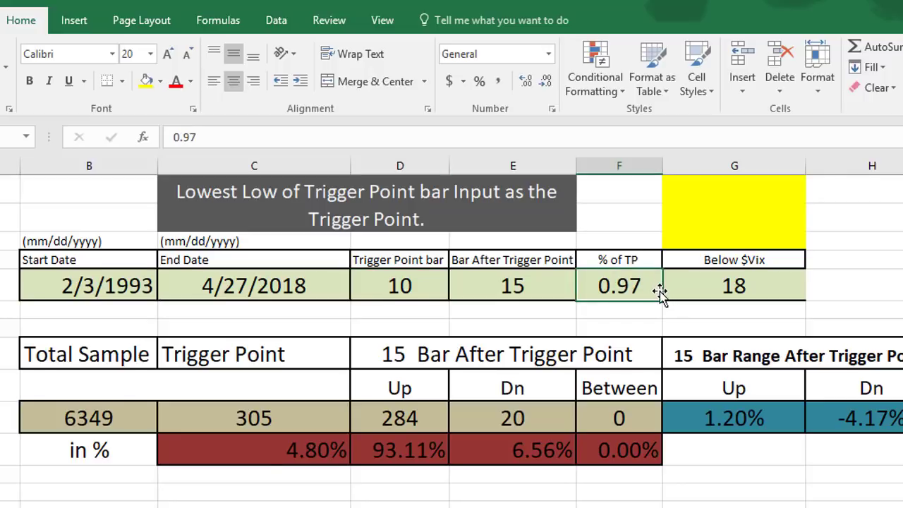
click(513, 285)
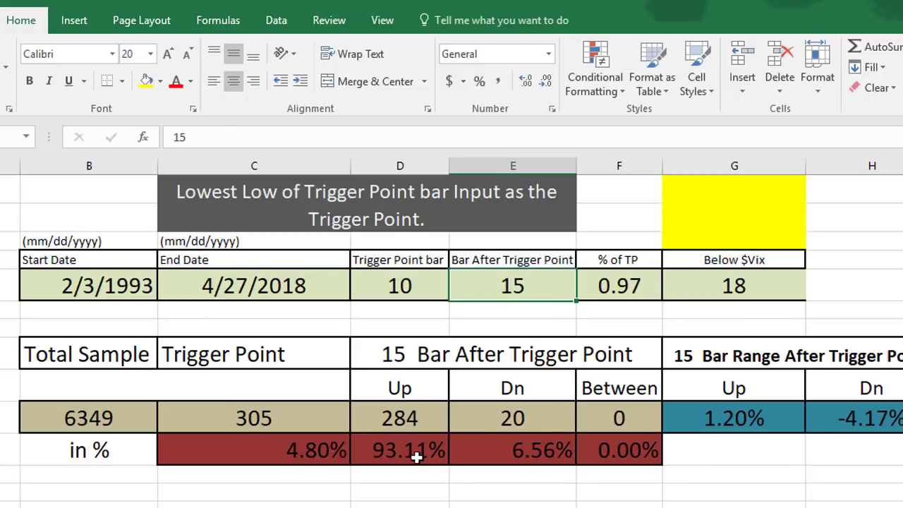
click(400, 451)
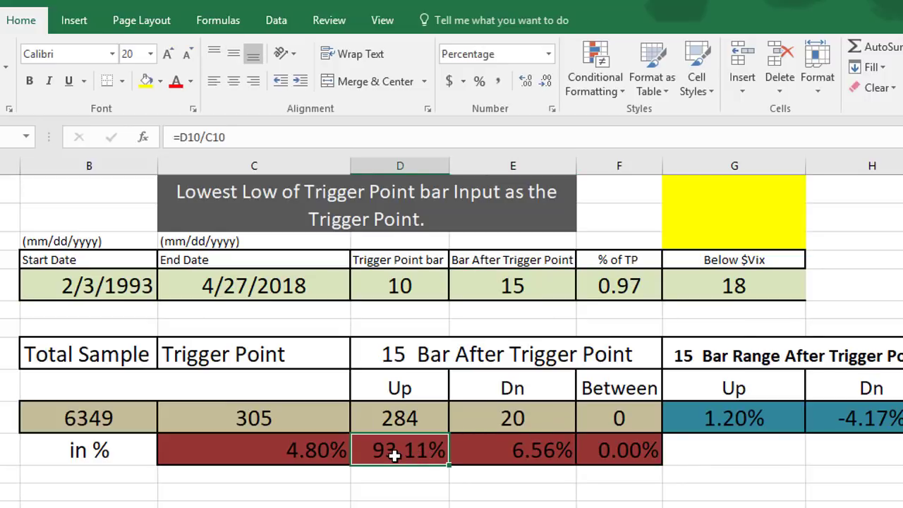
click(734, 285)
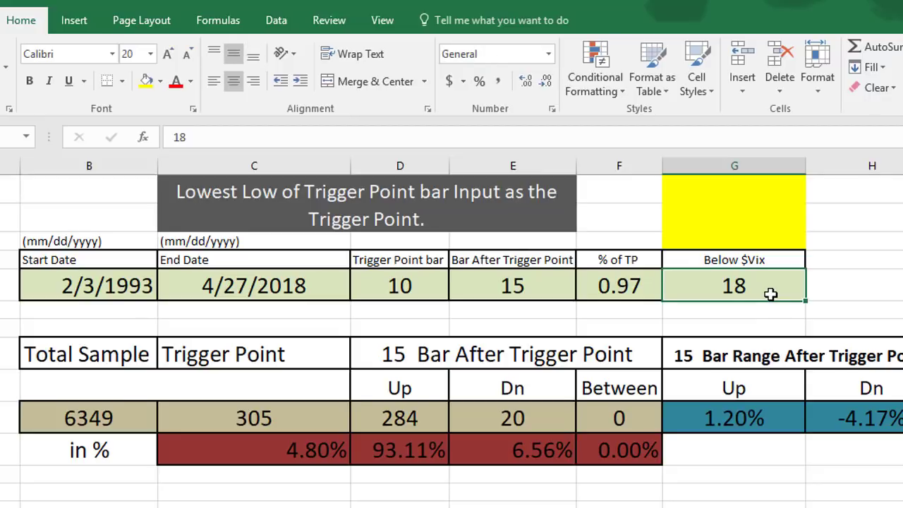
mouse_move(491, 296)
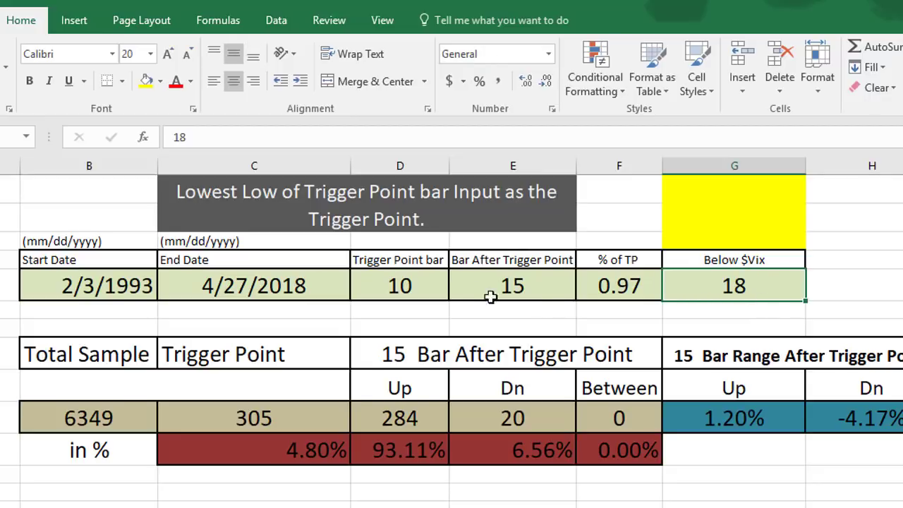
click(400, 286)
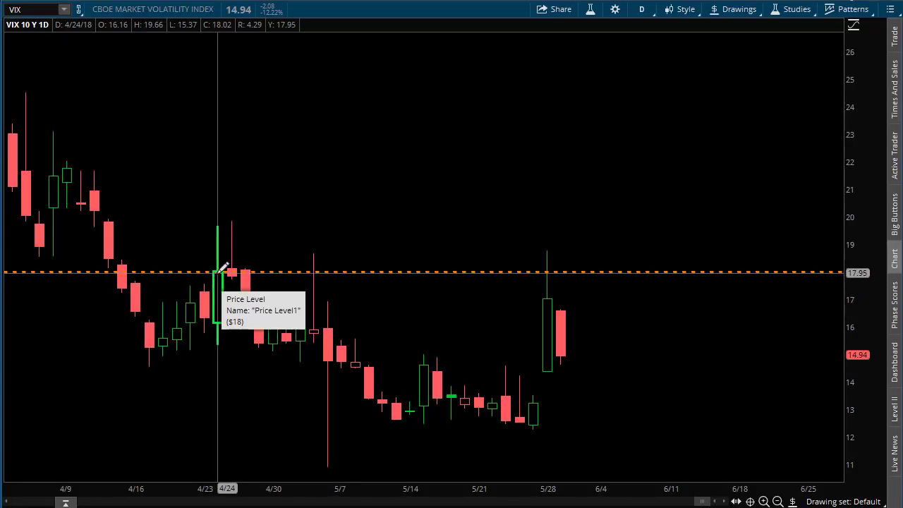
mouse_move(144, 55)
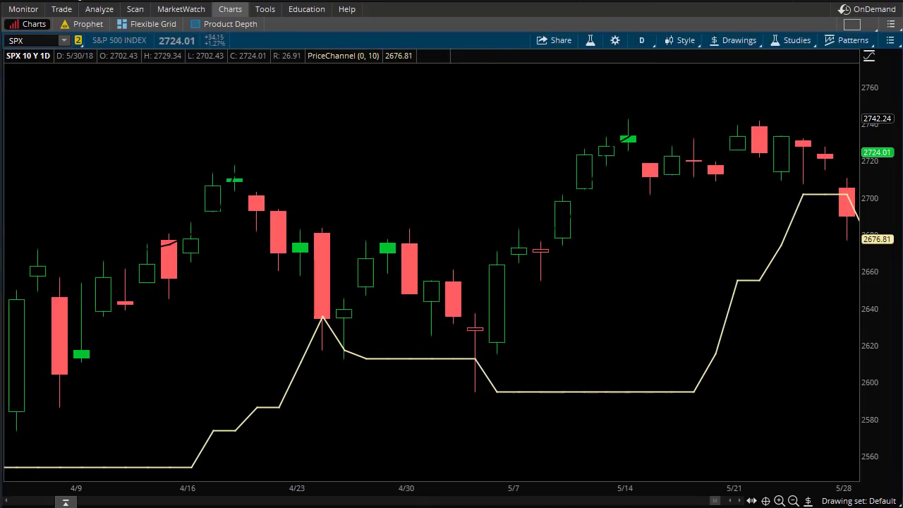
mouse_move(475, 363)
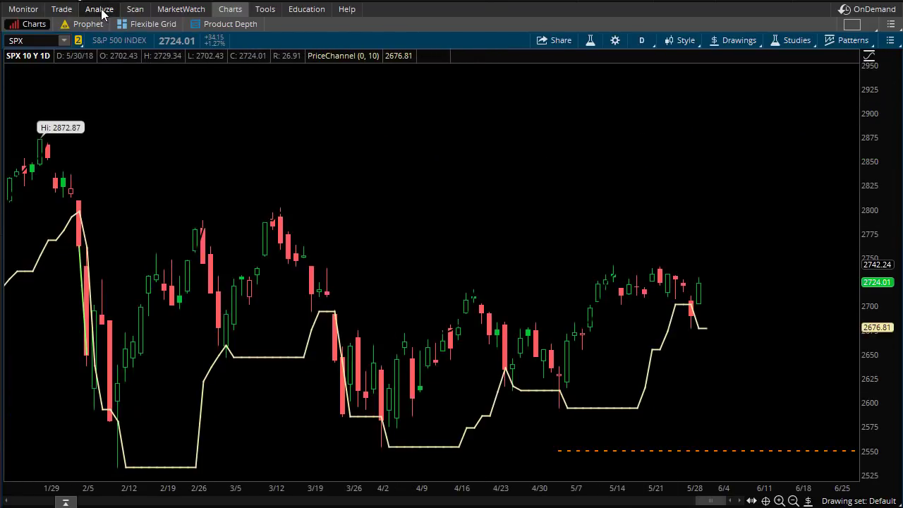
Step: Open Analyze > thinkBack listing SPX option expirations for May 3, 2018
click(98, 9)
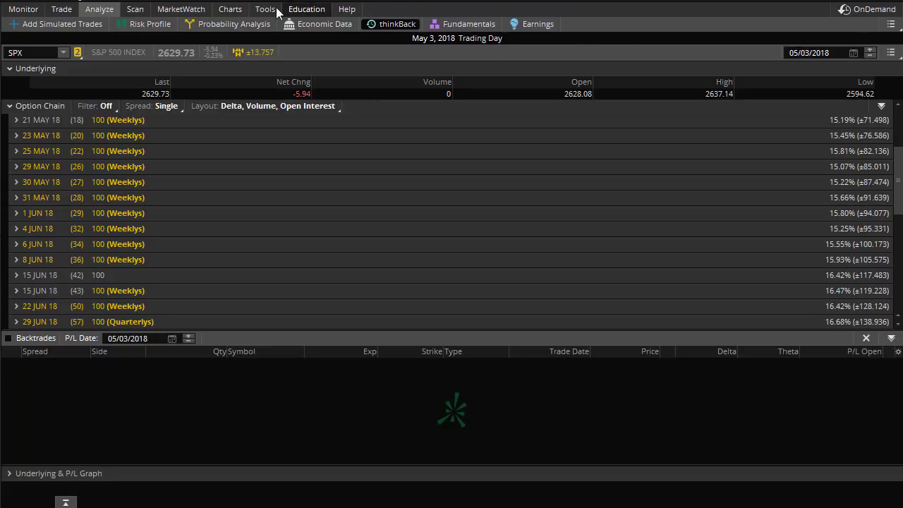
click(247, 9)
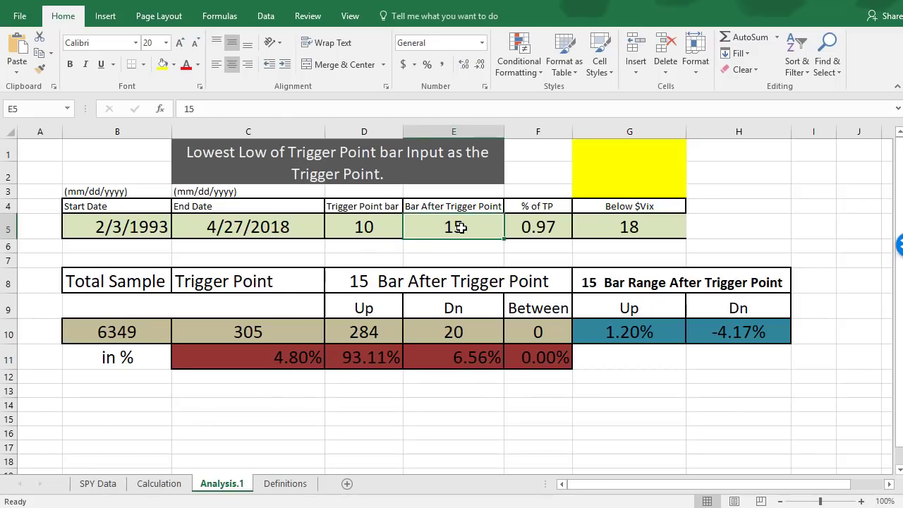
mouse_move(451, 227)
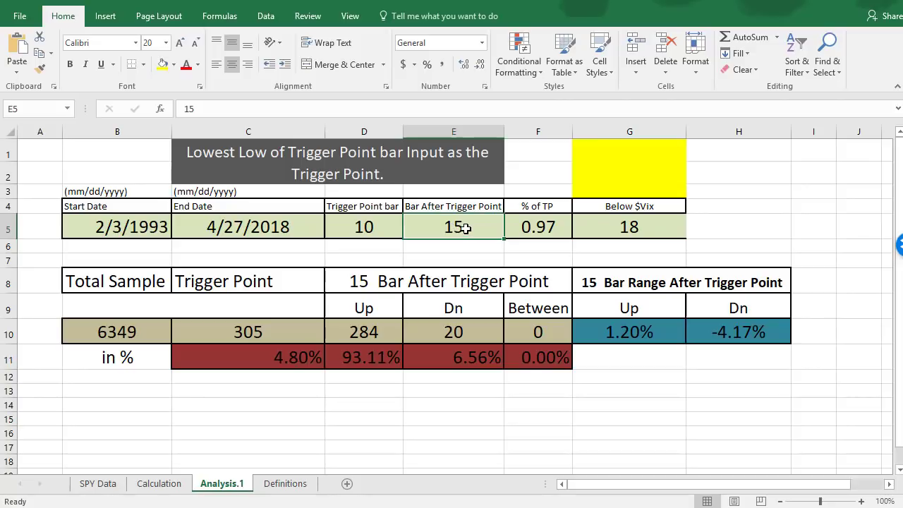
mouse_move(389, 369)
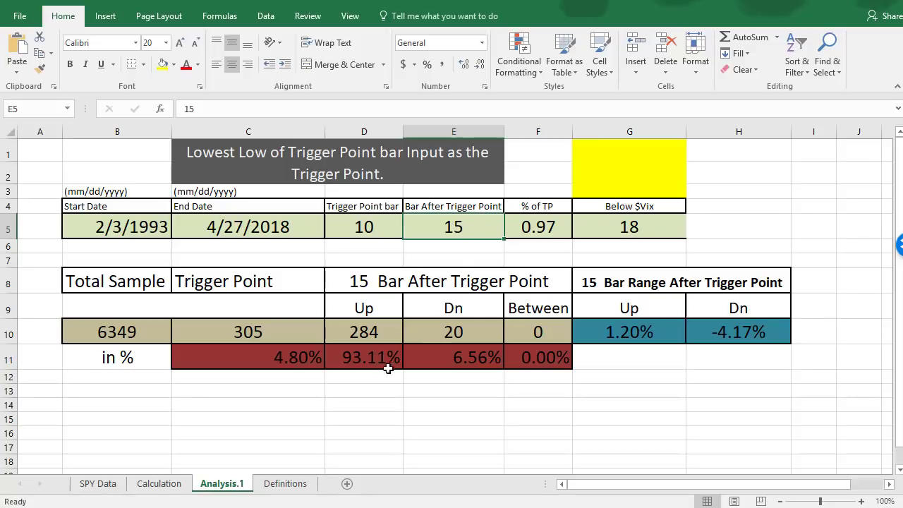
click(363, 357)
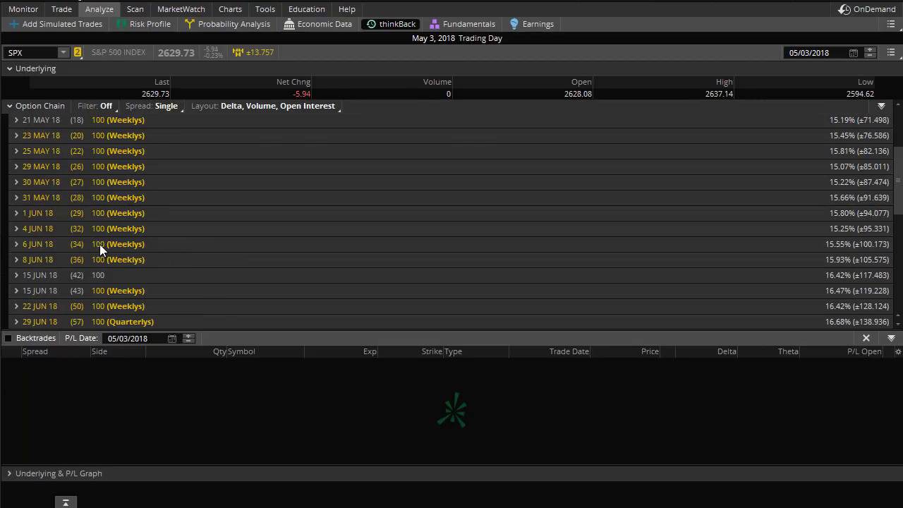
mouse_move(108, 250)
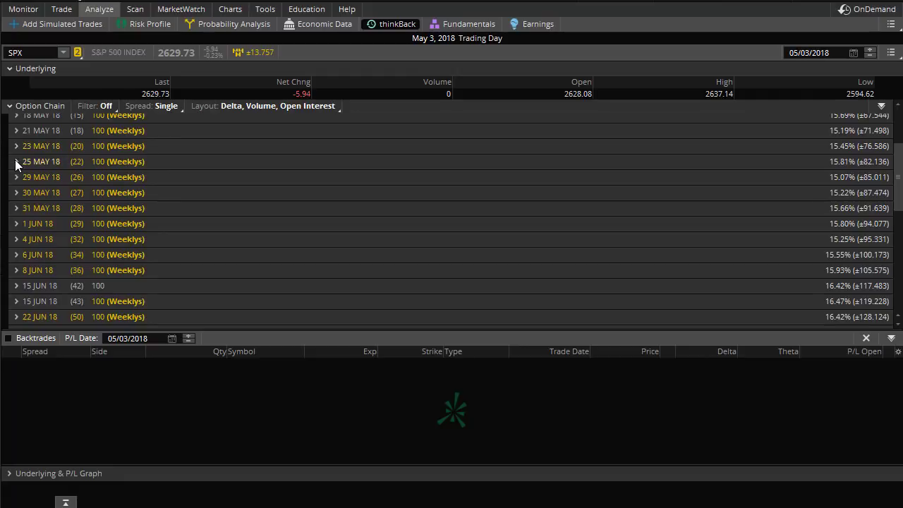
Step: Sell the SPX 25 MAY 18 2550/2545 put vertical for a .80 credit
click(16, 161)
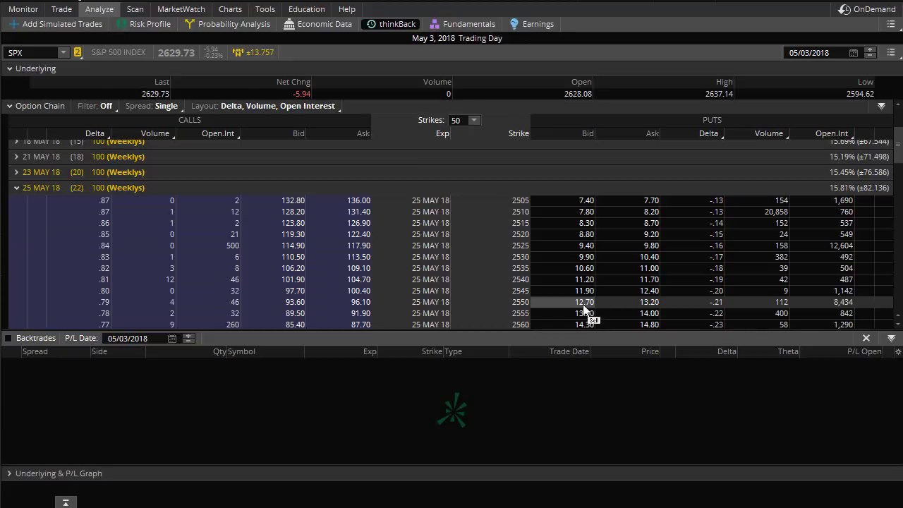
right_click(583, 302)
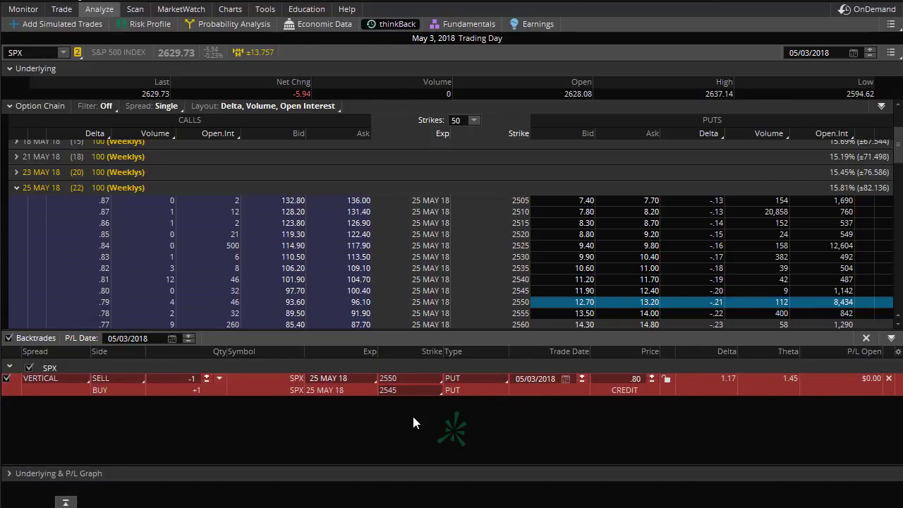
mouse_move(706, 290)
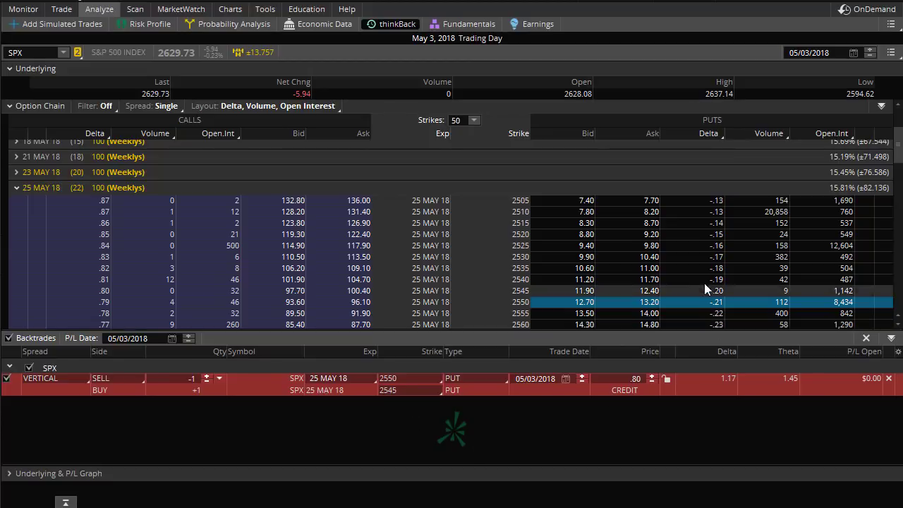
mouse_move(718, 307)
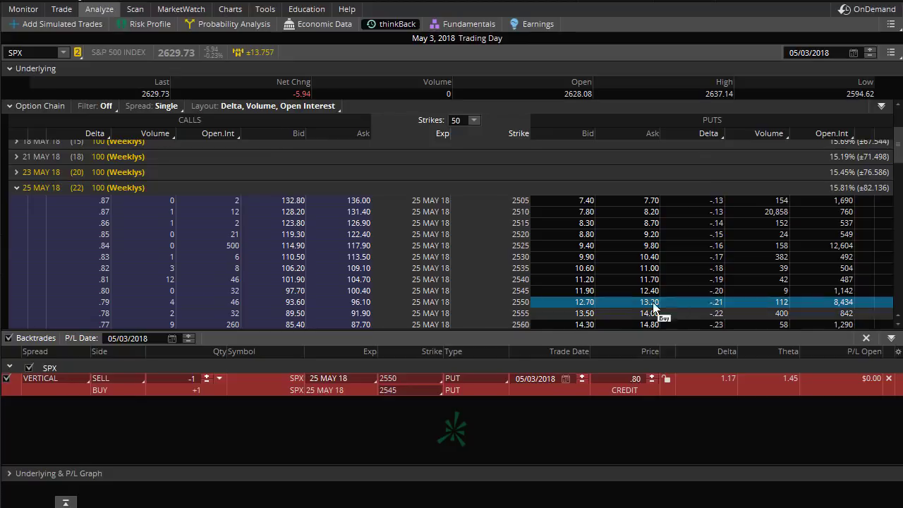
mouse_move(58, 227)
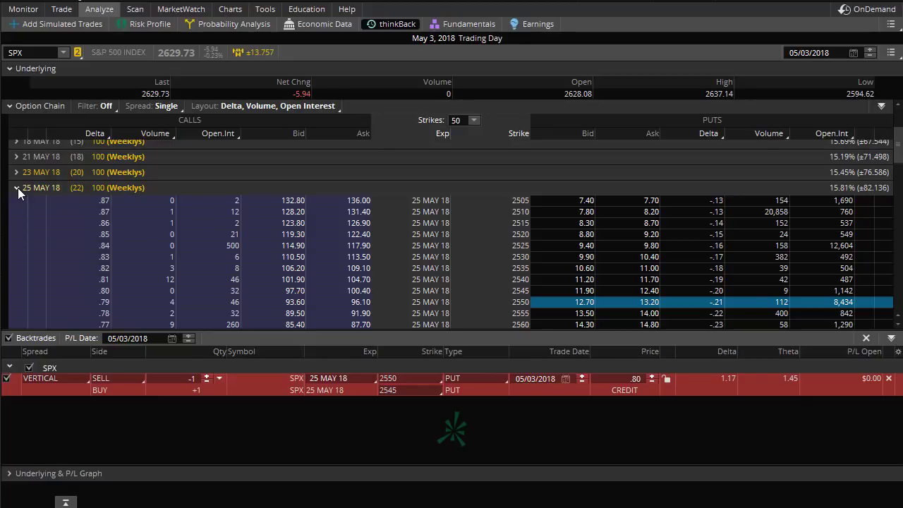
click(16, 187)
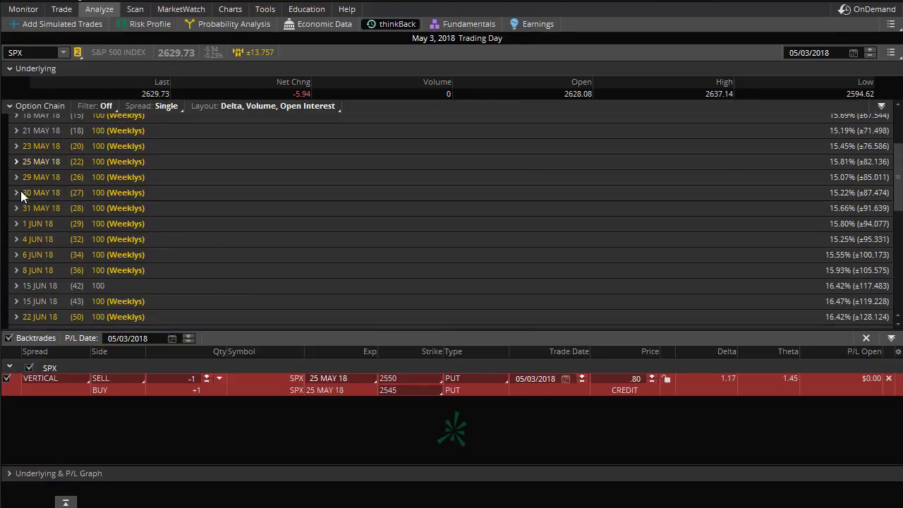
Step: Backtrade the 15 JUN 18 2550/2545 put vertical for 1.05, then view the SPX chart
scroll(down, 3)
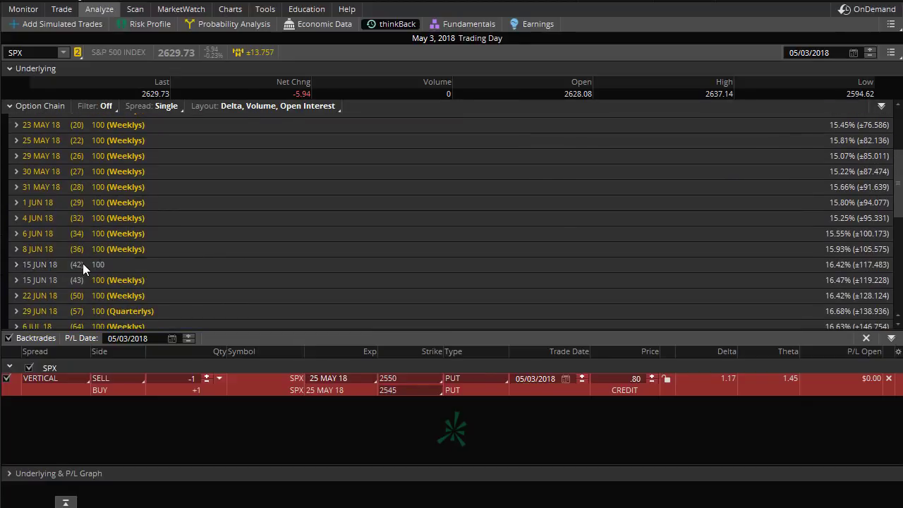
mouse_move(69, 273)
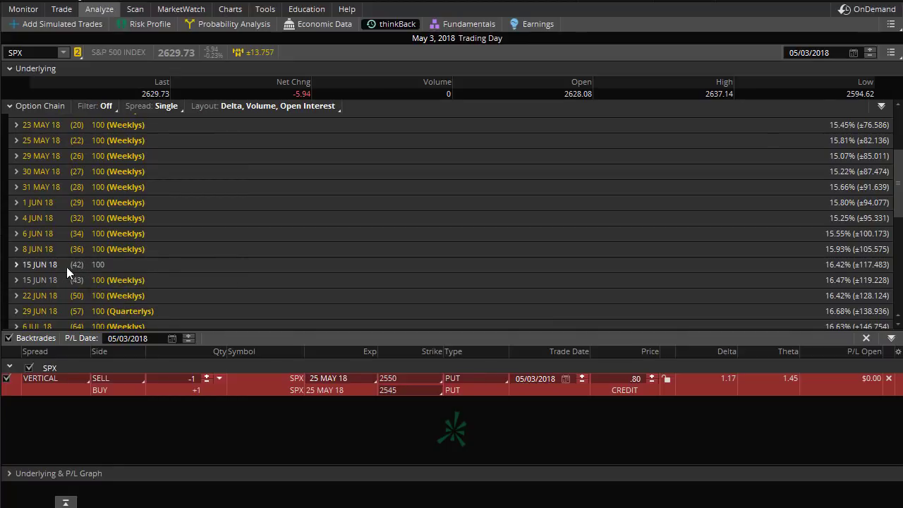
mouse_move(78, 276)
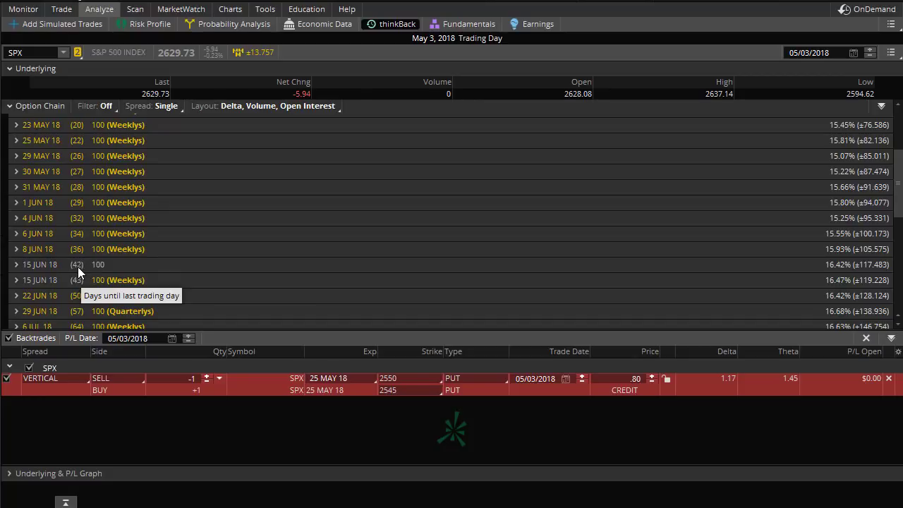
mouse_move(75, 271)
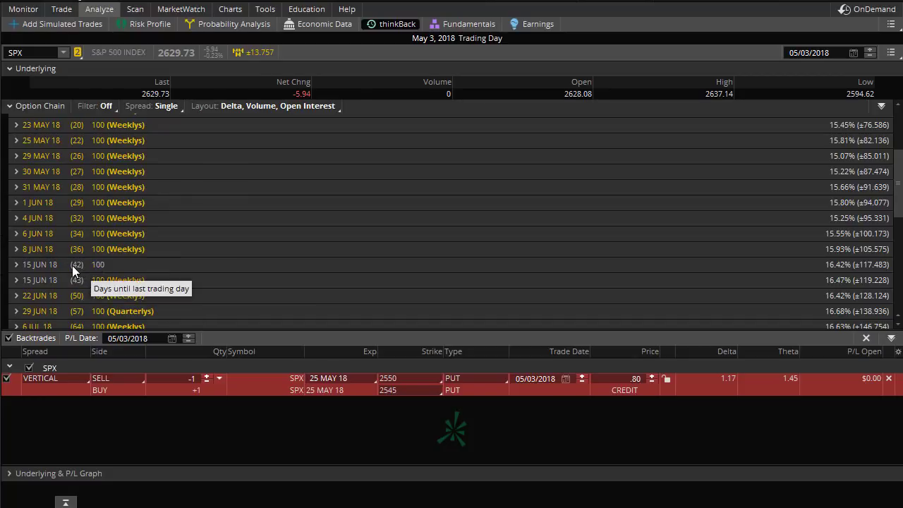
mouse_move(96, 269)
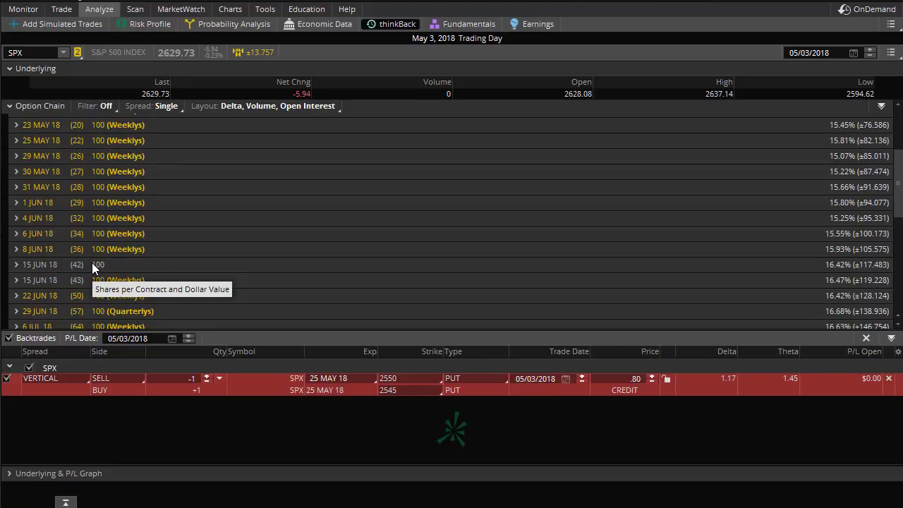
mouse_move(79, 267)
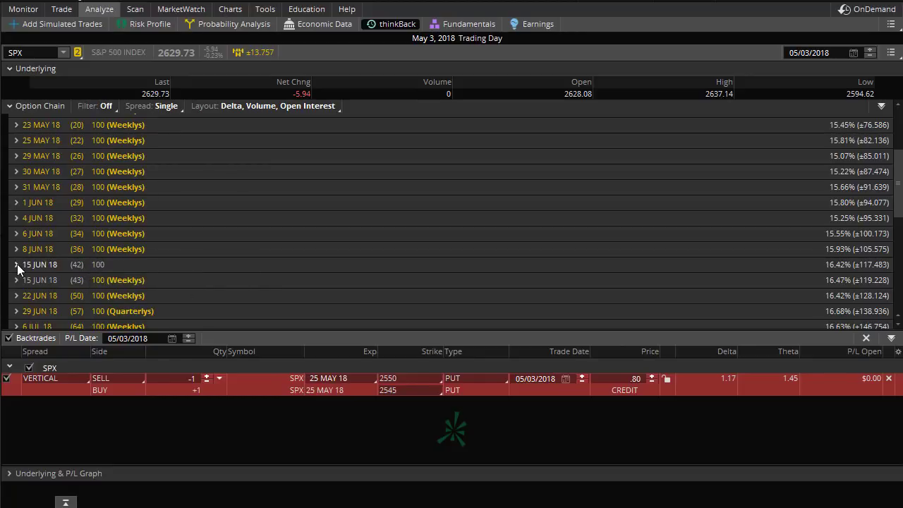
click(16, 264)
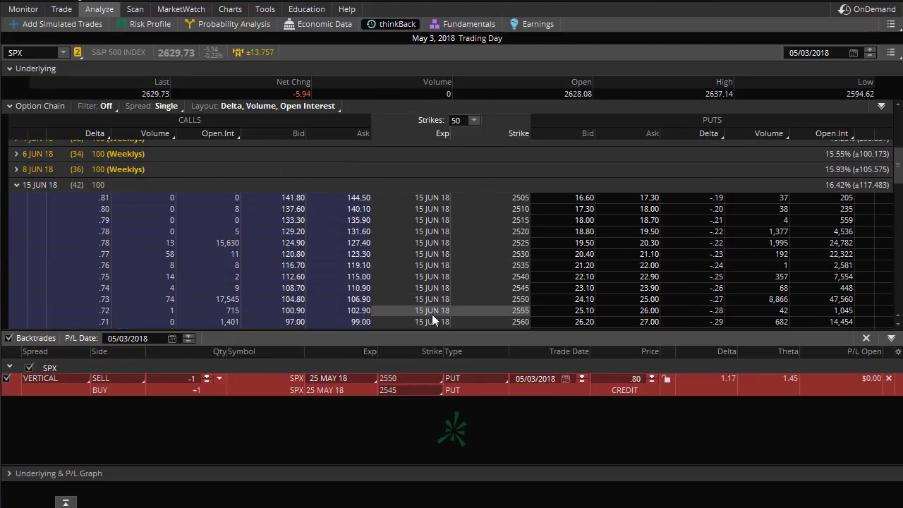
mouse_move(586, 299)
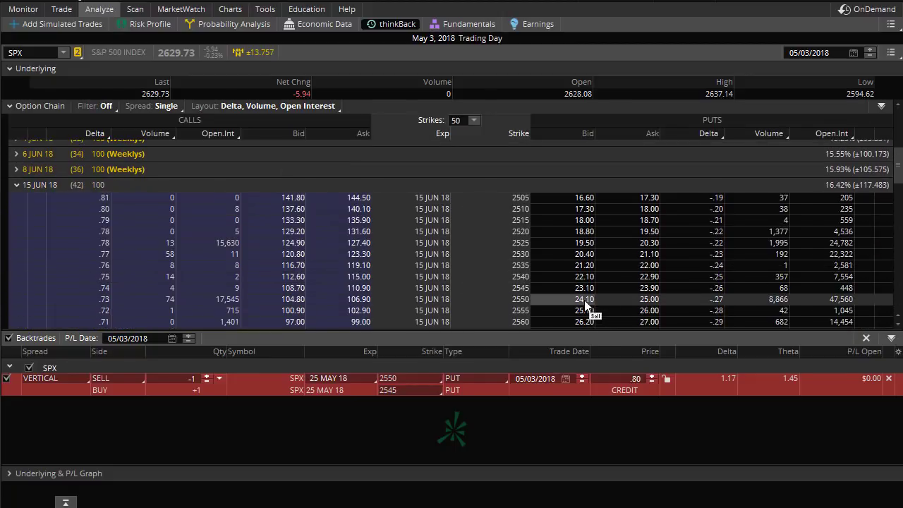
right_click(584, 299)
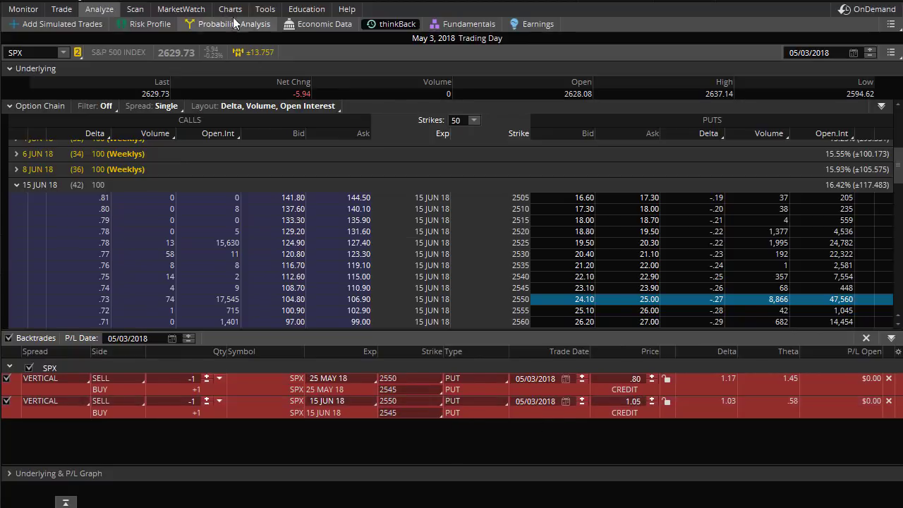
click(230, 9)
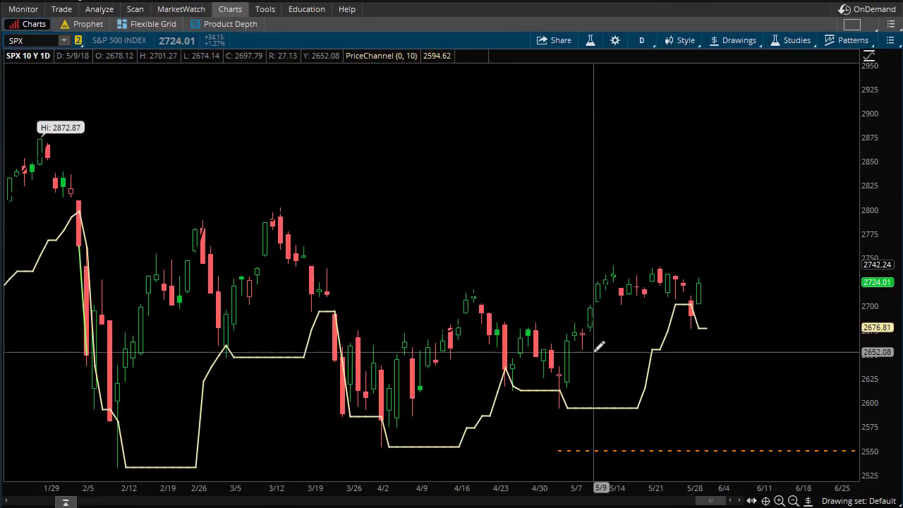
mouse_move(582, 334)
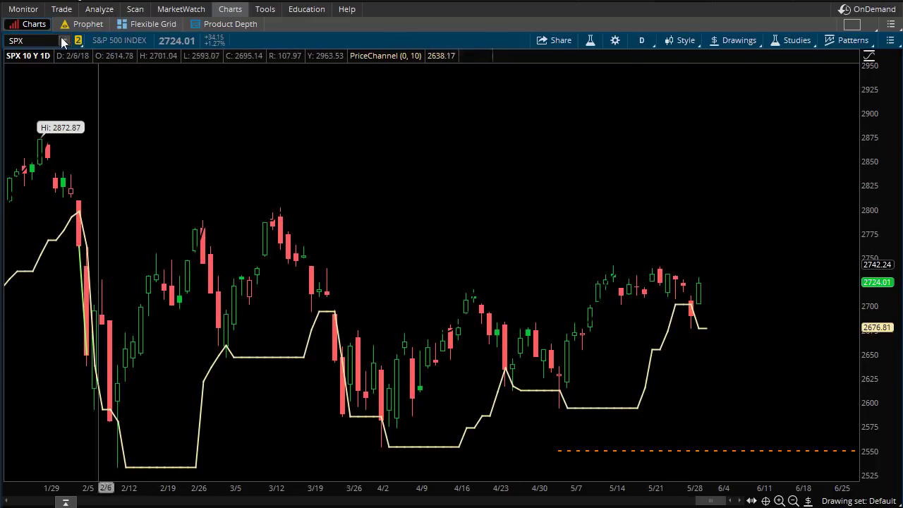
click(99, 9)
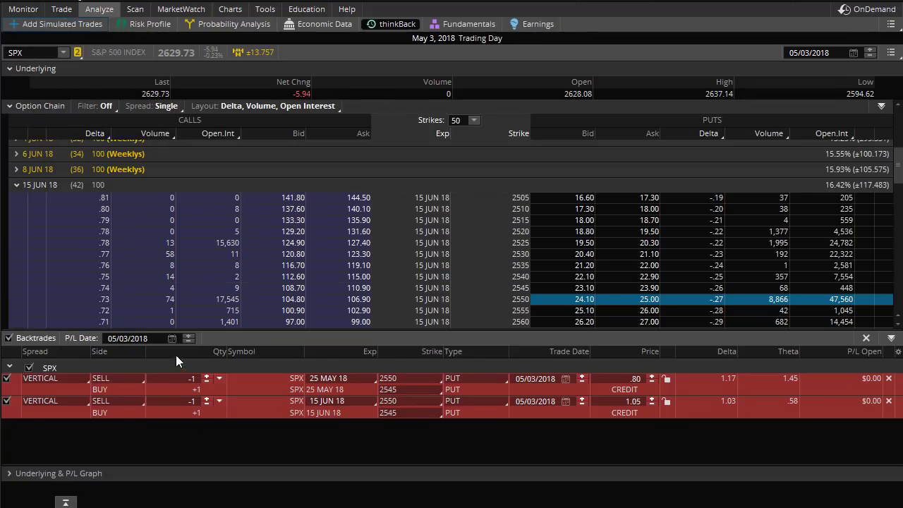
Step: Set the P/L date to May 24, 2018, showing $80 and $95 open profits
click(171, 338)
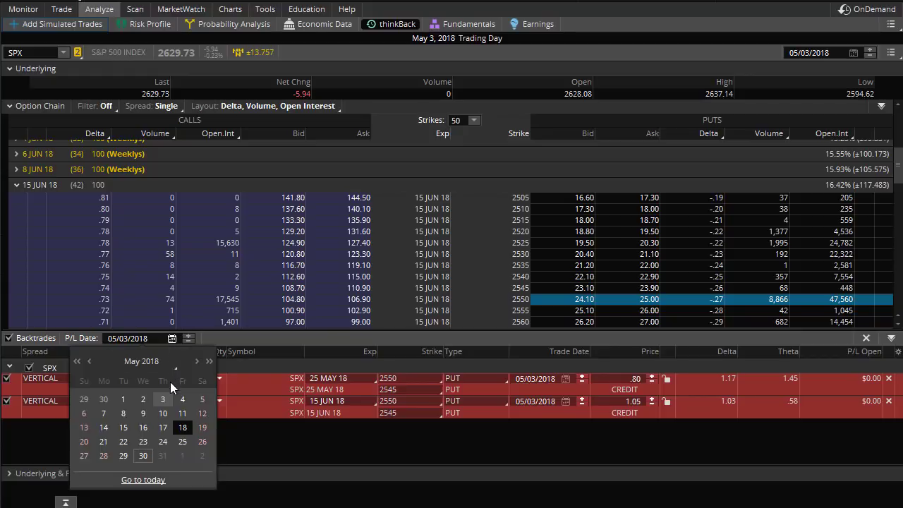
mouse_move(163, 414)
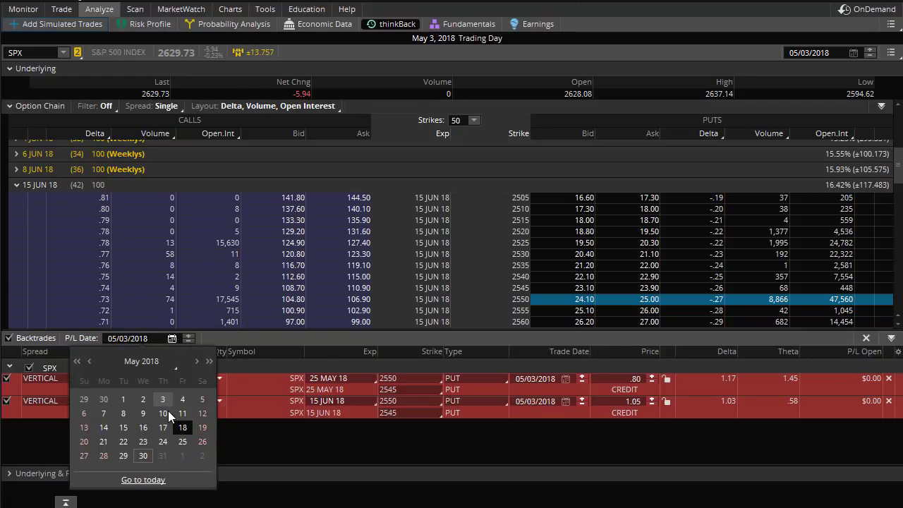
mouse_move(163, 442)
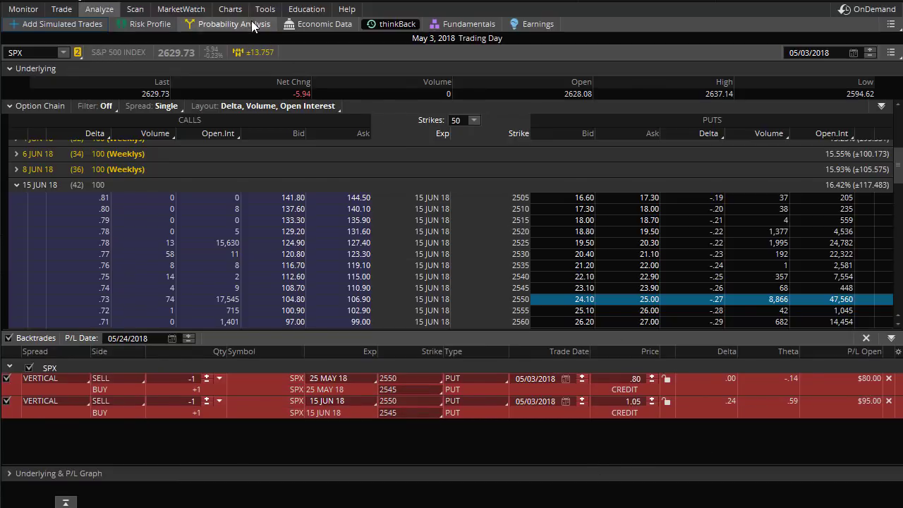
click(230, 10)
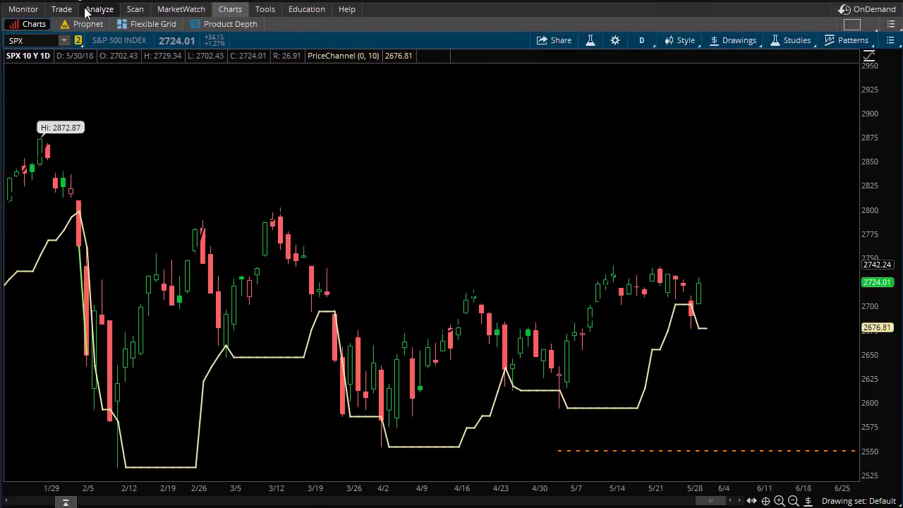
click(97, 10)
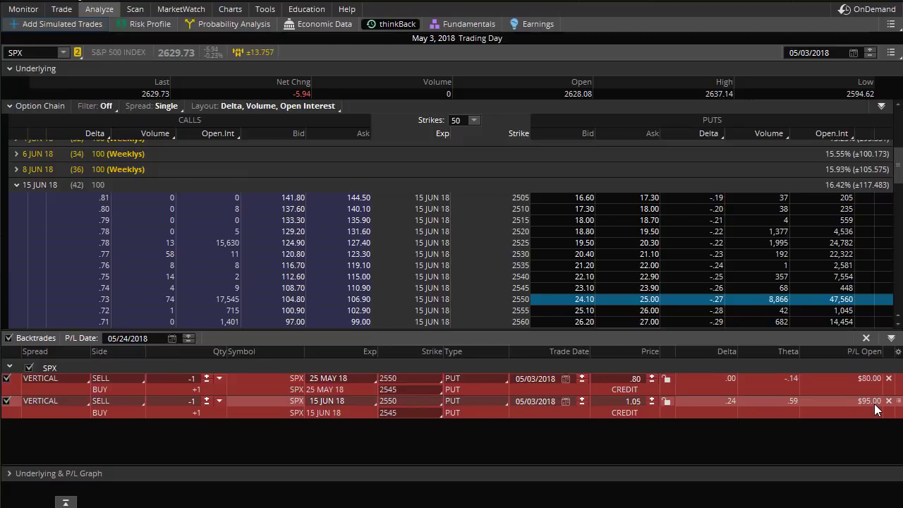
mouse_move(815, 393)
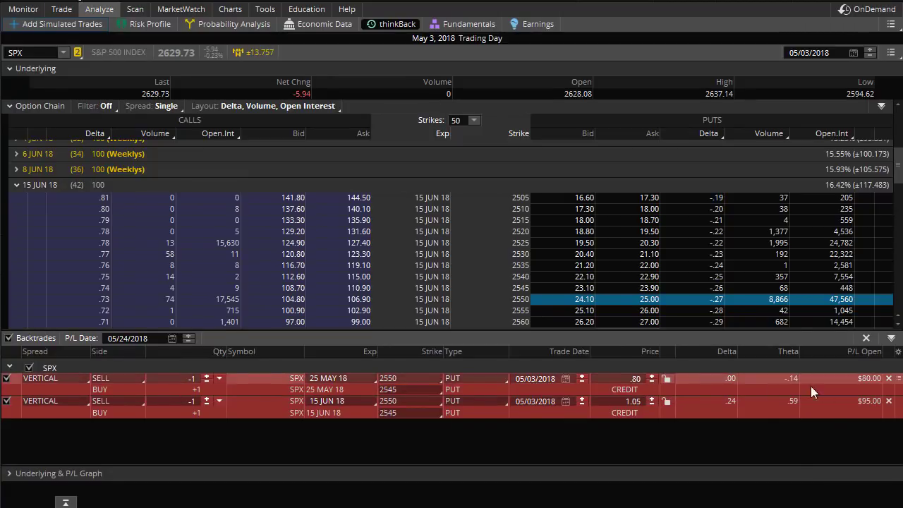
mouse_move(866, 383)
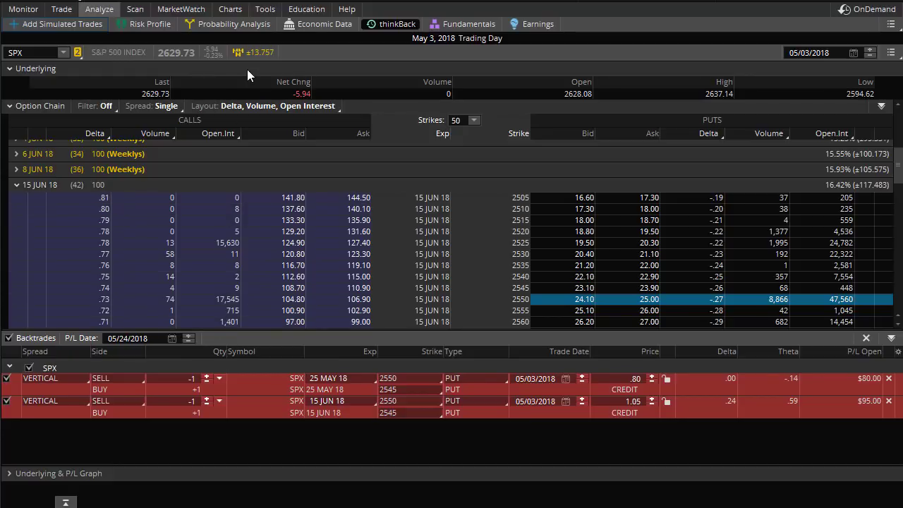
mouse_move(247, 73)
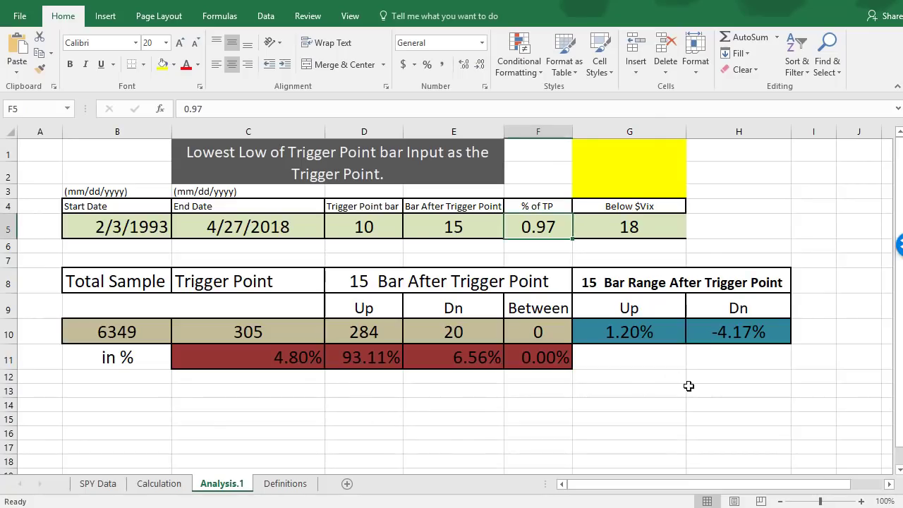
mouse_move(638, 408)
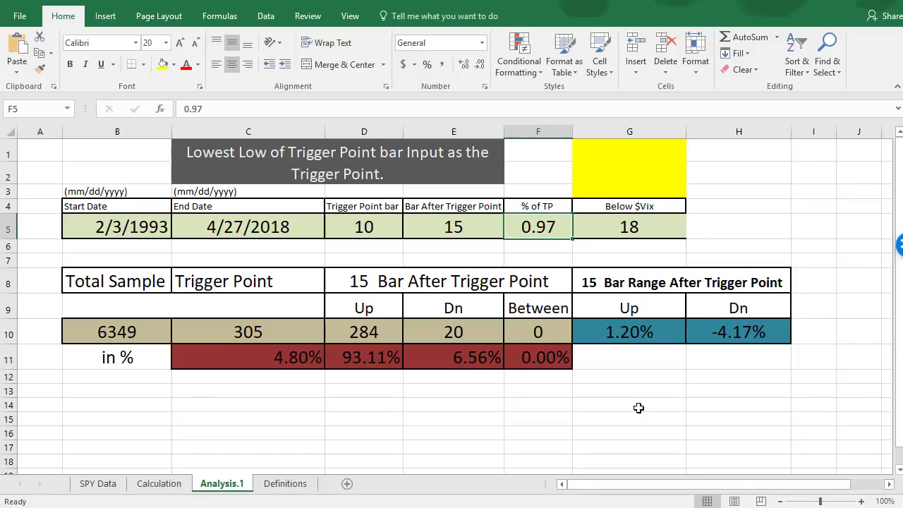
mouse_move(556, 352)
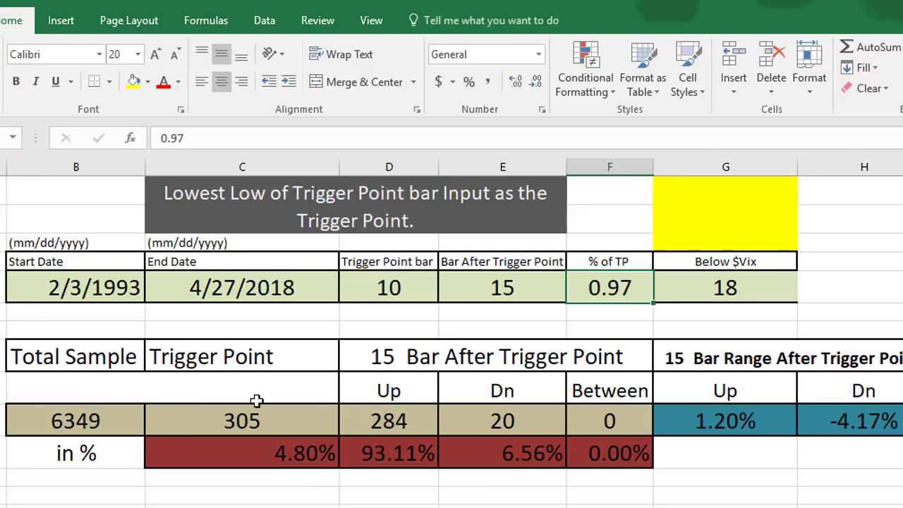
Step: Inspect D5, G5 and D11, then change the Below $Vix threshold in G5 to 20
click(388, 288)
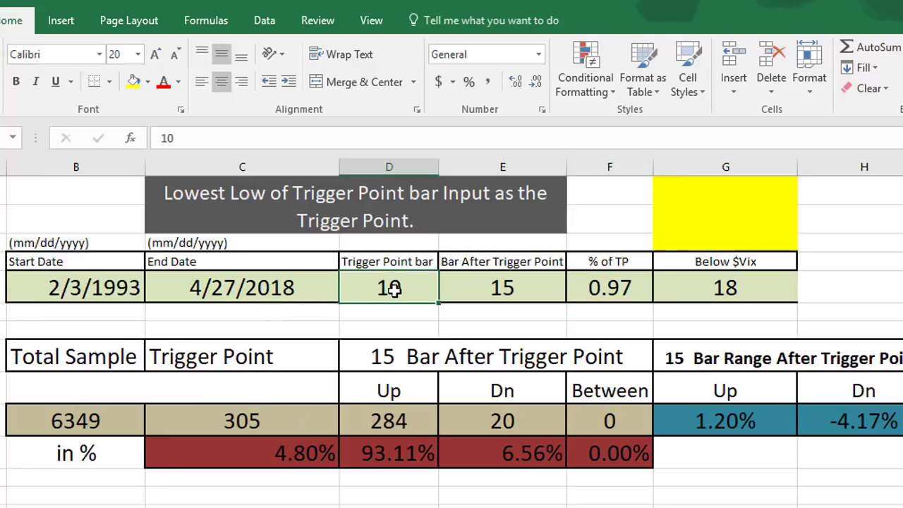
click(725, 287)
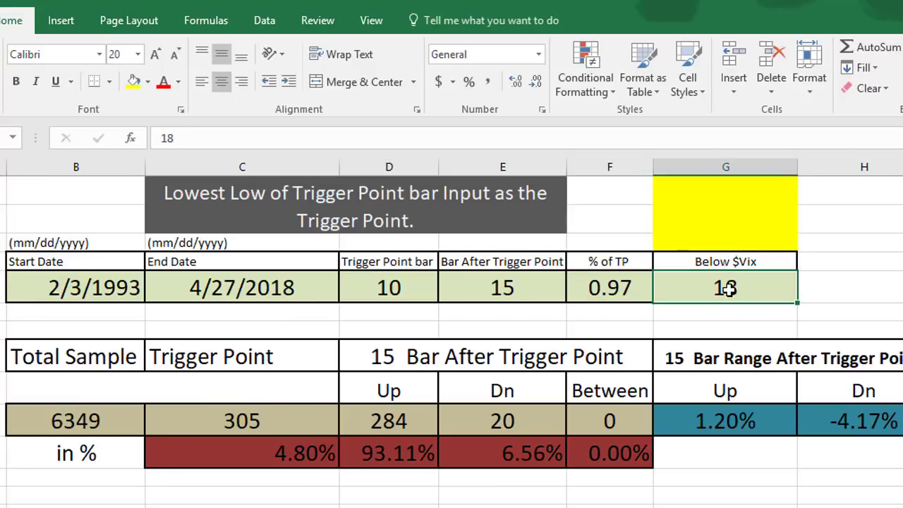
click(241, 420)
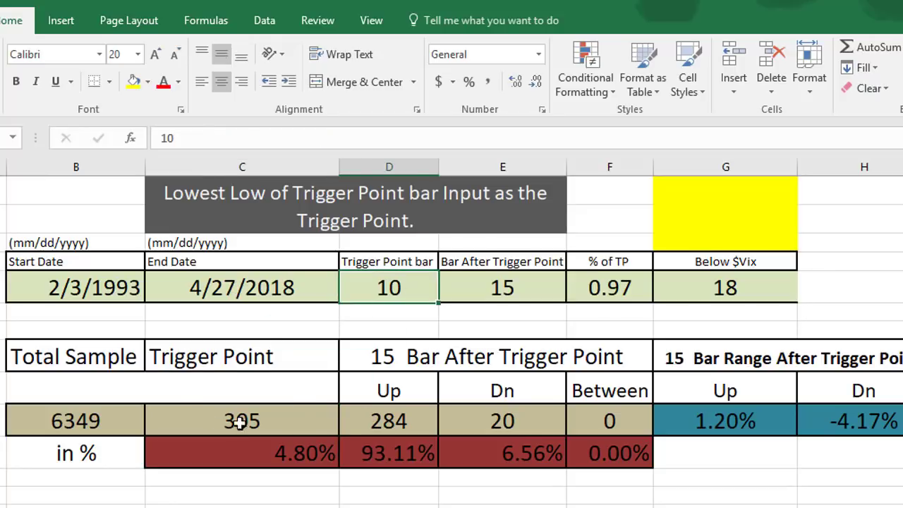
click(389, 454)
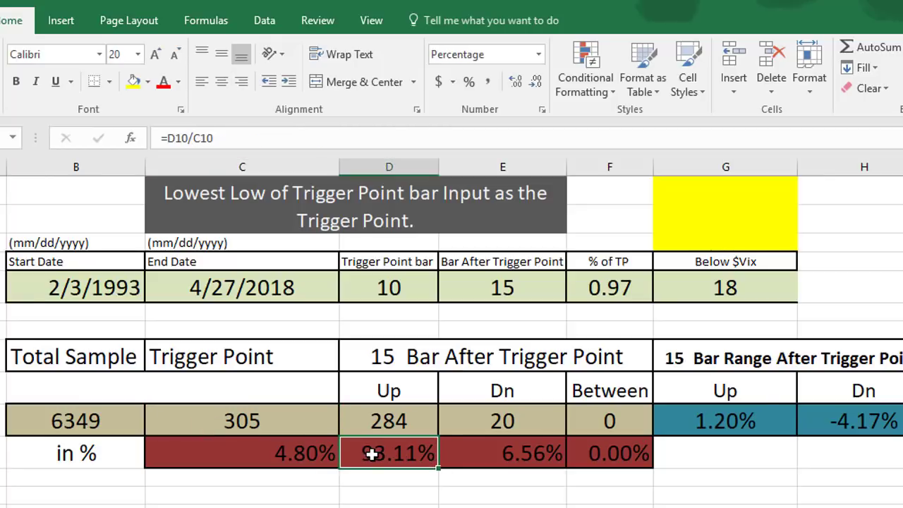
click(725, 287)
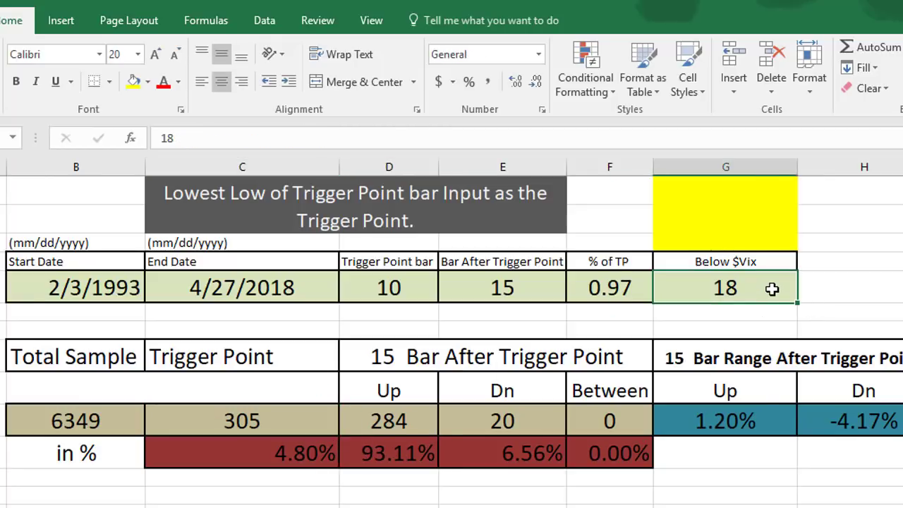
mouse_move(740, 288)
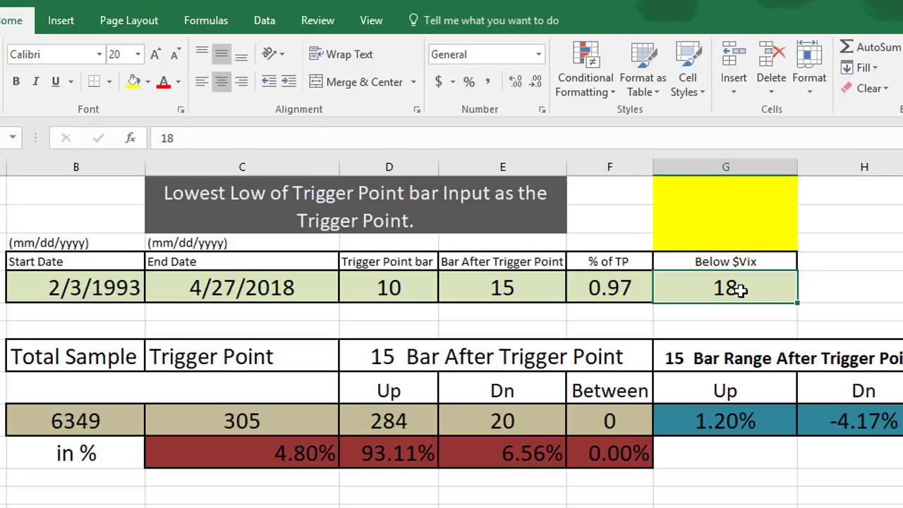
text(20)
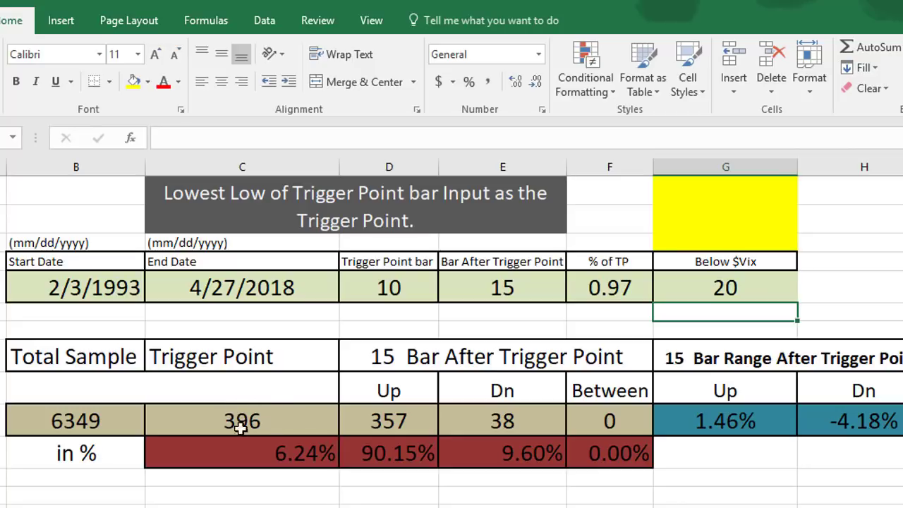
mouse_move(260, 424)
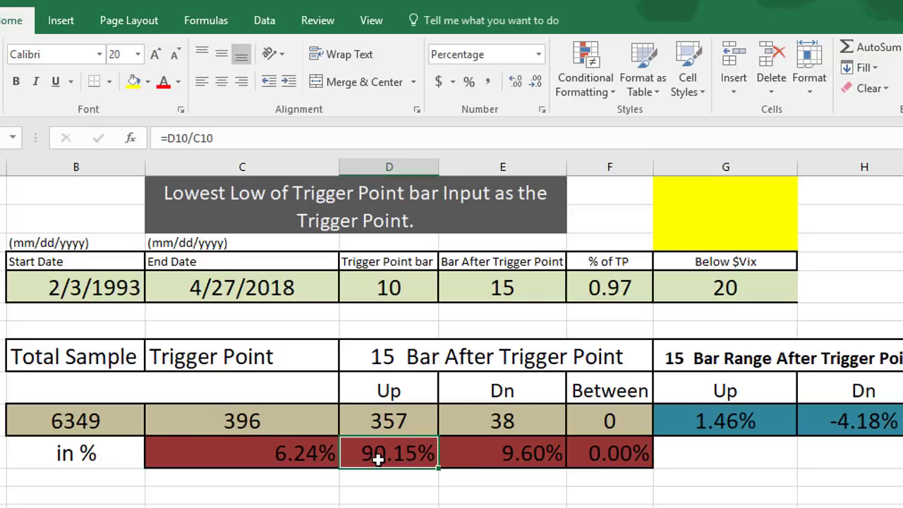
mouse_move(391, 460)
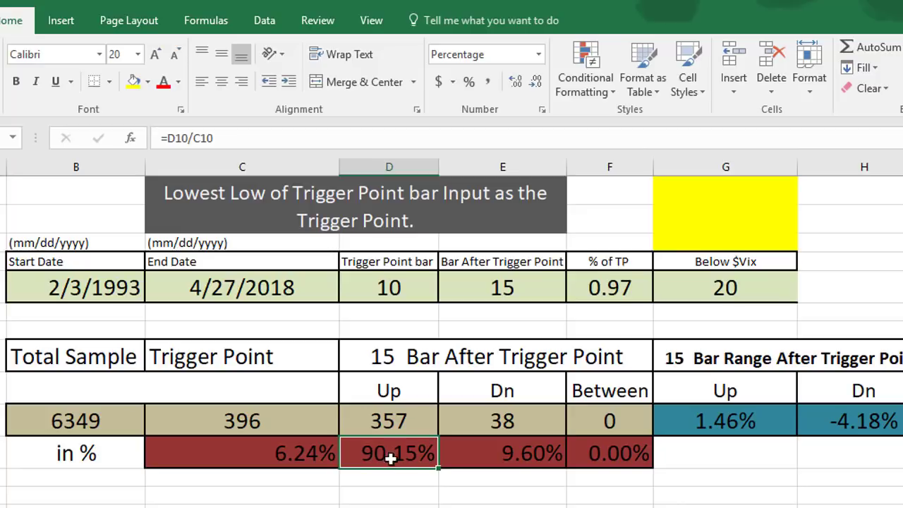
mouse_move(406, 472)
text(7)
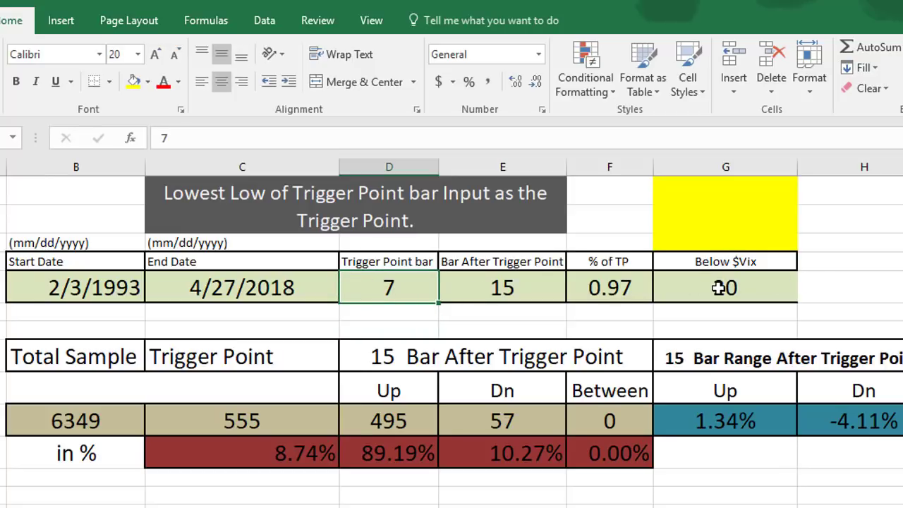
mouse_move(717, 287)
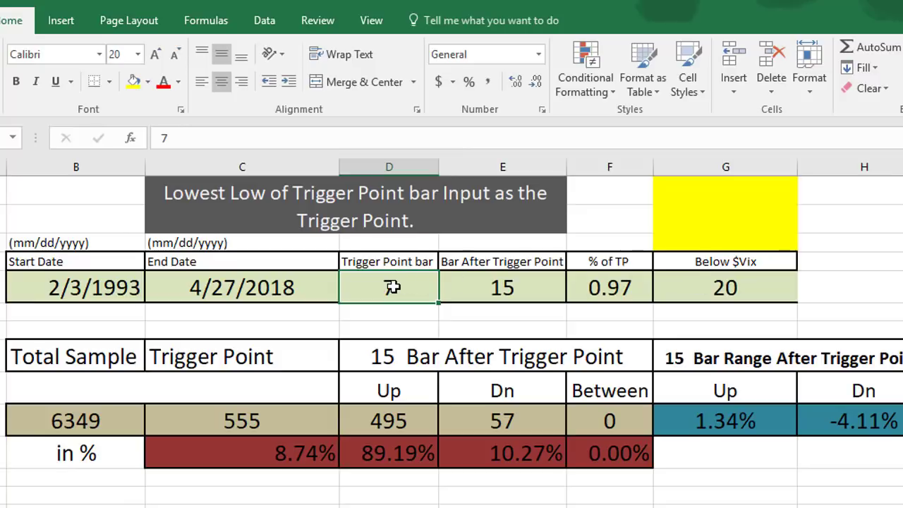
Step: Set the Trigger Point bar in D5 to 7, yielding 440 trigger points, 92.27% up
text(7)
click(726, 288)
text(18)
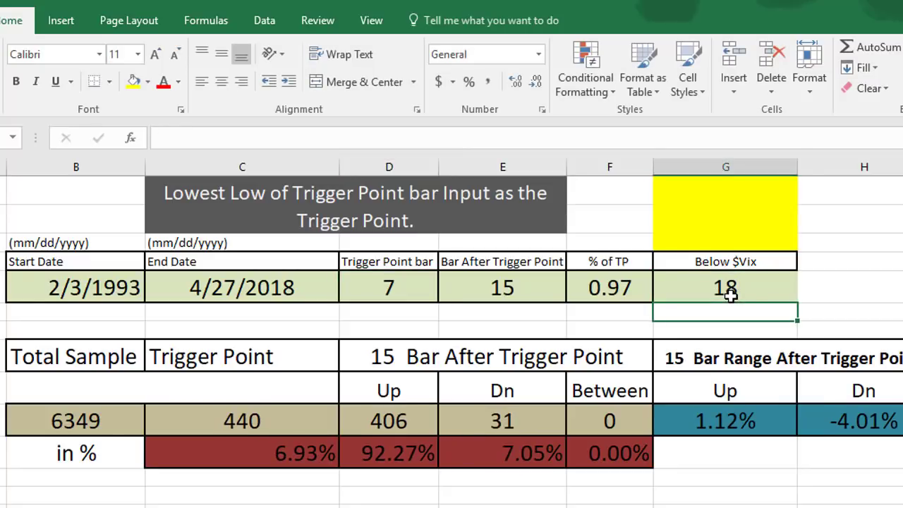
mouse_move(309, 433)
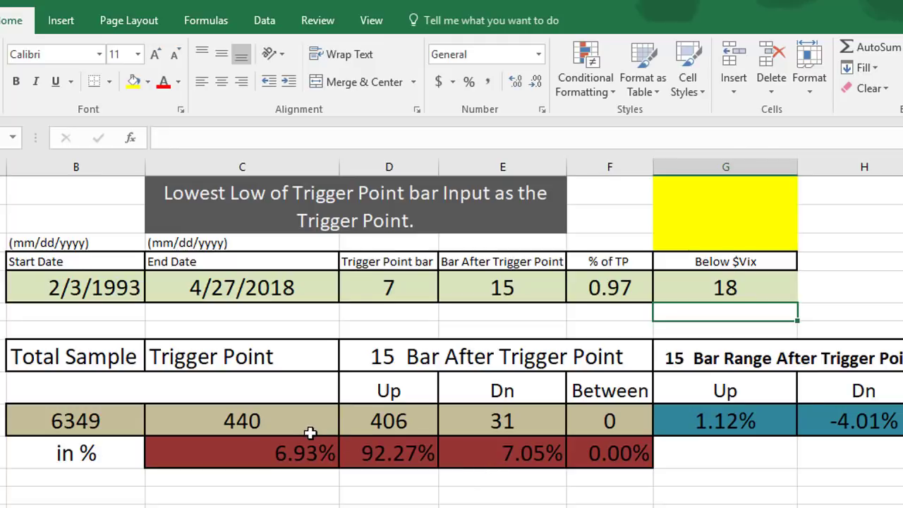
click(388, 287)
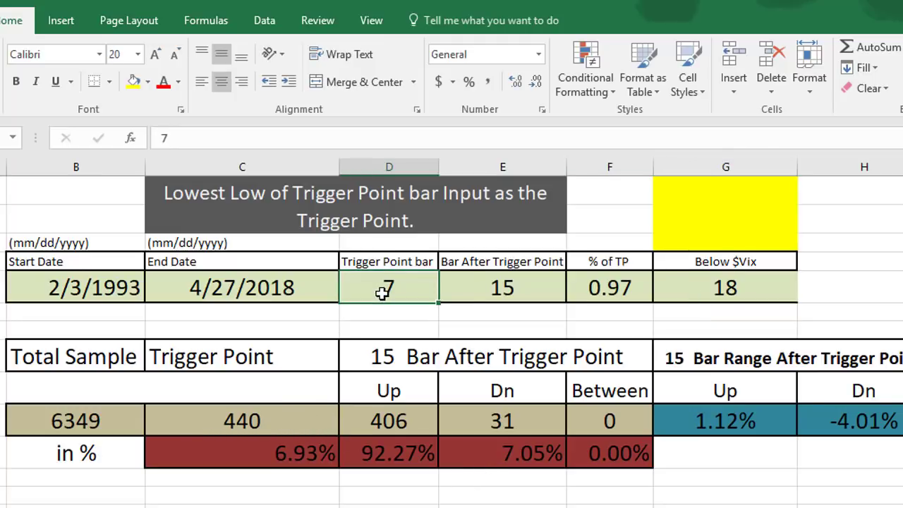
text(10)
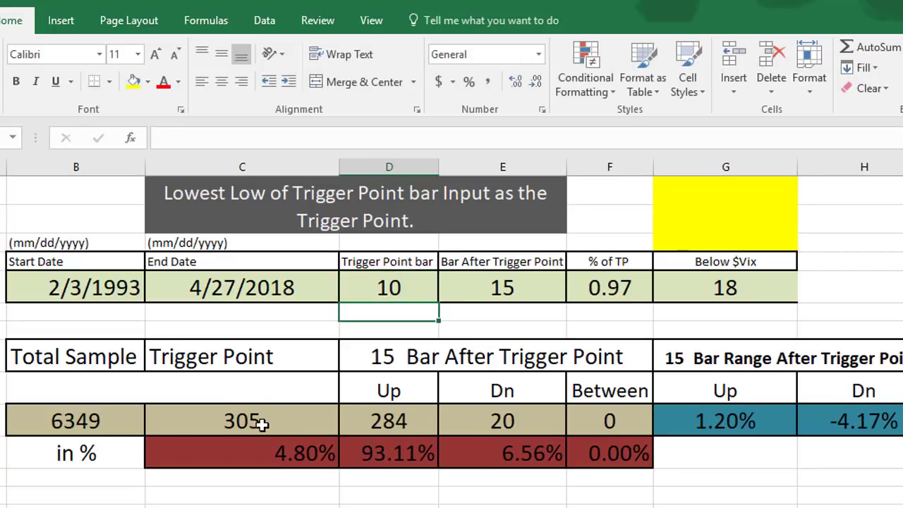
text(7)
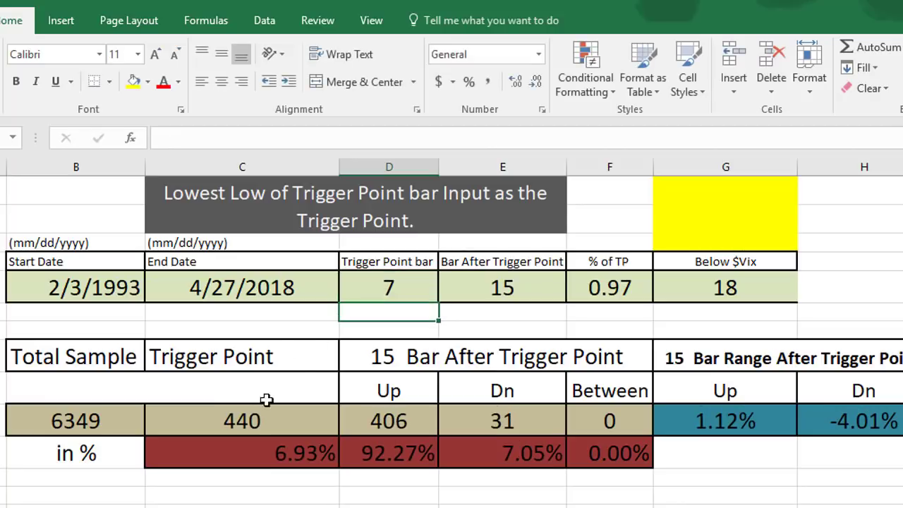
mouse_move(259, 427)
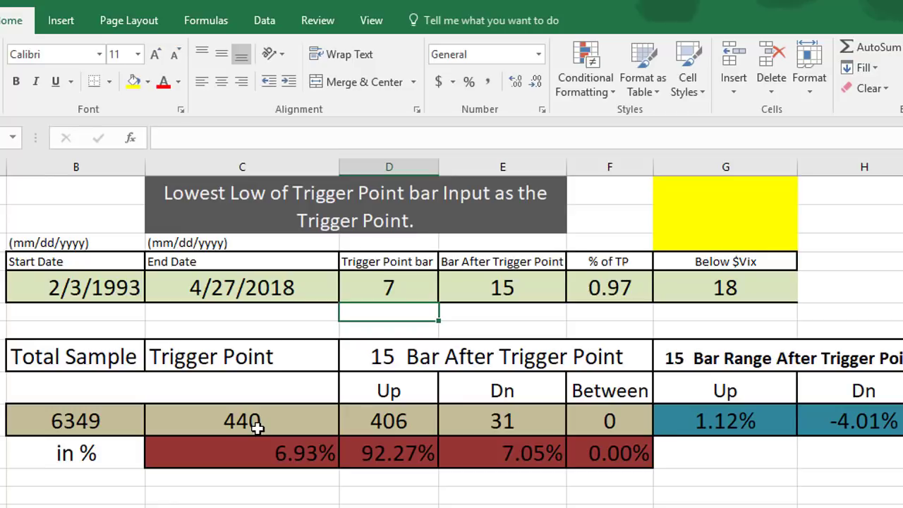
mouse_move(403, 462)
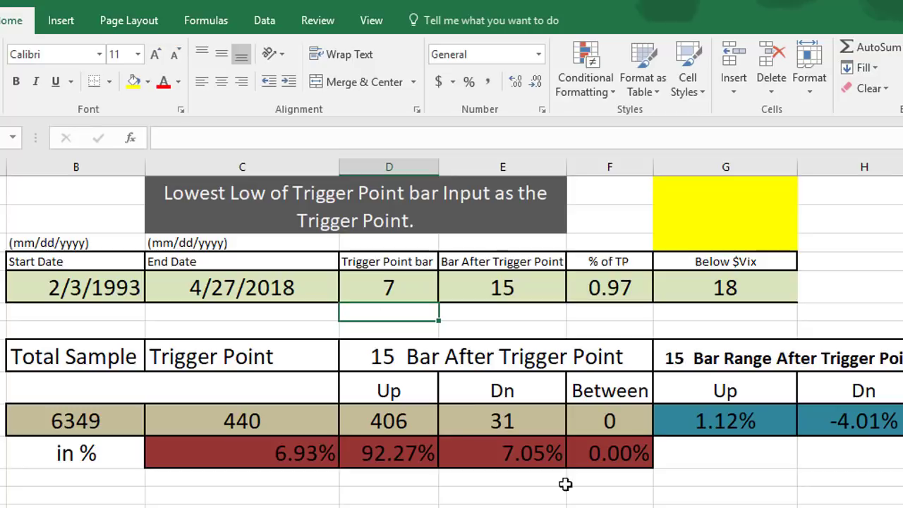
mouse_move(386, 448)
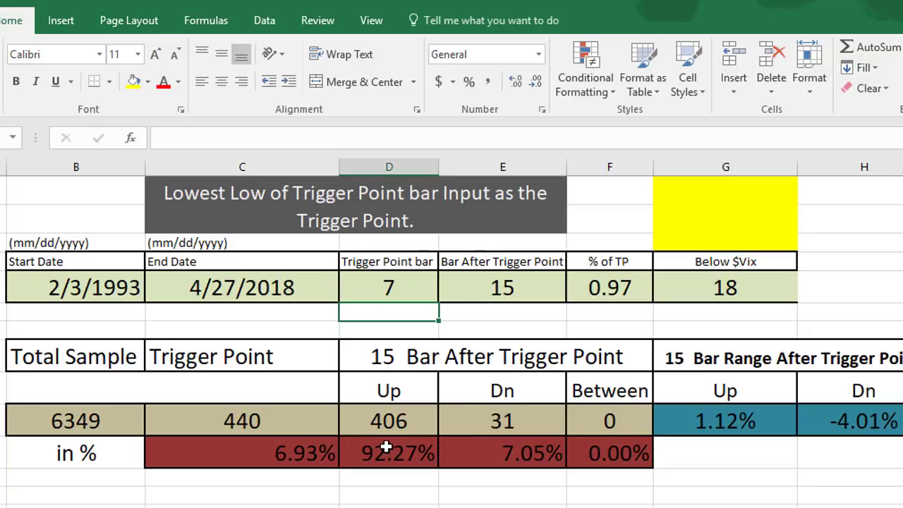
mouse_move(514, 290)
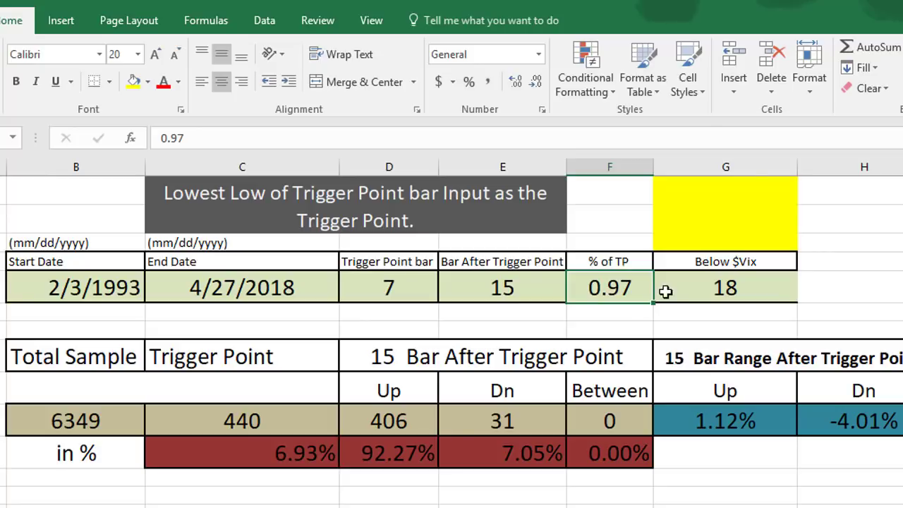
click(725, 287)
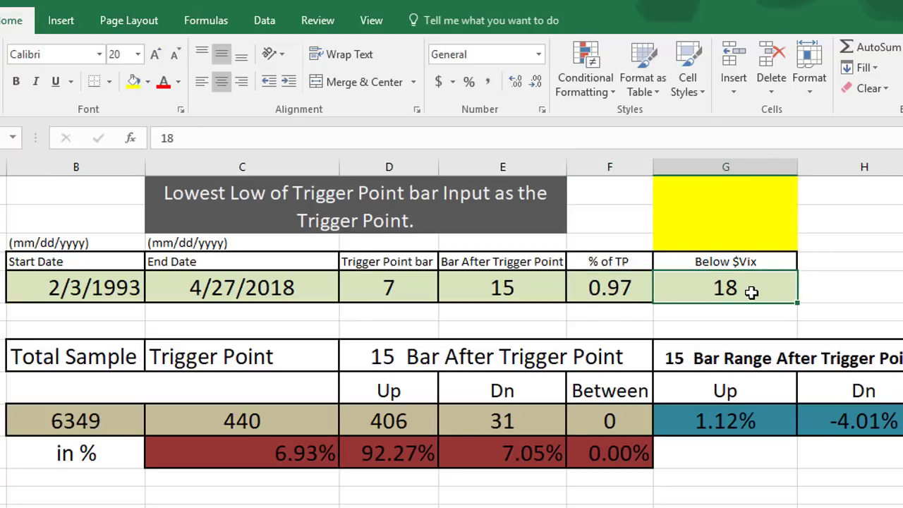
text(15)
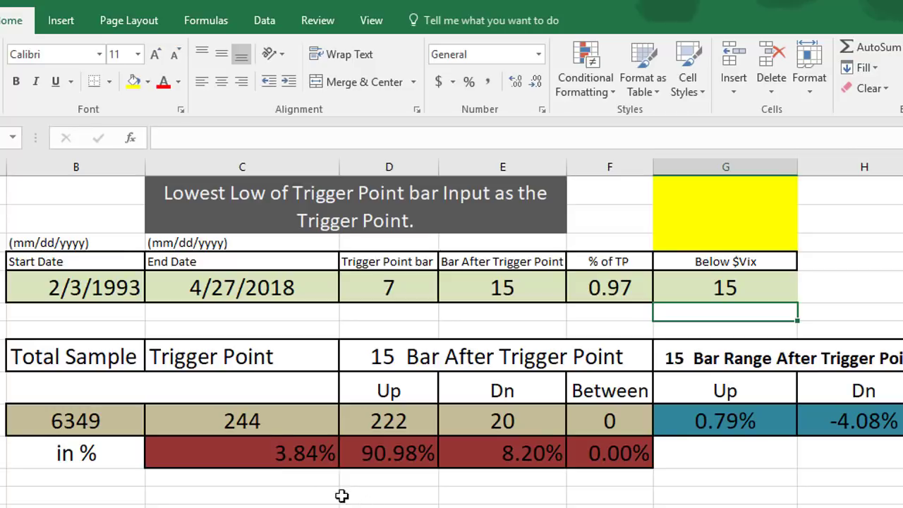
click(389, 453)
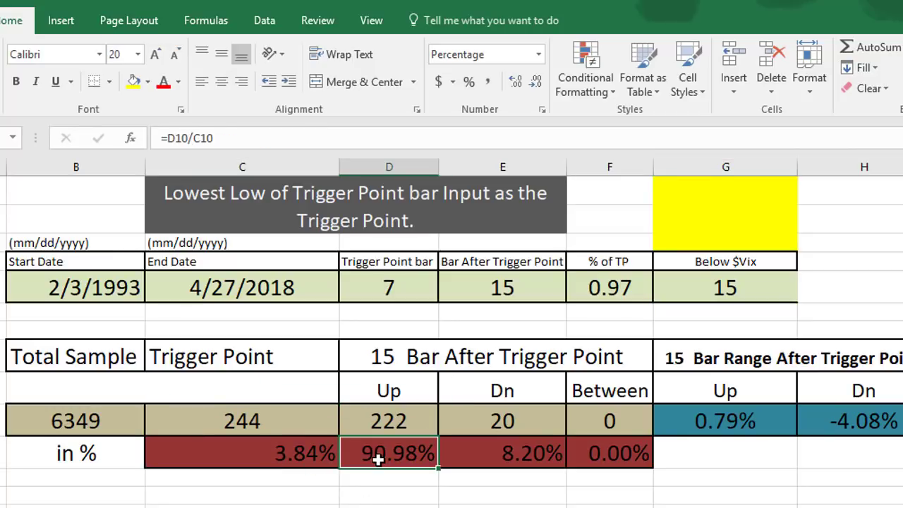
click(725, 287)
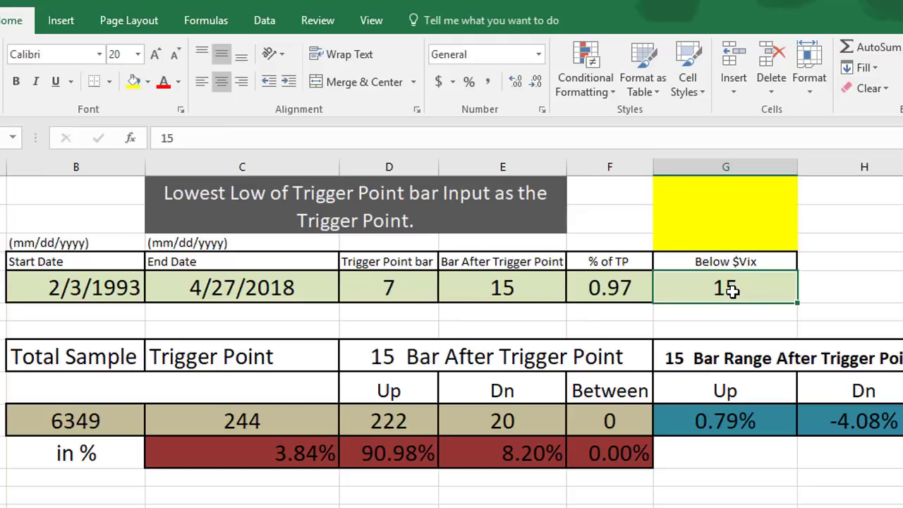
text(18)
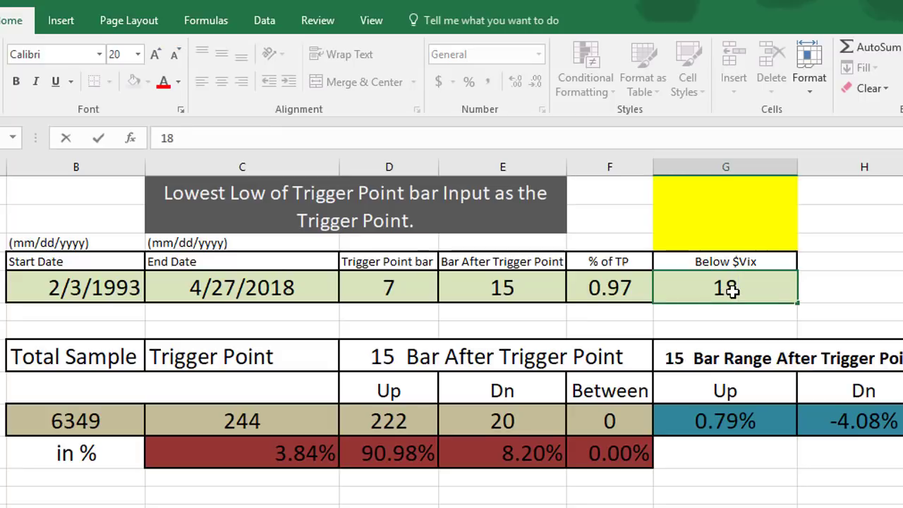
key(Enter)
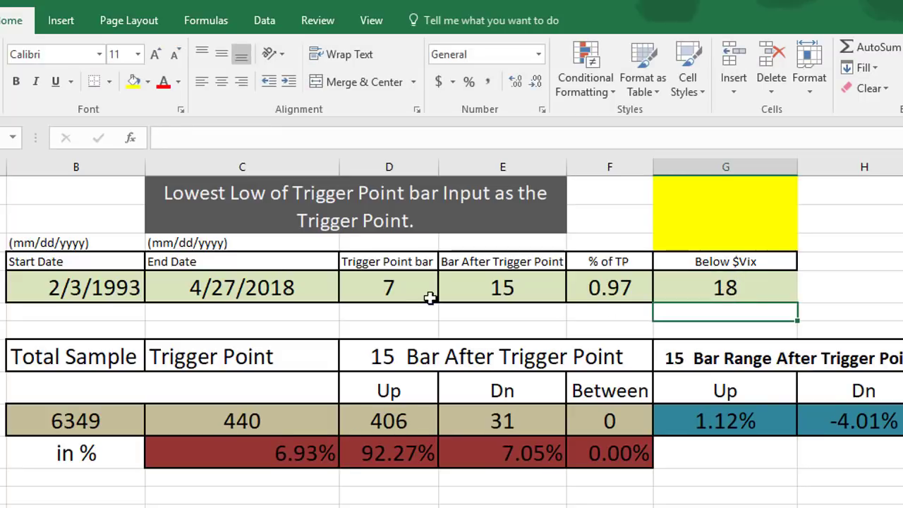
click(389, 287)
text(5)
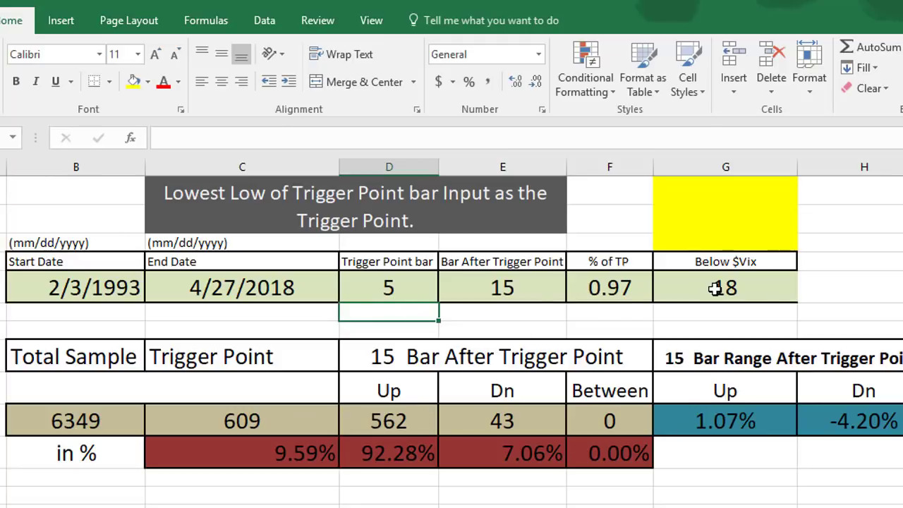
Step: Inspect the 5-bar trigger value and the C10 trigger-sum and D11 Up-percentage formulas
click(389, 287)
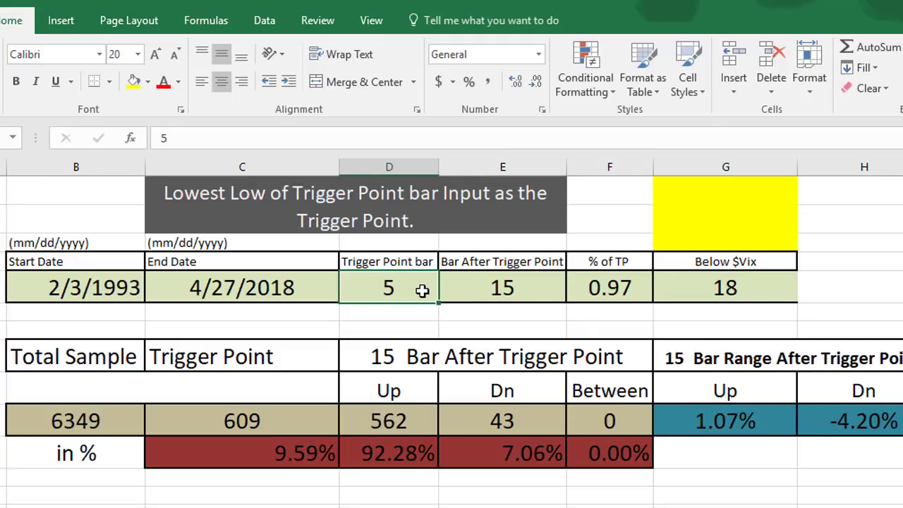
click(243, 422)
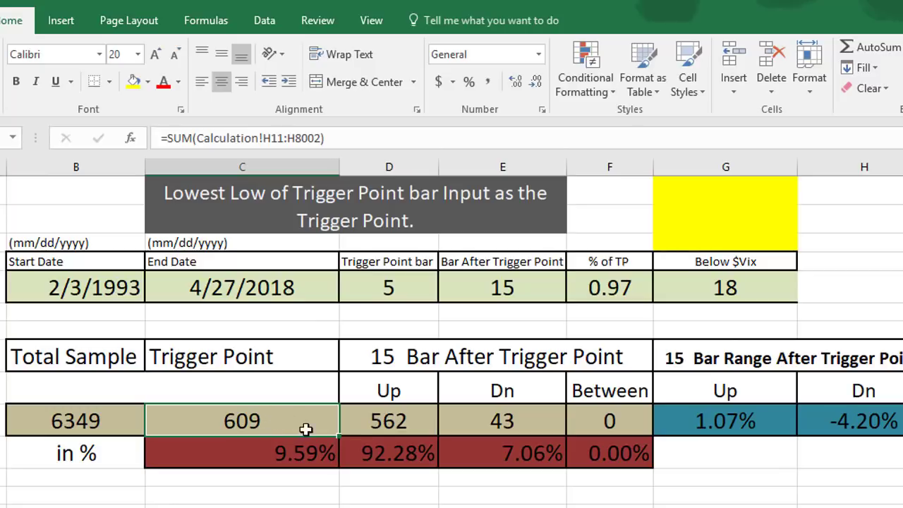
click(389, 454)
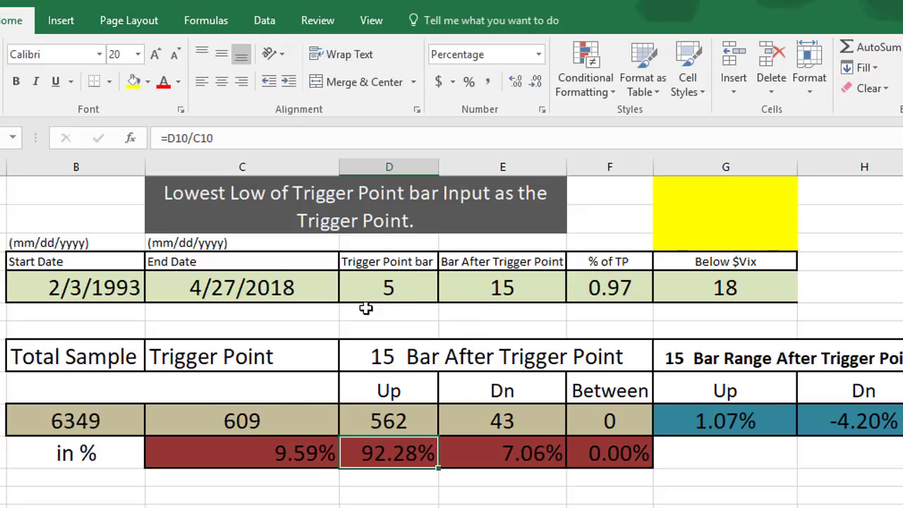
mouse_move(319, 427)
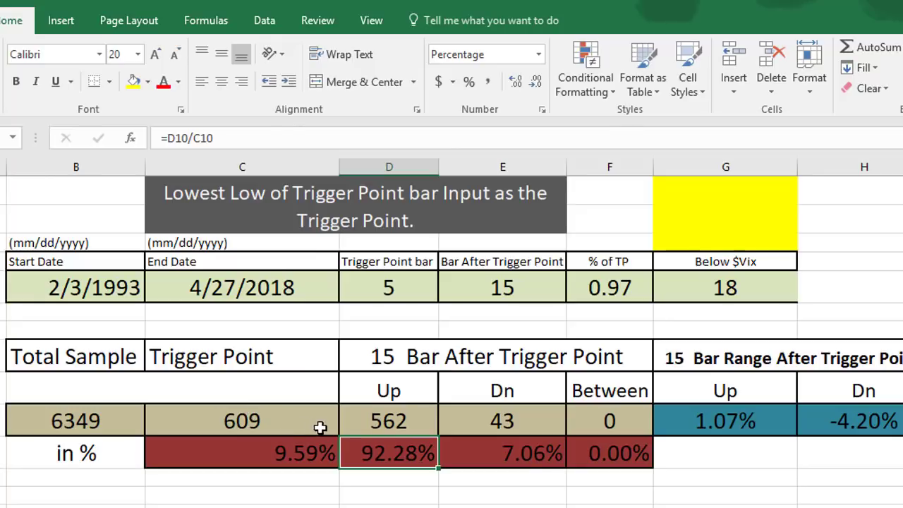
Step: Set the Trigger Point bar input in D5 to 10, giving 305 triggers and 93.11% up
click(388, 287)
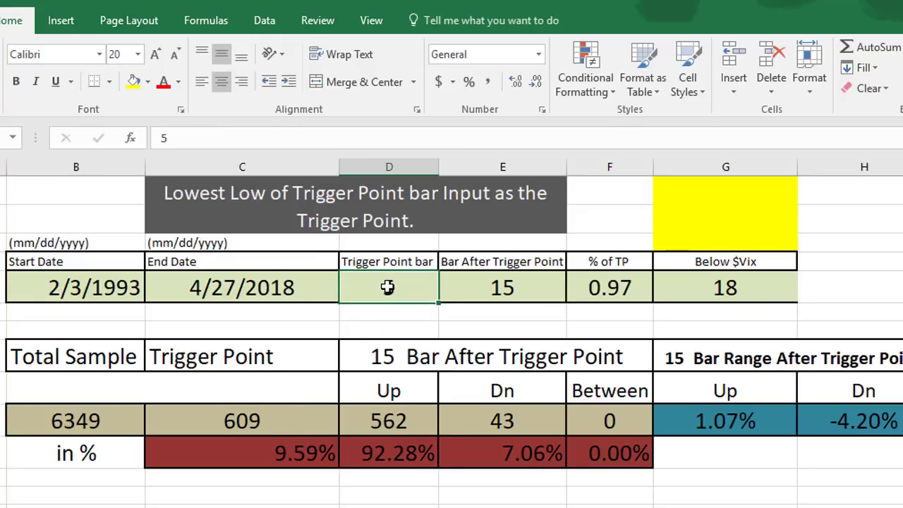
text(10)
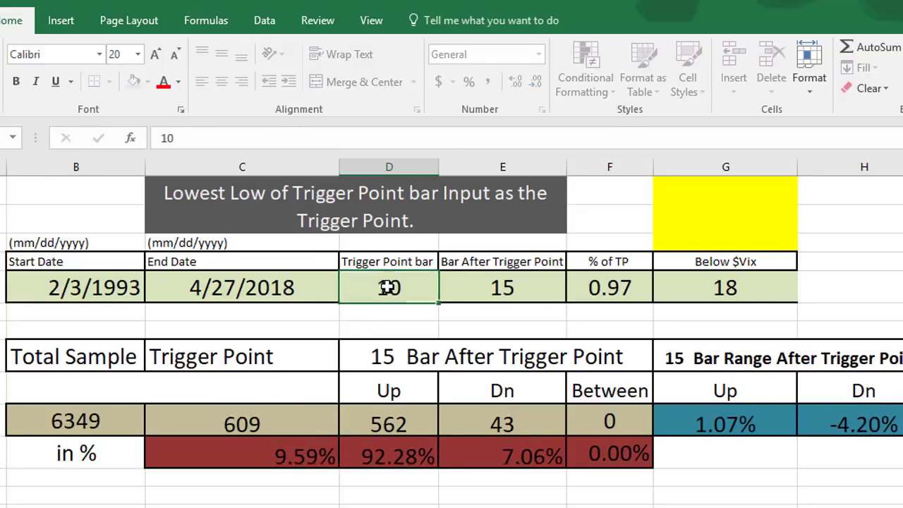
text(10)
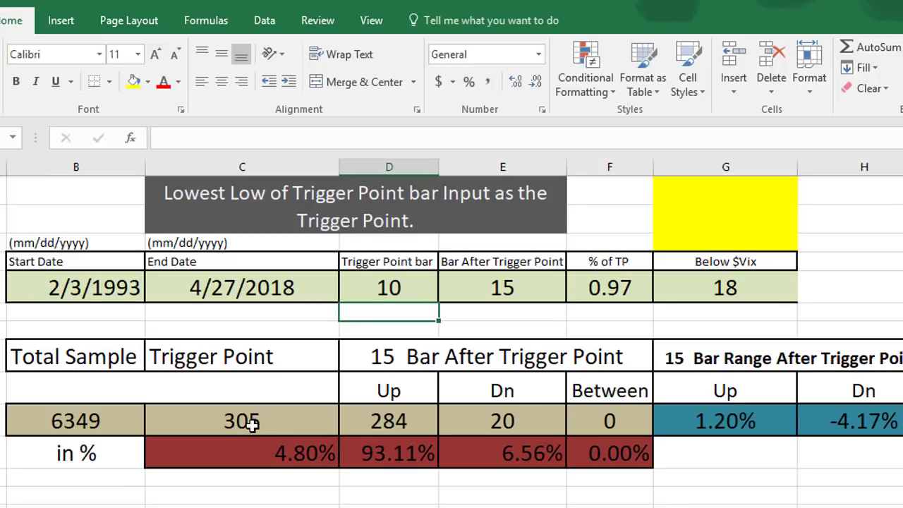
mouse_move(461, 461)
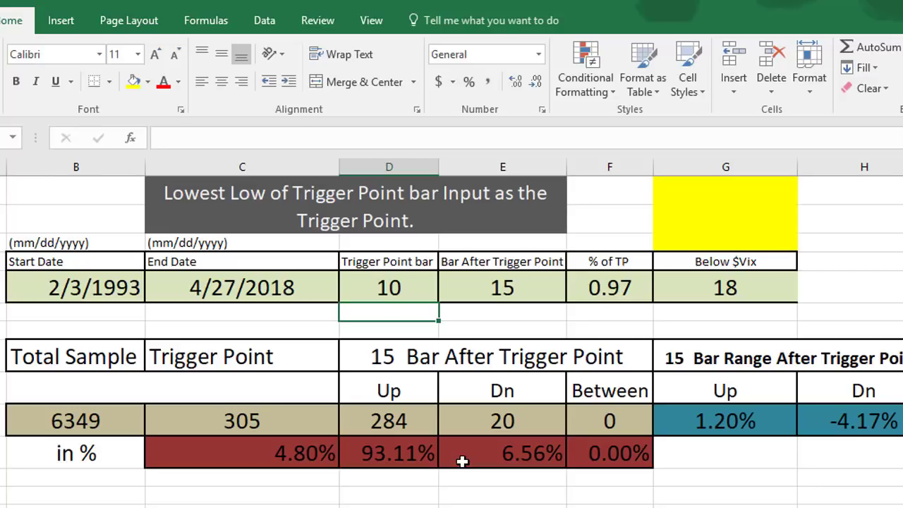
mouse_move(558, 453)
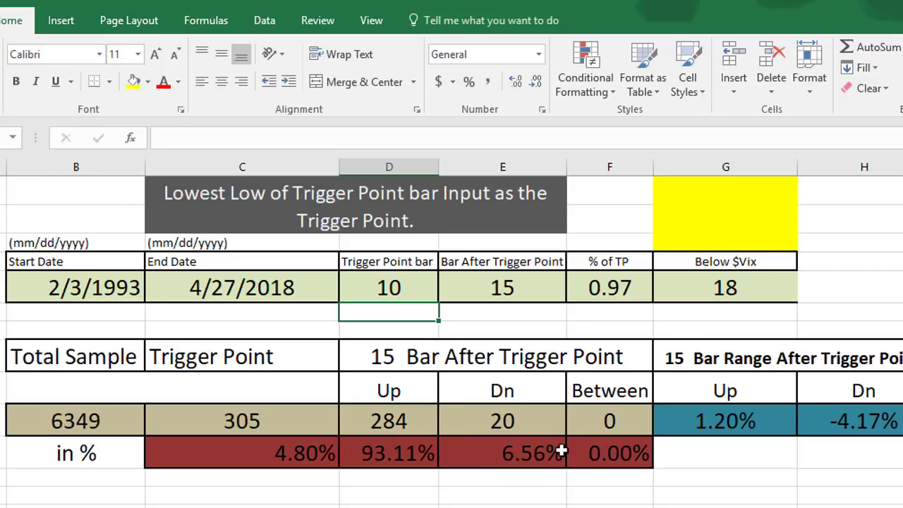
mouse_move(452, 406)
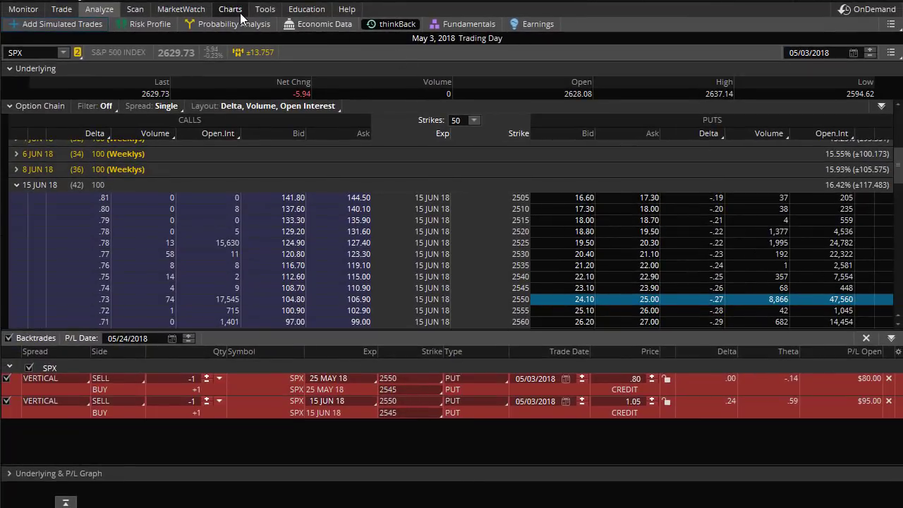
Step: Switch to thinkorswim's thinkBack view of the two SPX put vertical backtrades
click(229, 9)
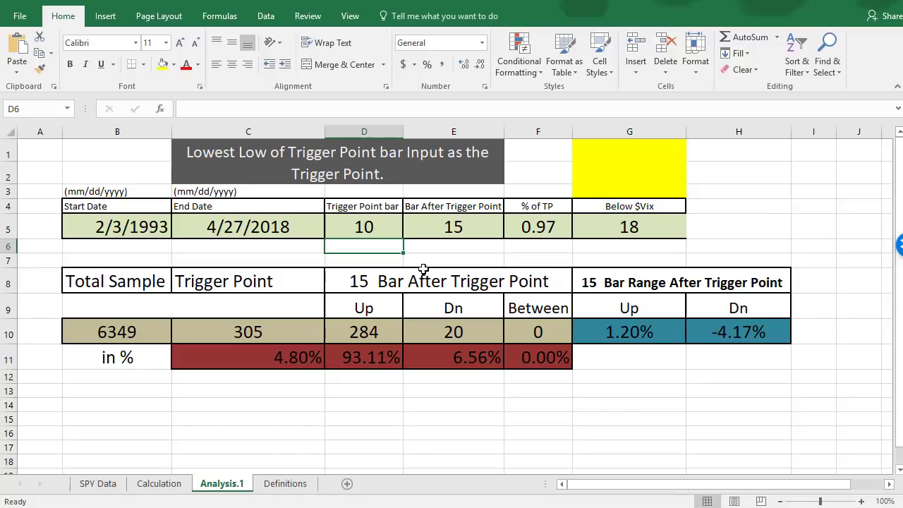
mouse_move(529, 259)
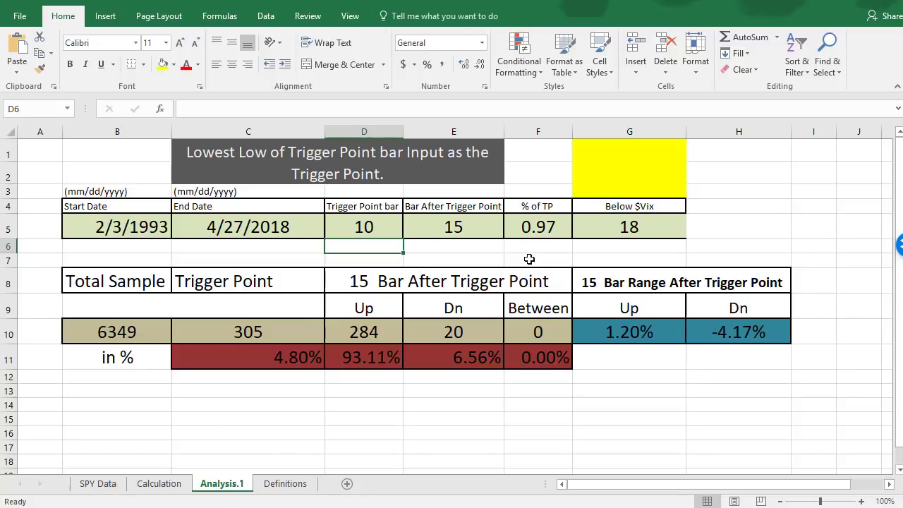
mouse_move(556, 415)
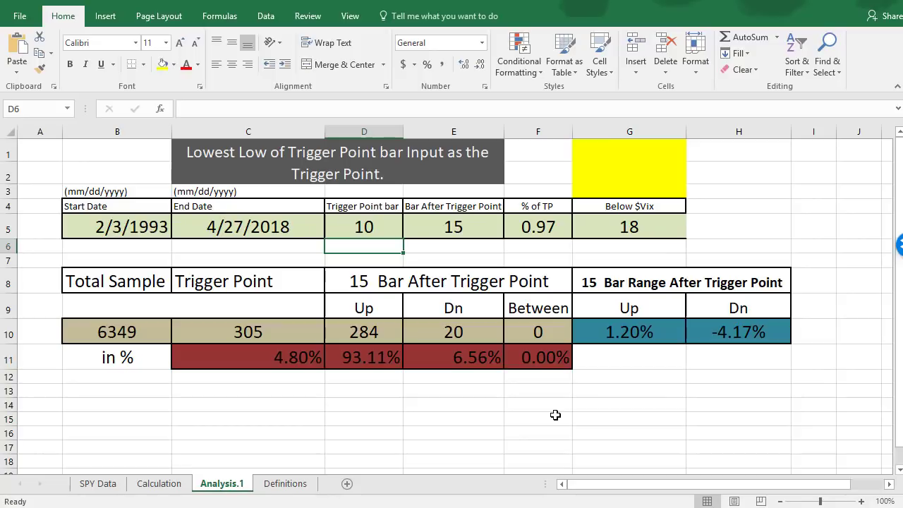
mouse_move(527, 408)
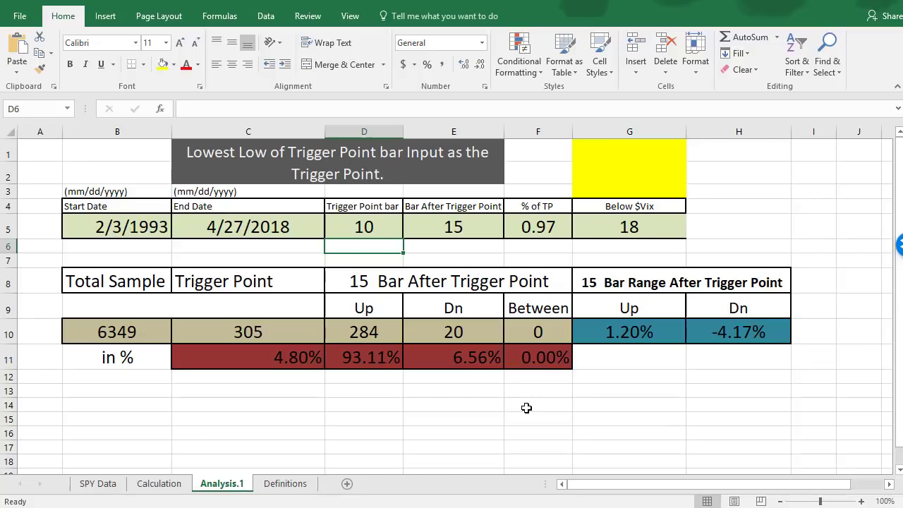
mouse_move(563, 416)
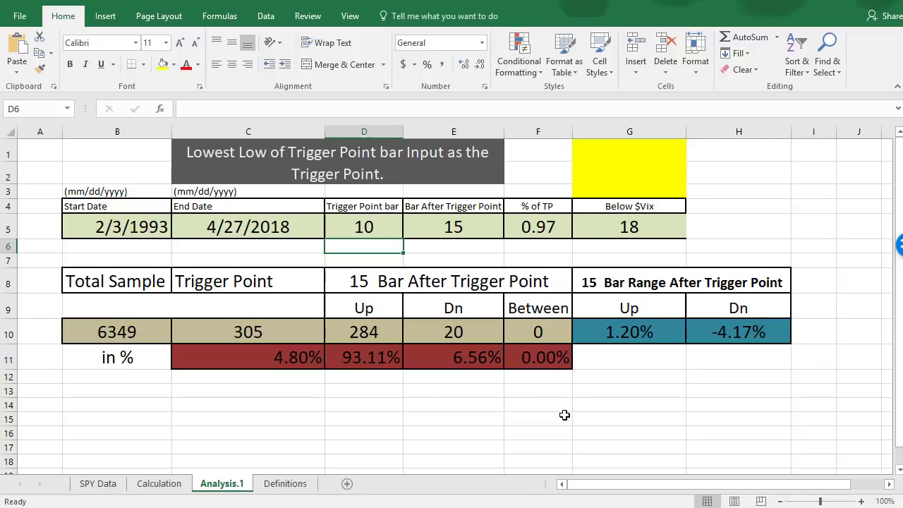